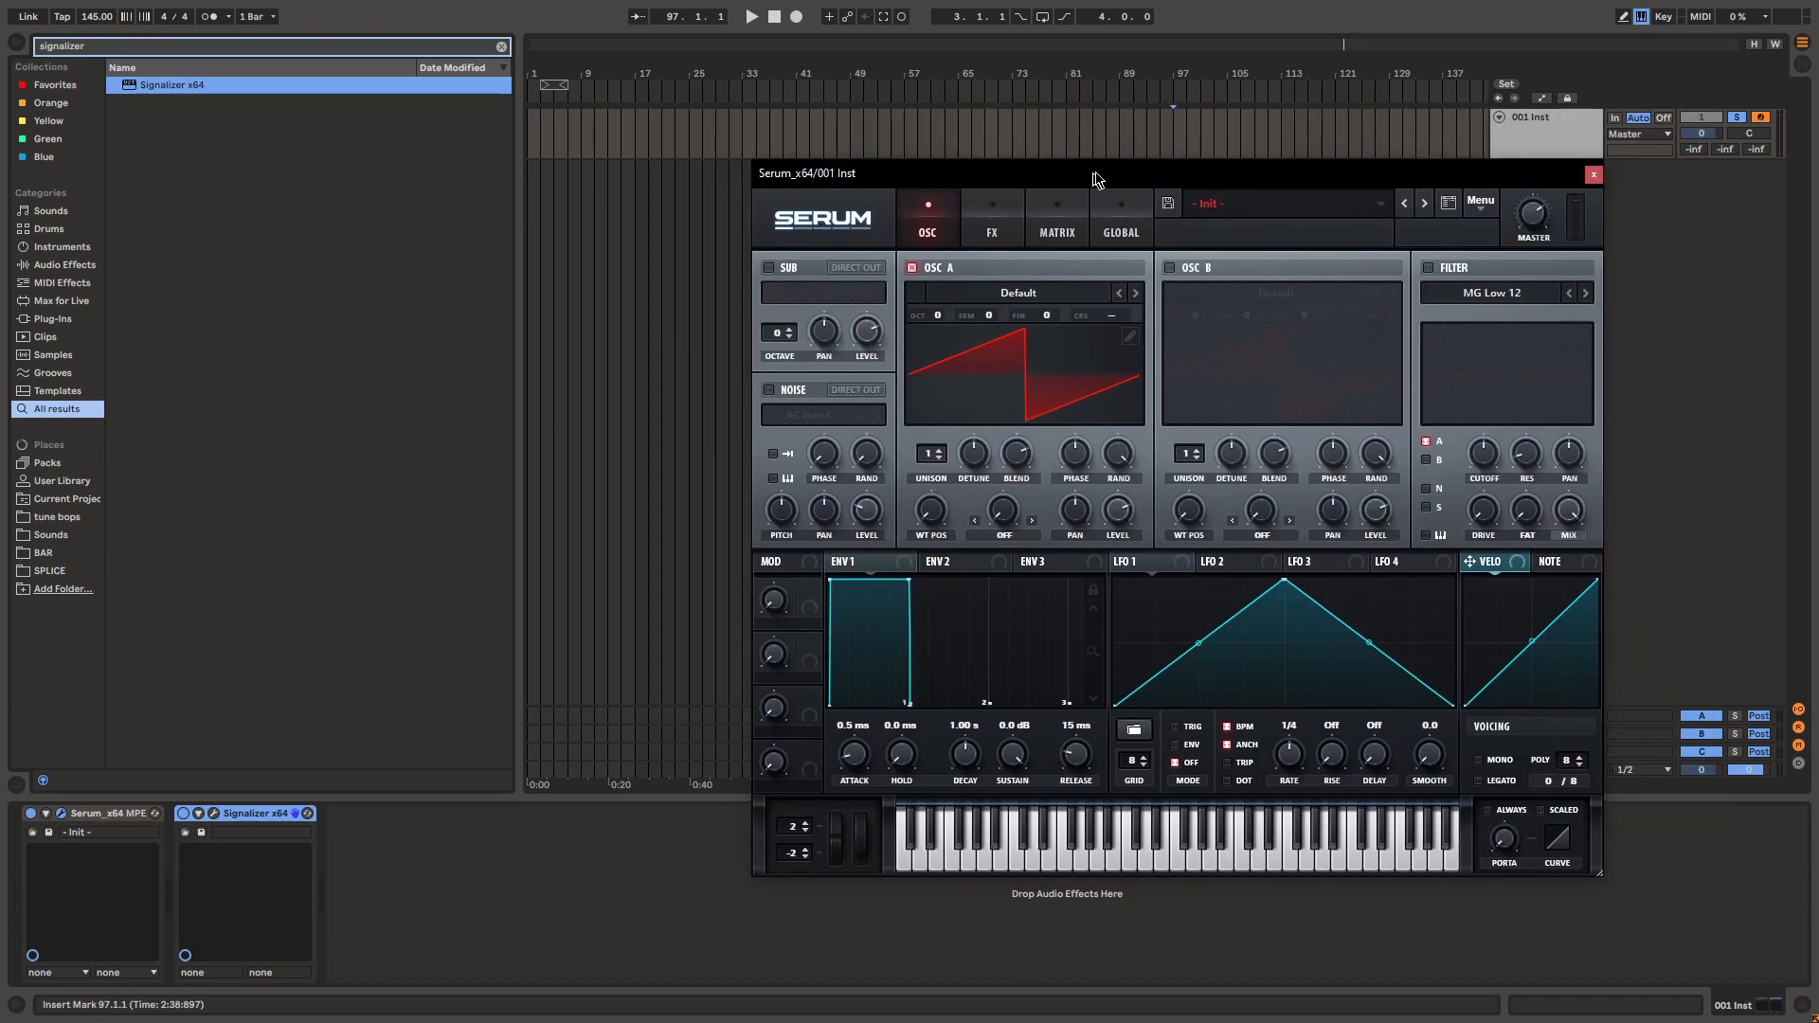
- Move the Serum window to the right so the OSC A table editor can be opened
{"action": "left_click_drag", "start_coordinate": [1095, 172], "coordinate": [1198, 189]}
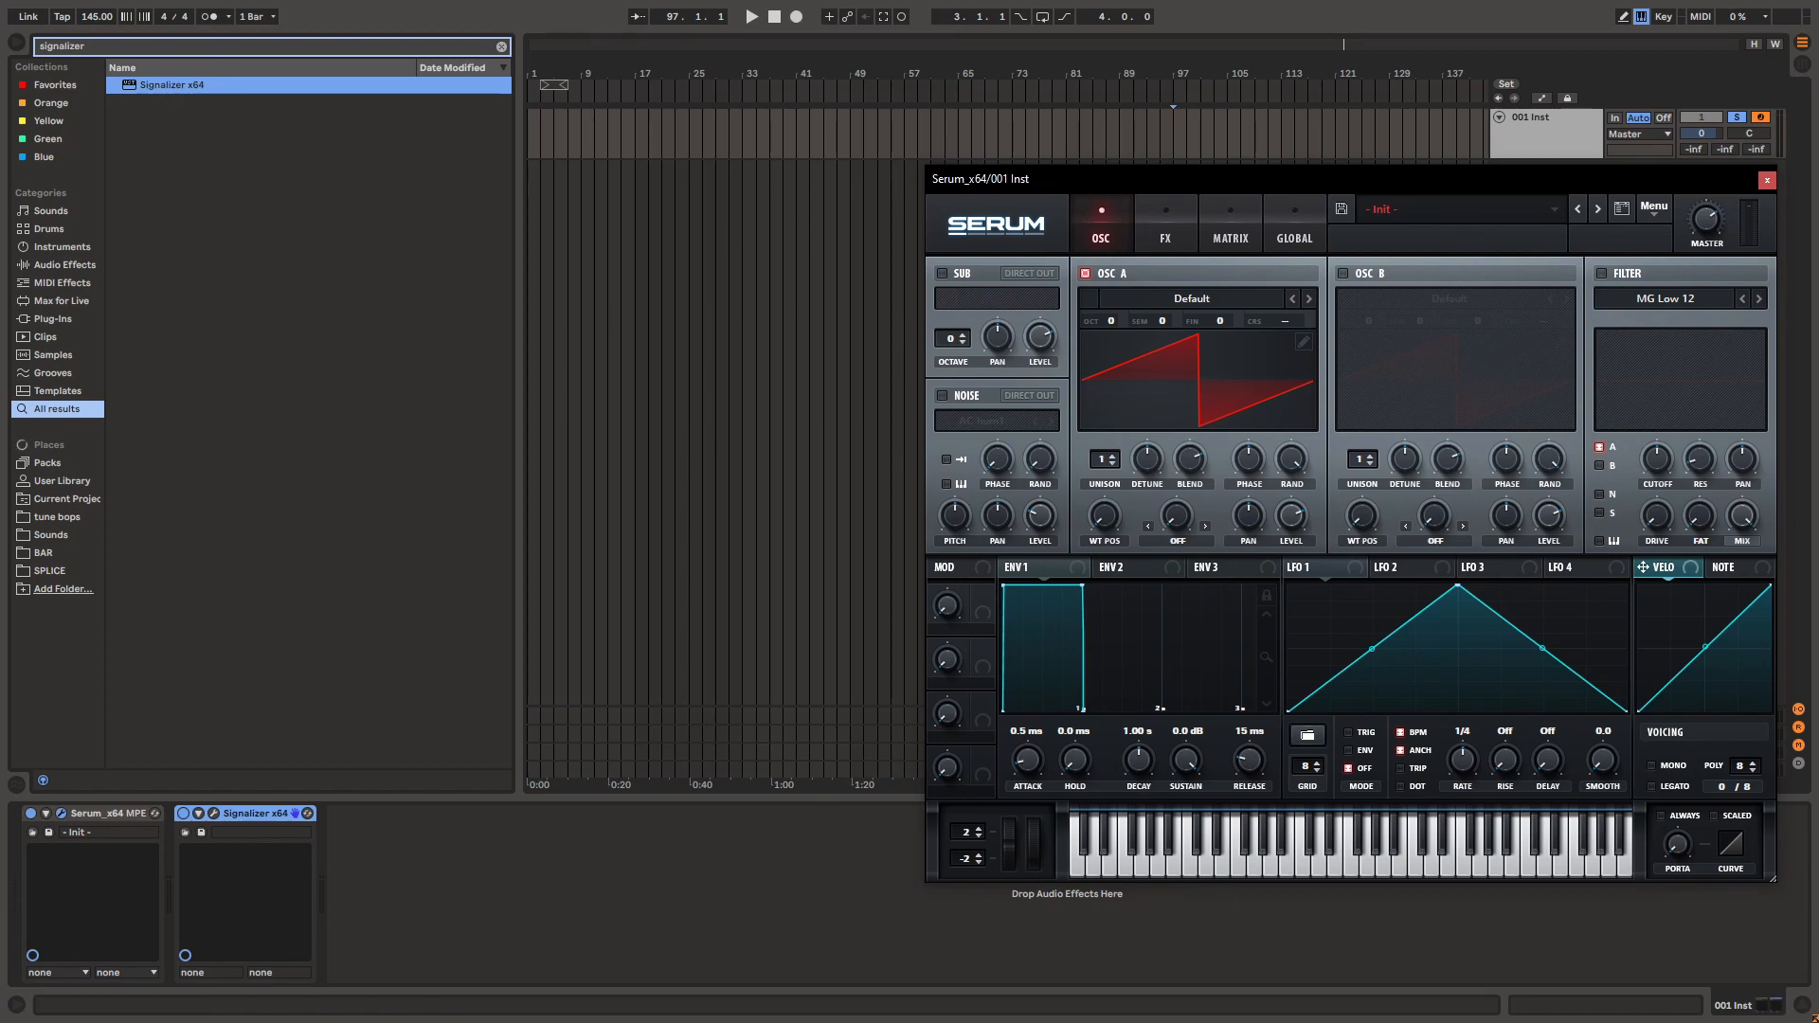
{"action": "mouse_move", "coordinate": [483, 104]}
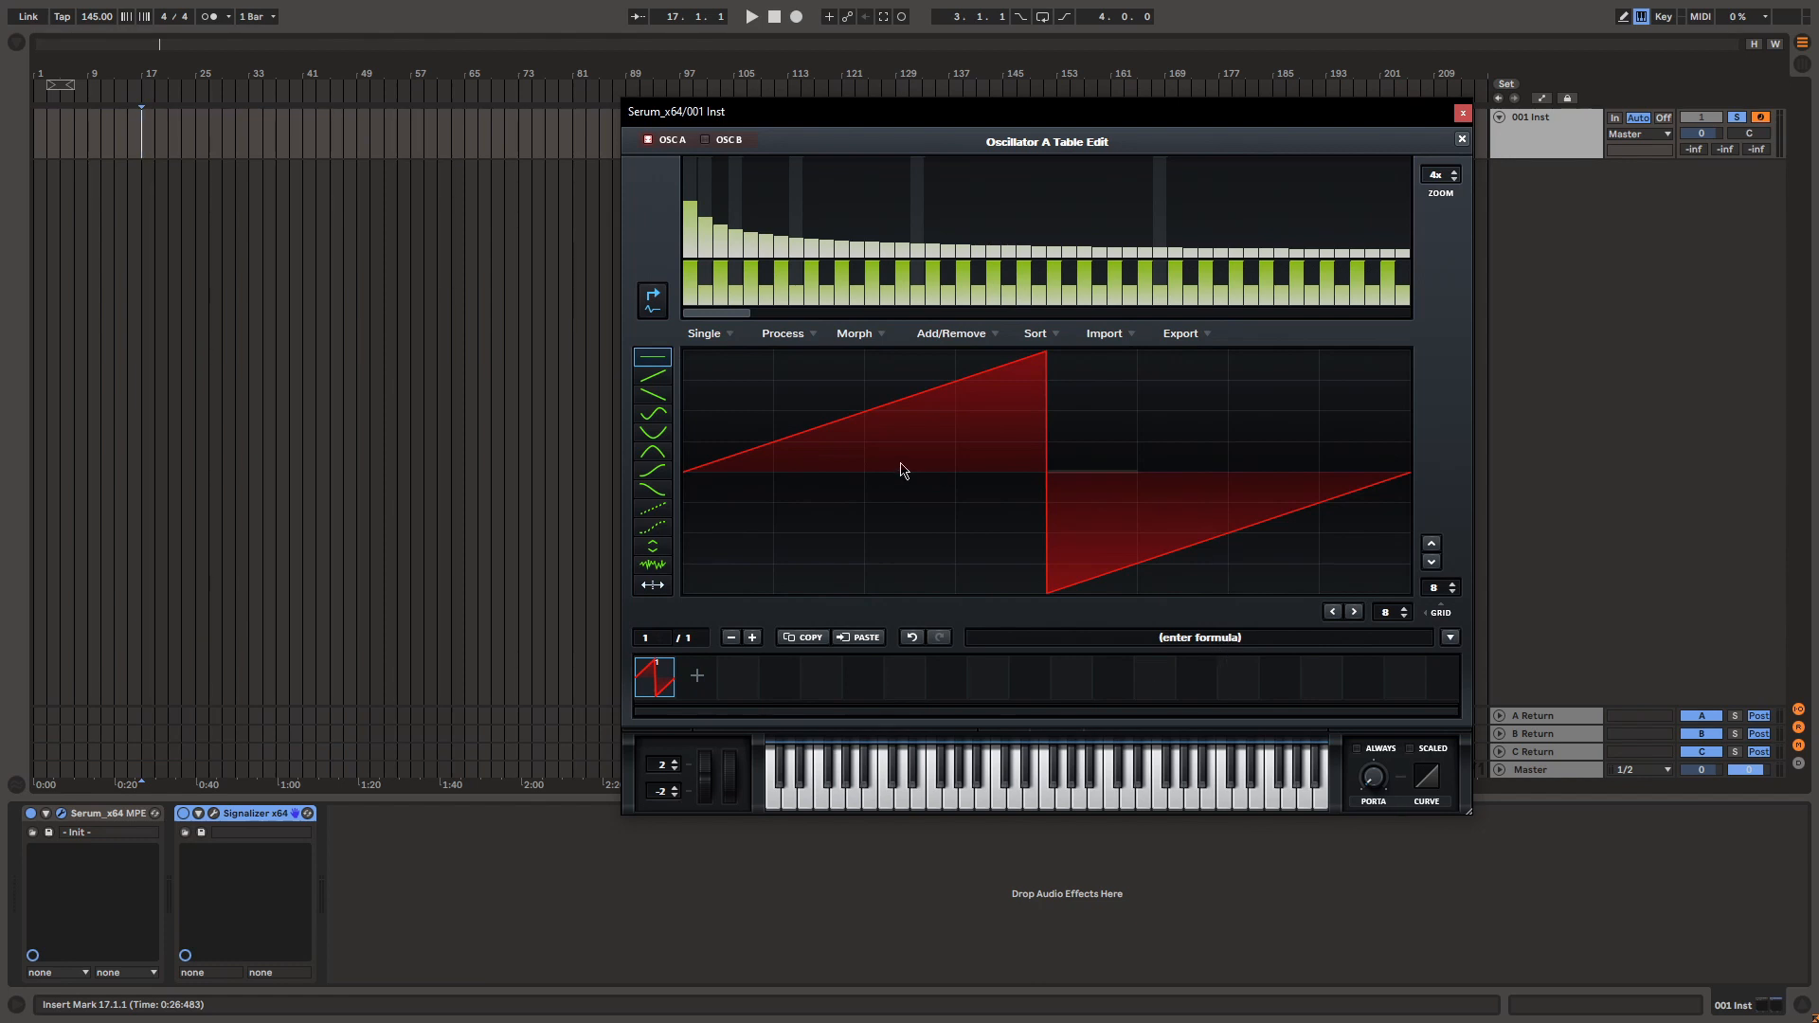
{"action": "mouse_move", "coordinate": [1476, 741]}
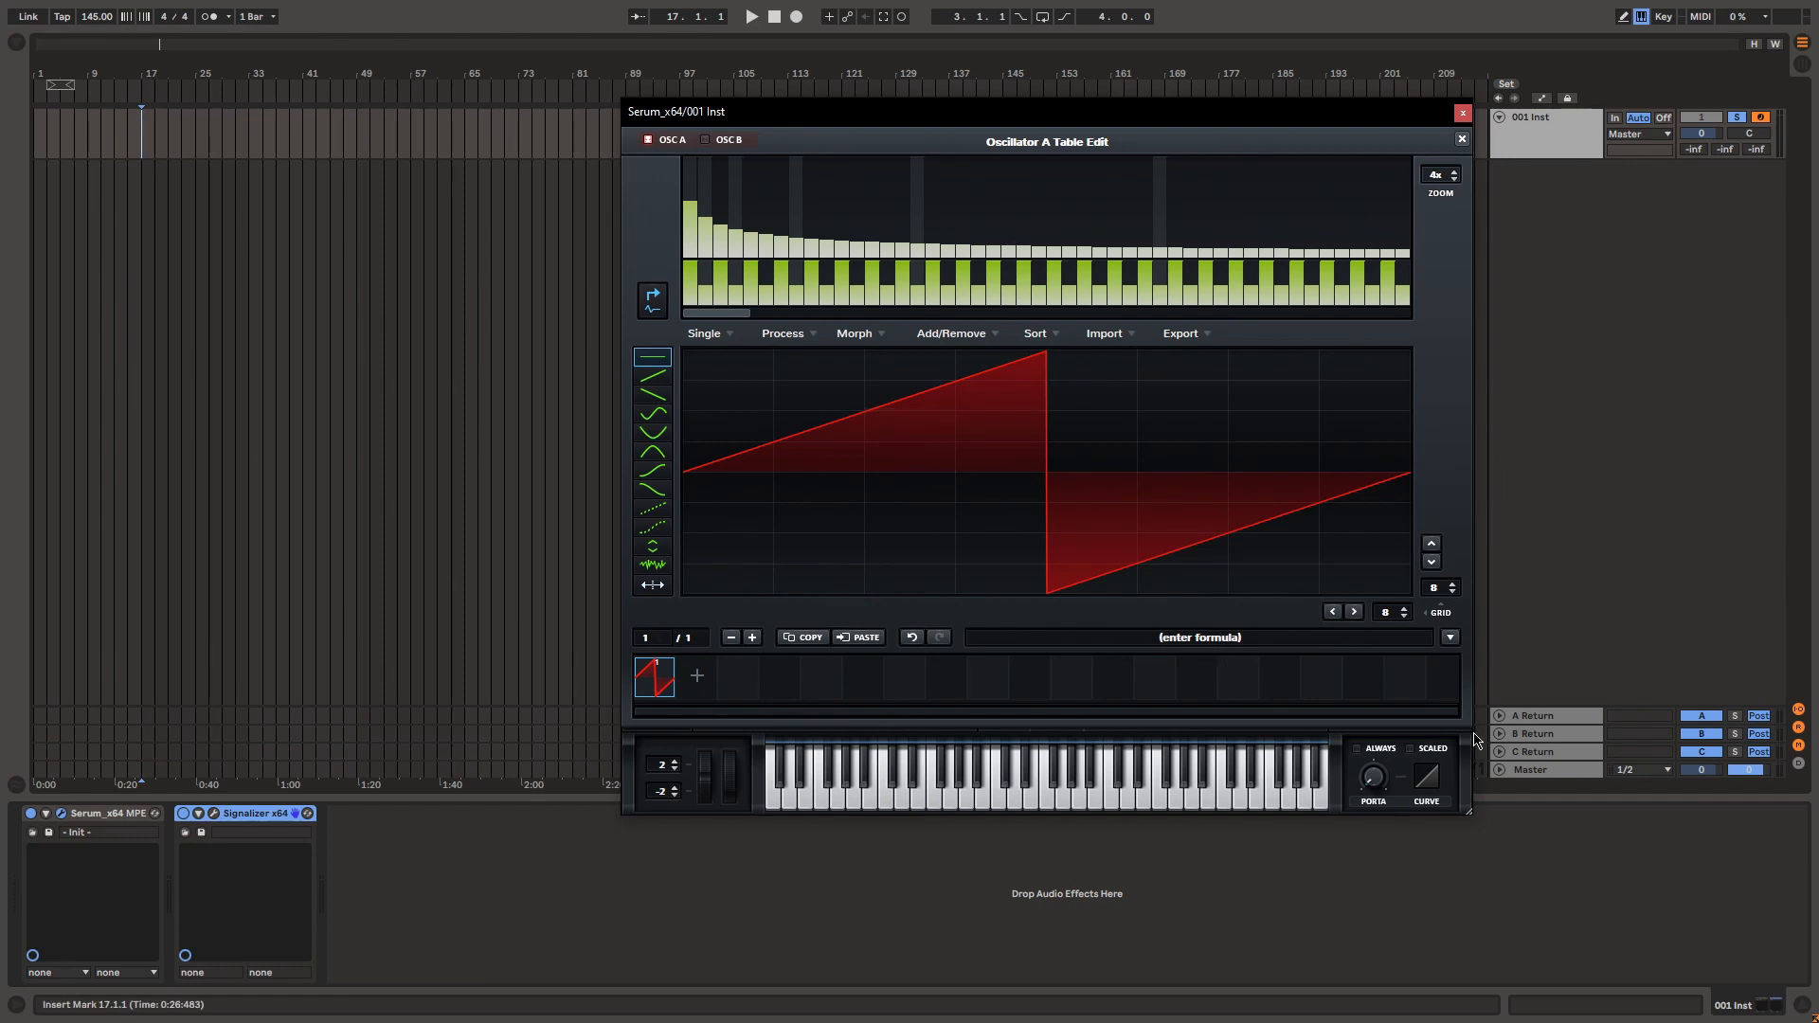
- Load the Singles > 'just saw' formula preset into oscillator A, leaving the formula list open
{"action": "left_click", "coordinate": [1450, 637]}
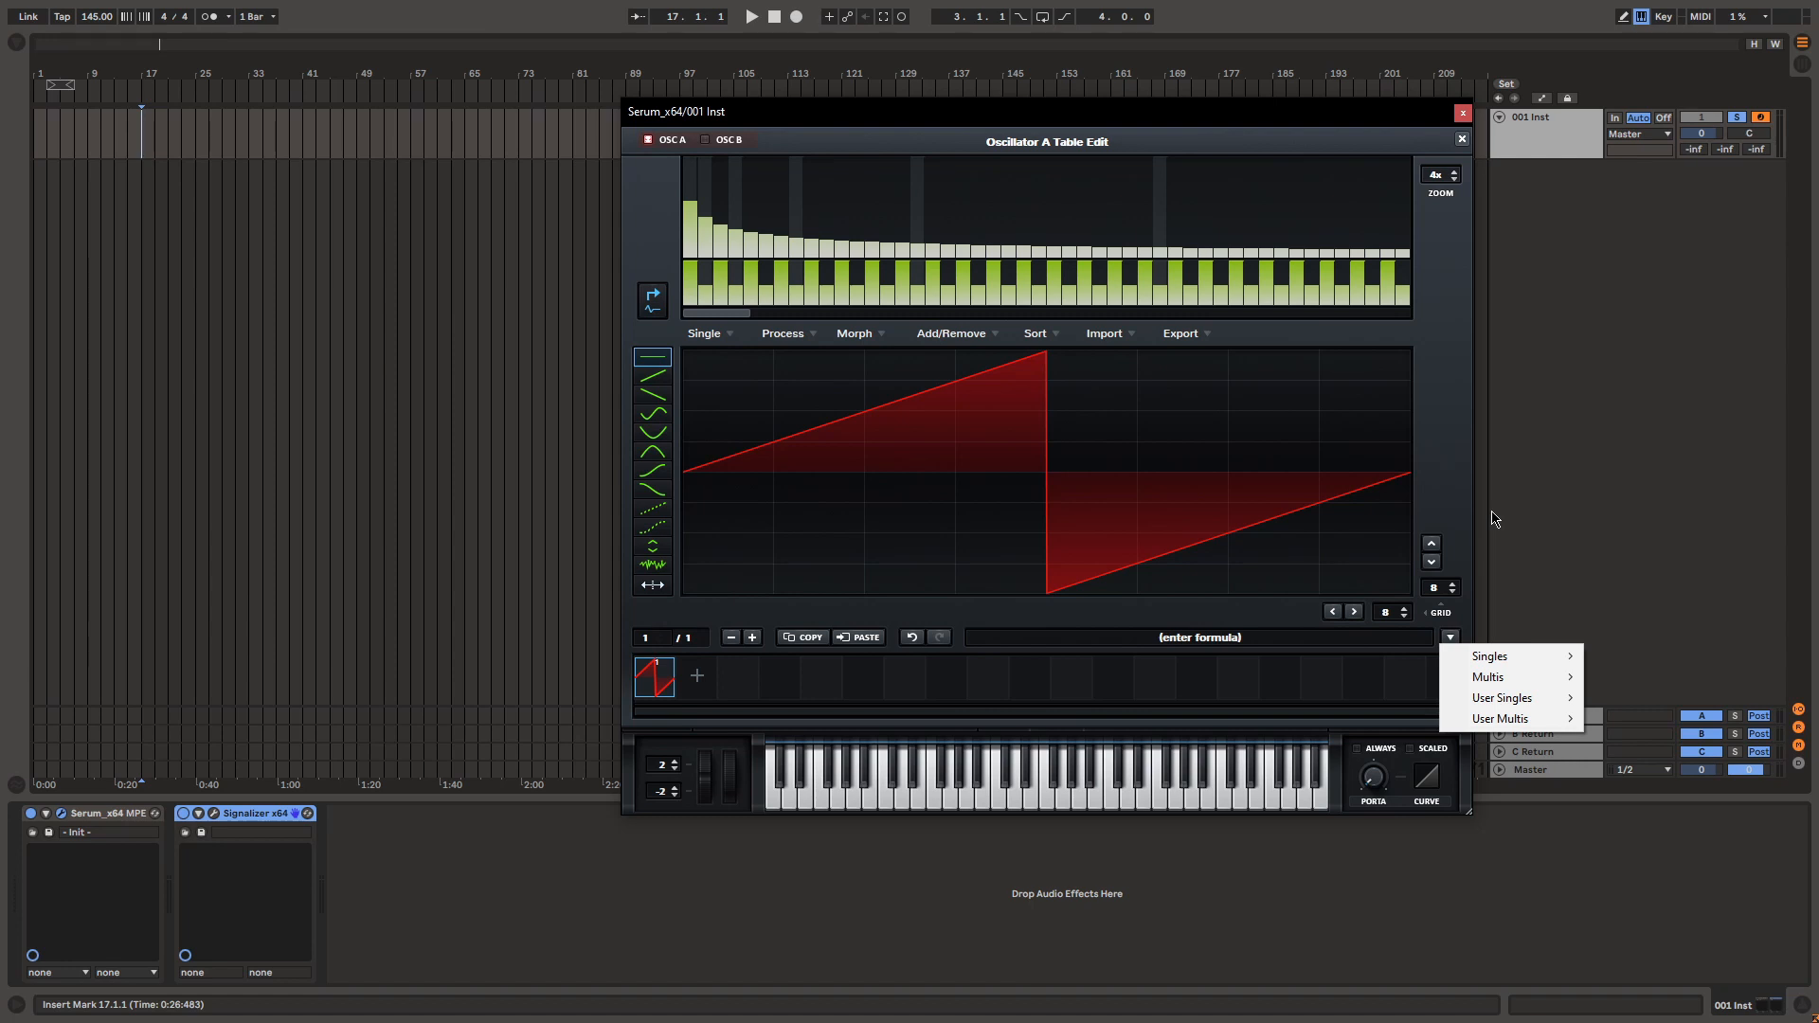
{"action": "mouse_move", "coordinate": [1490, 656]}
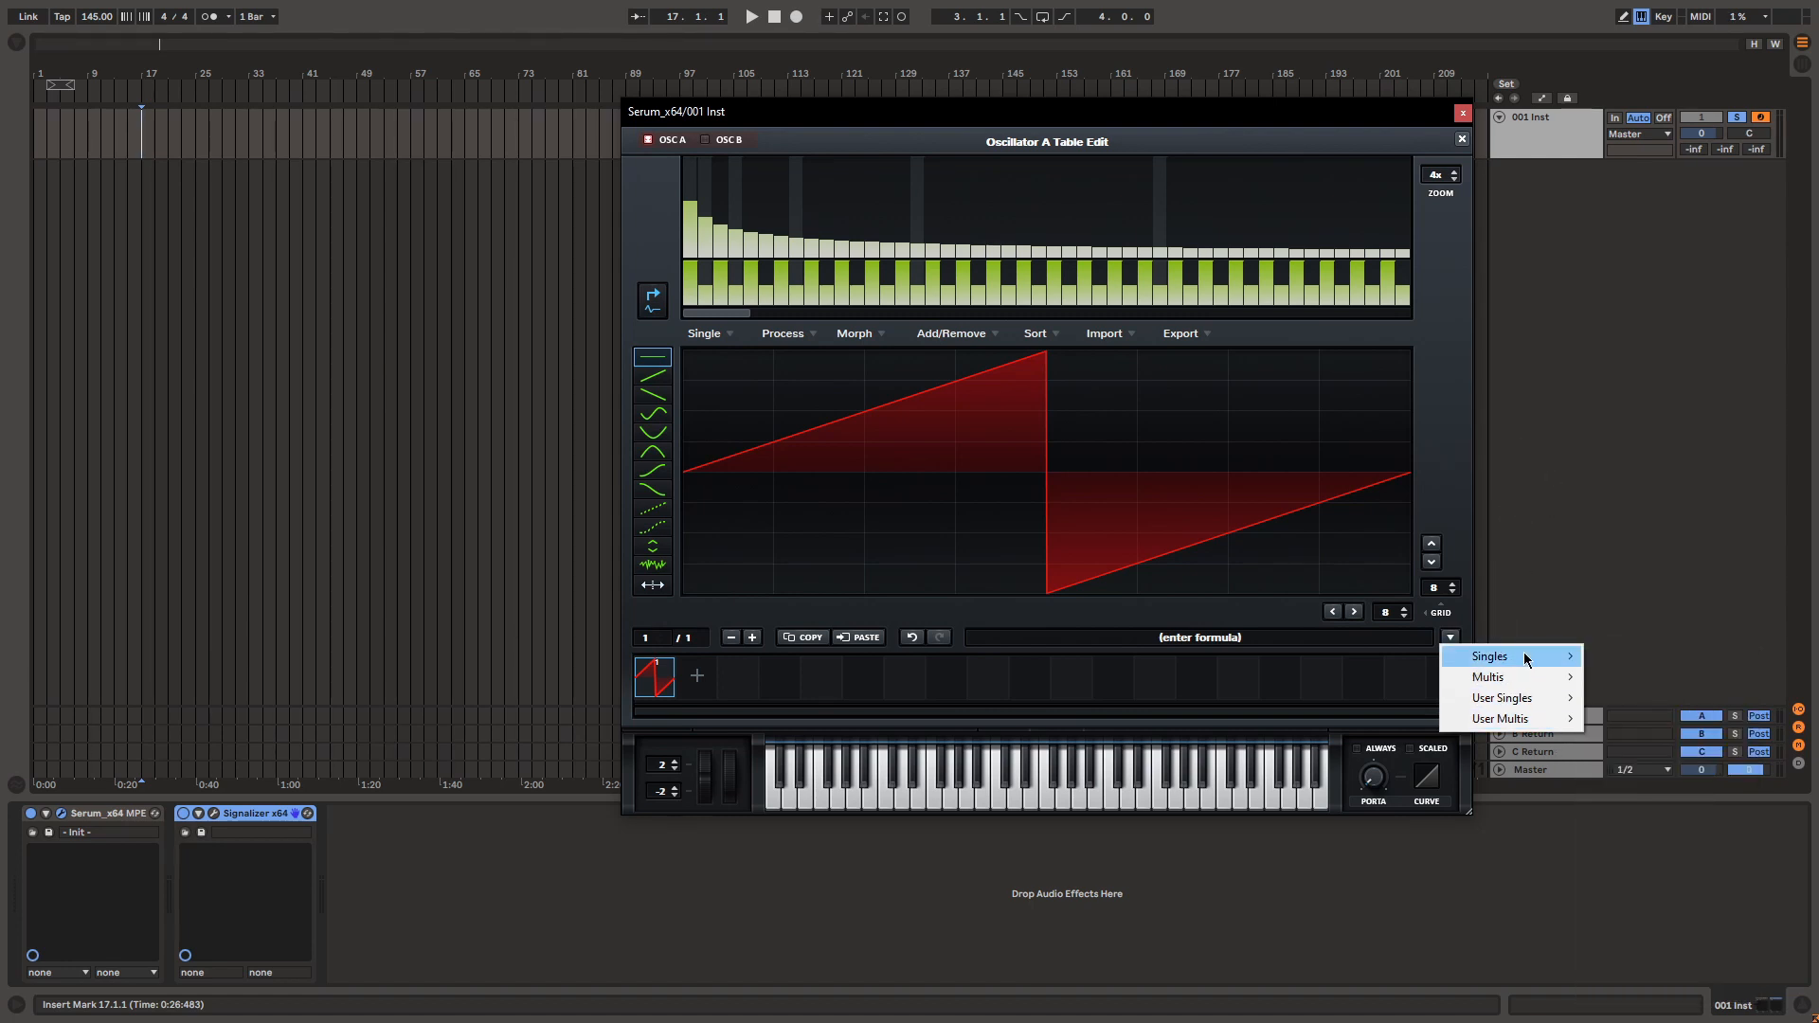
{"action": "left_click", "coordinate": [1489, 677]}
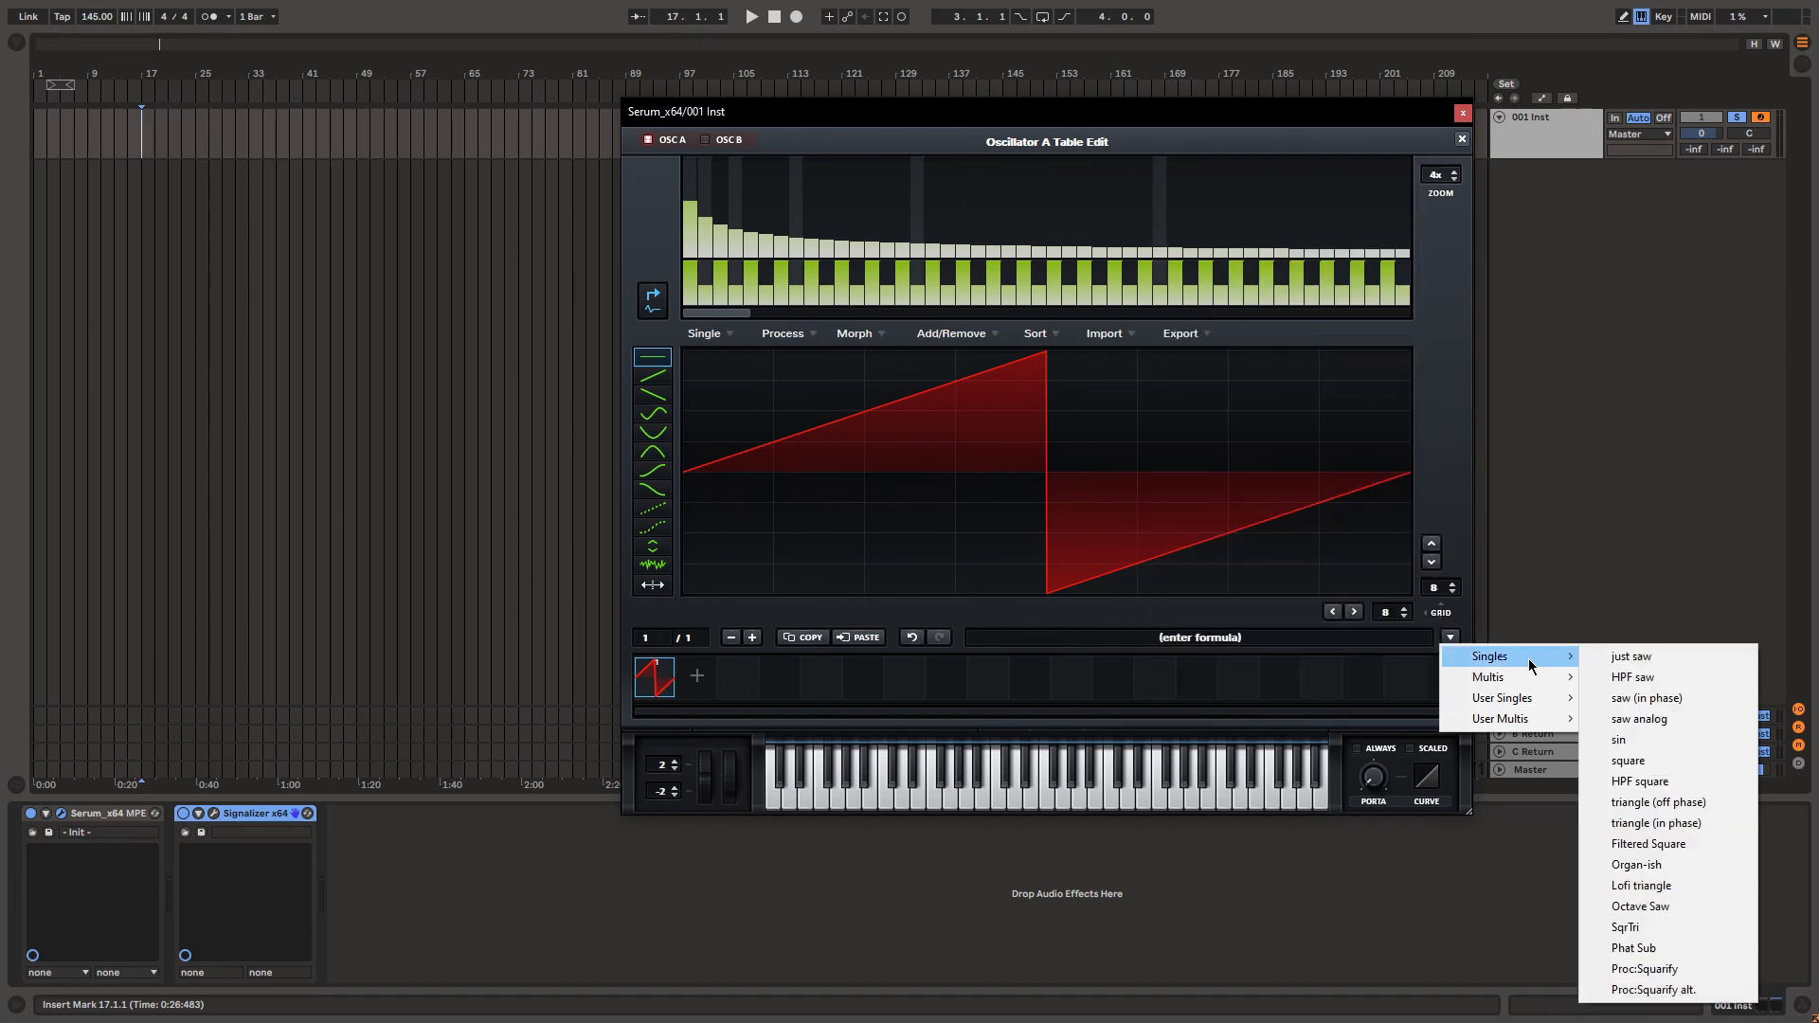
{"action": "left_click", "coordinate": [1630, 656]}
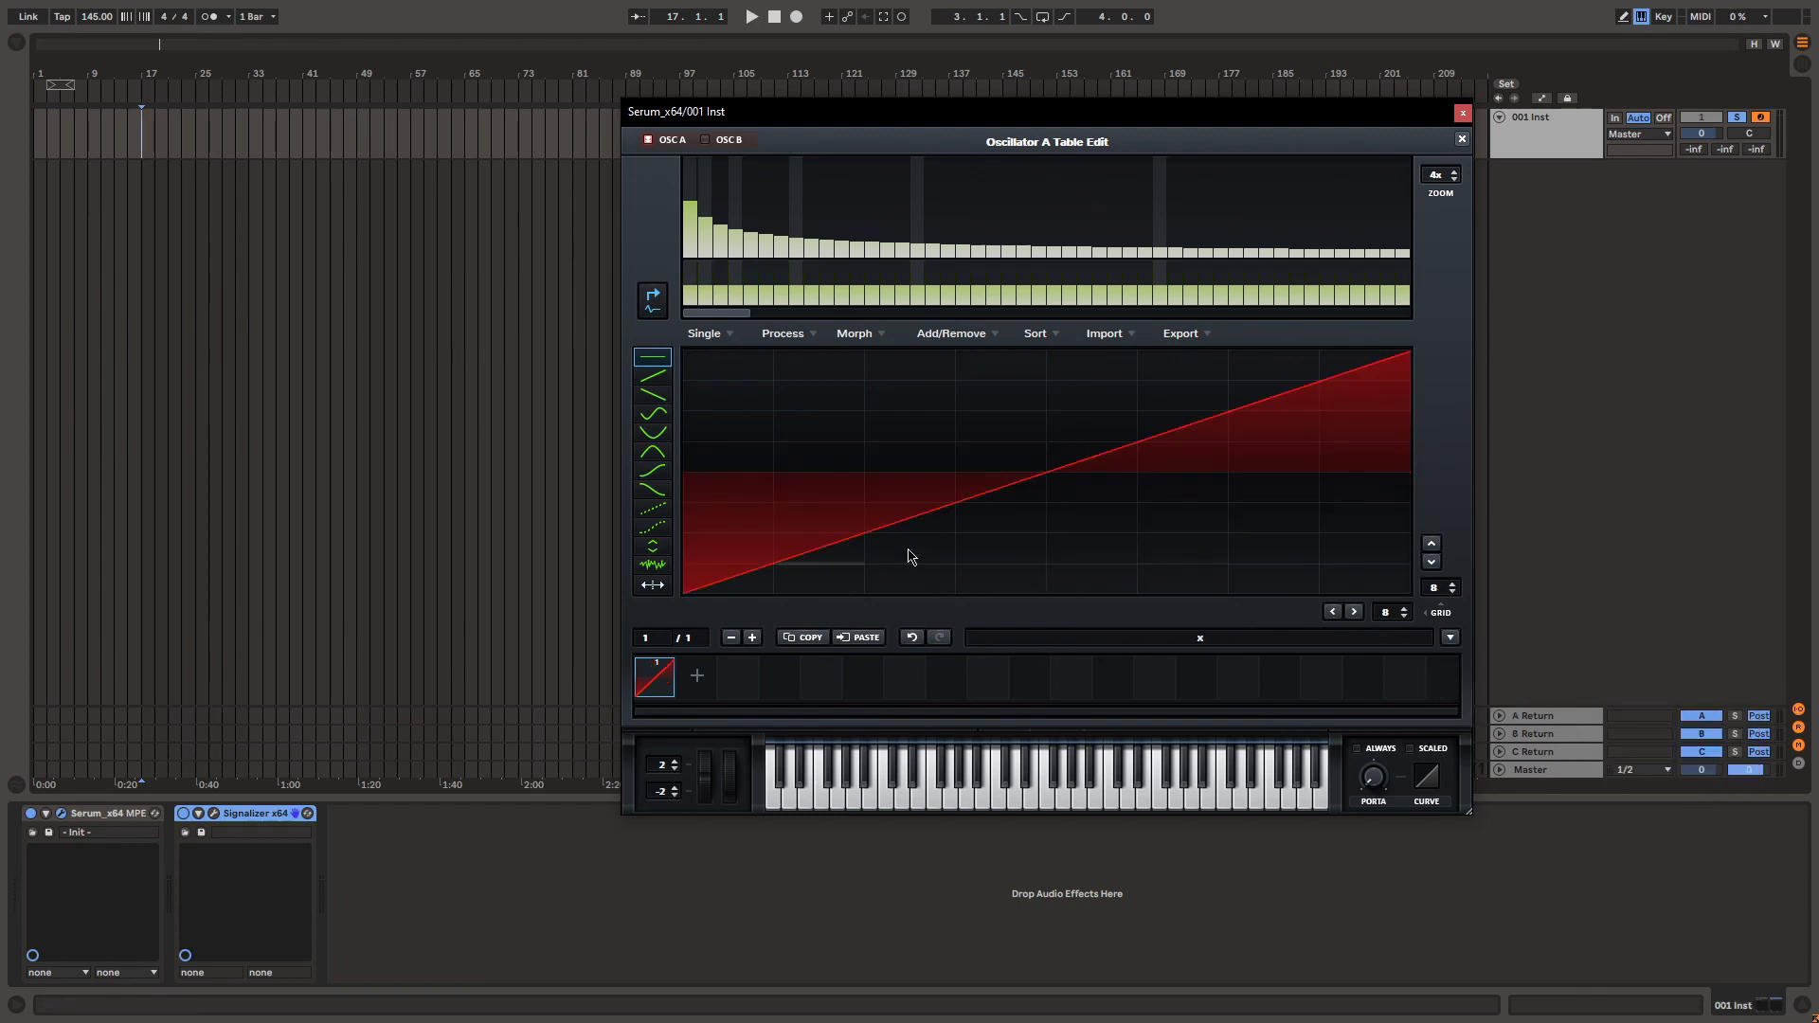
{"action": "left_click", "coordinate": [1449, 637]}
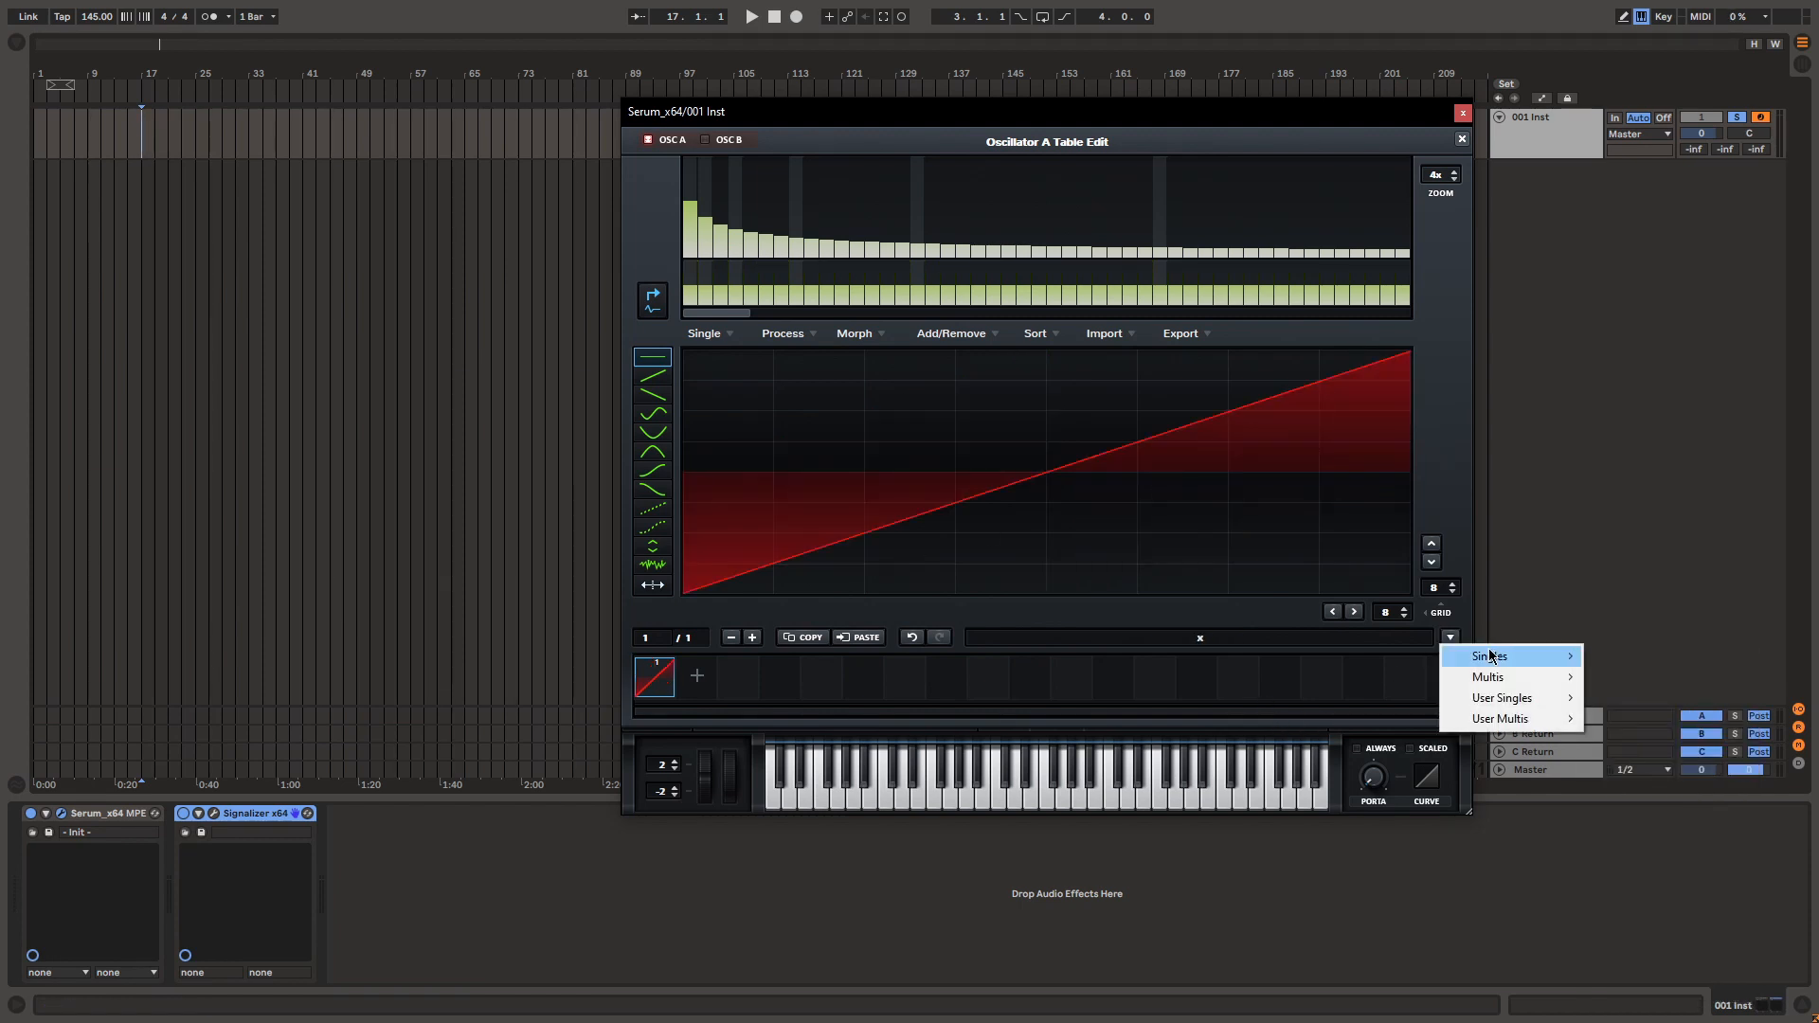
{"action": "mouse_move", "coordinate": [1490, 655]}
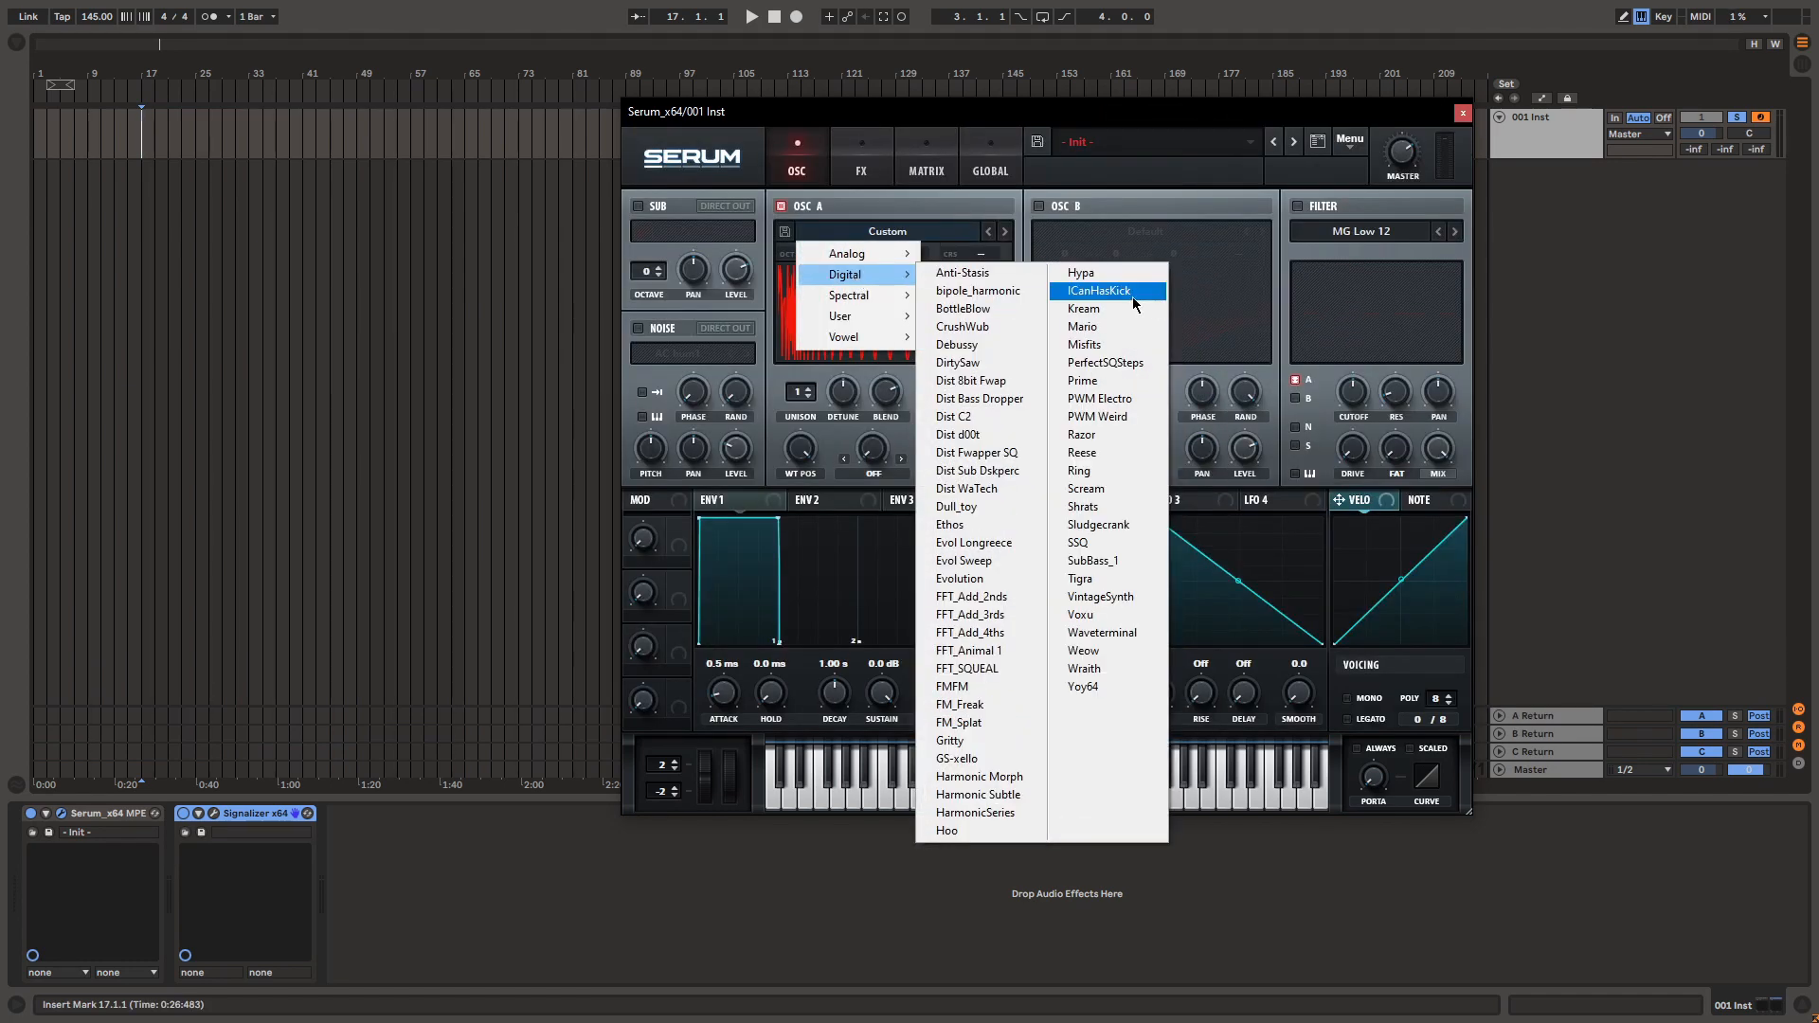
- Load the ICanHasKick wavetable into OSC A, then reset Serum via Menu > Init Preset
{"action": "left_click", "coordinate": [1096, 290]}
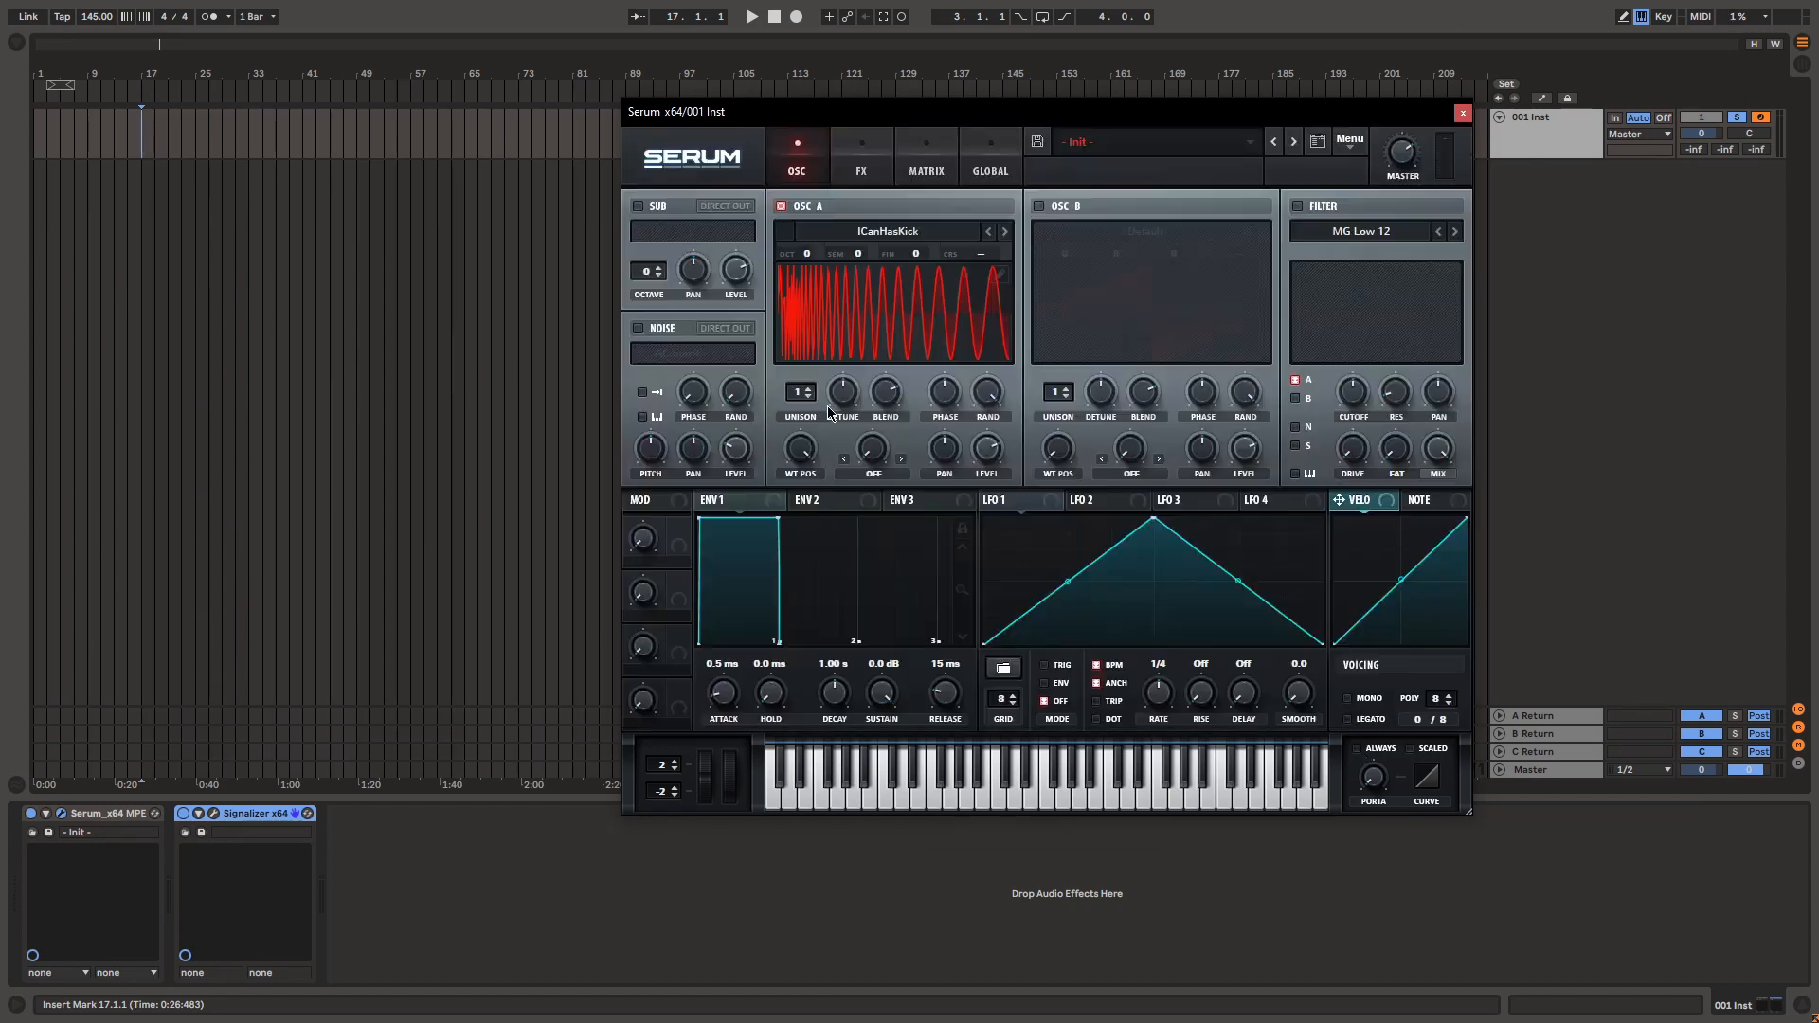
{"action": "left_click", "coordinate": [1348, 139]}
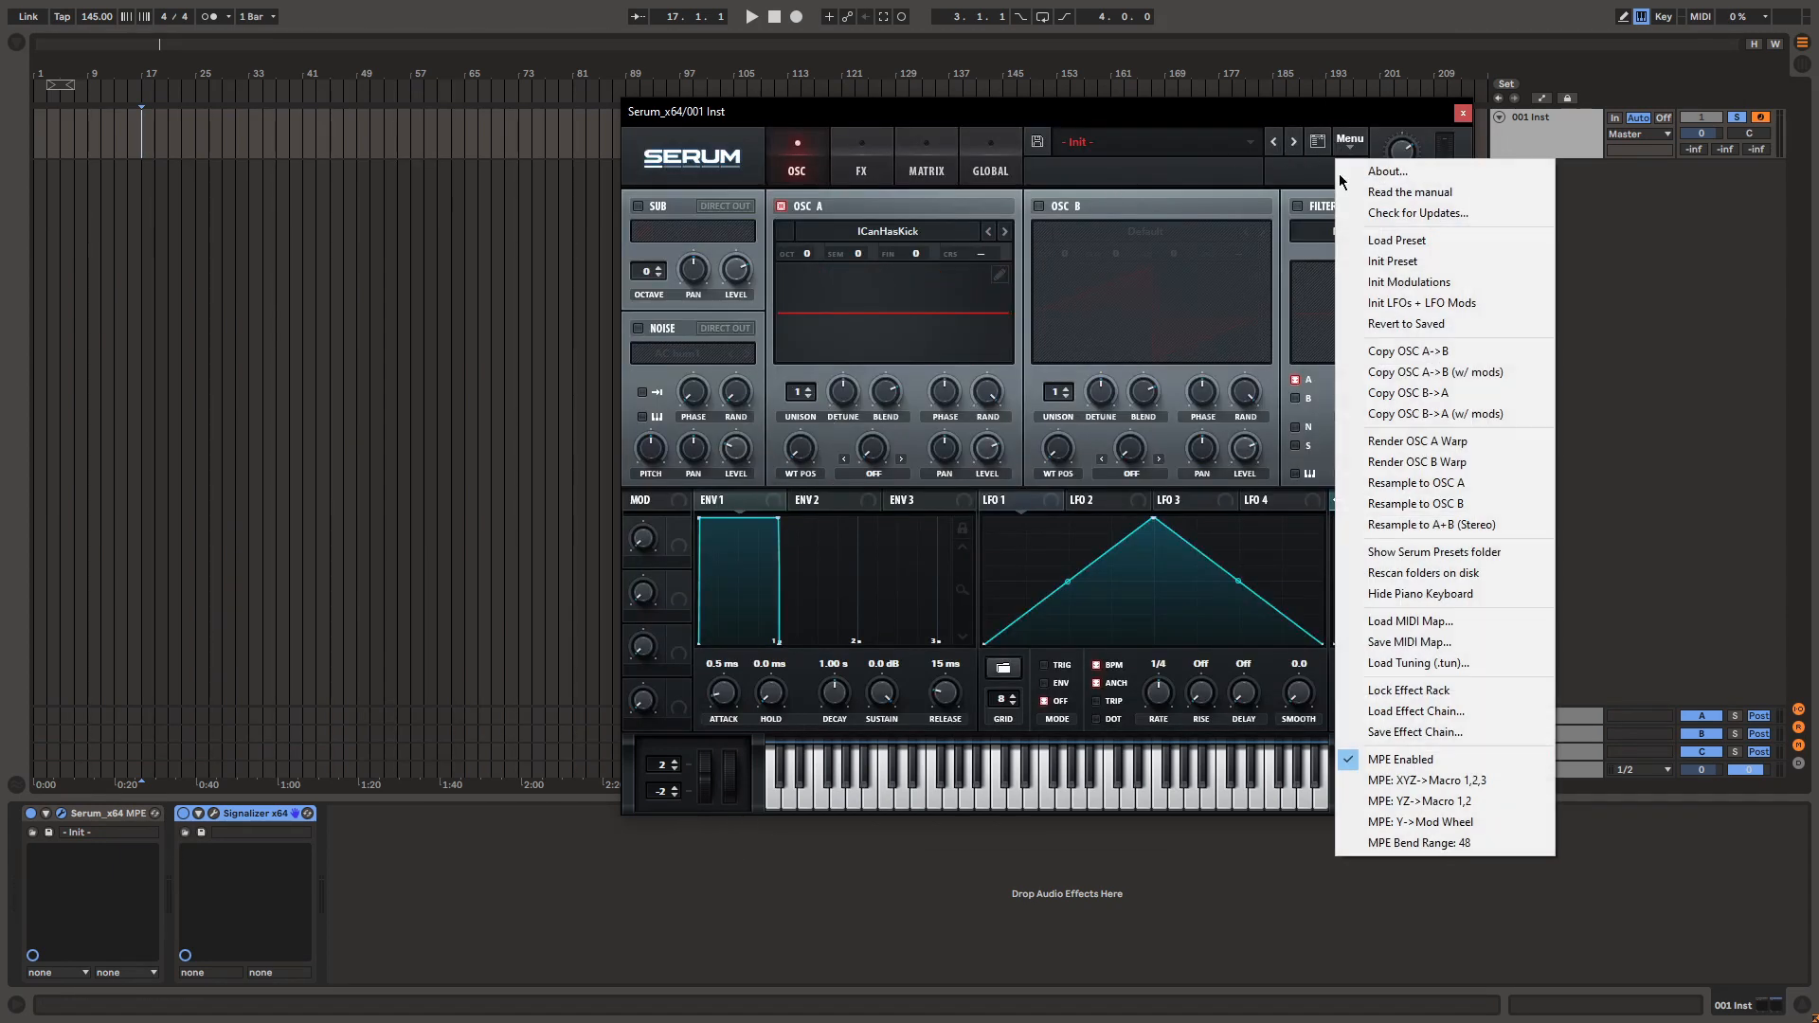
{"action": "left_click", "coordinate": [1395, 260]}
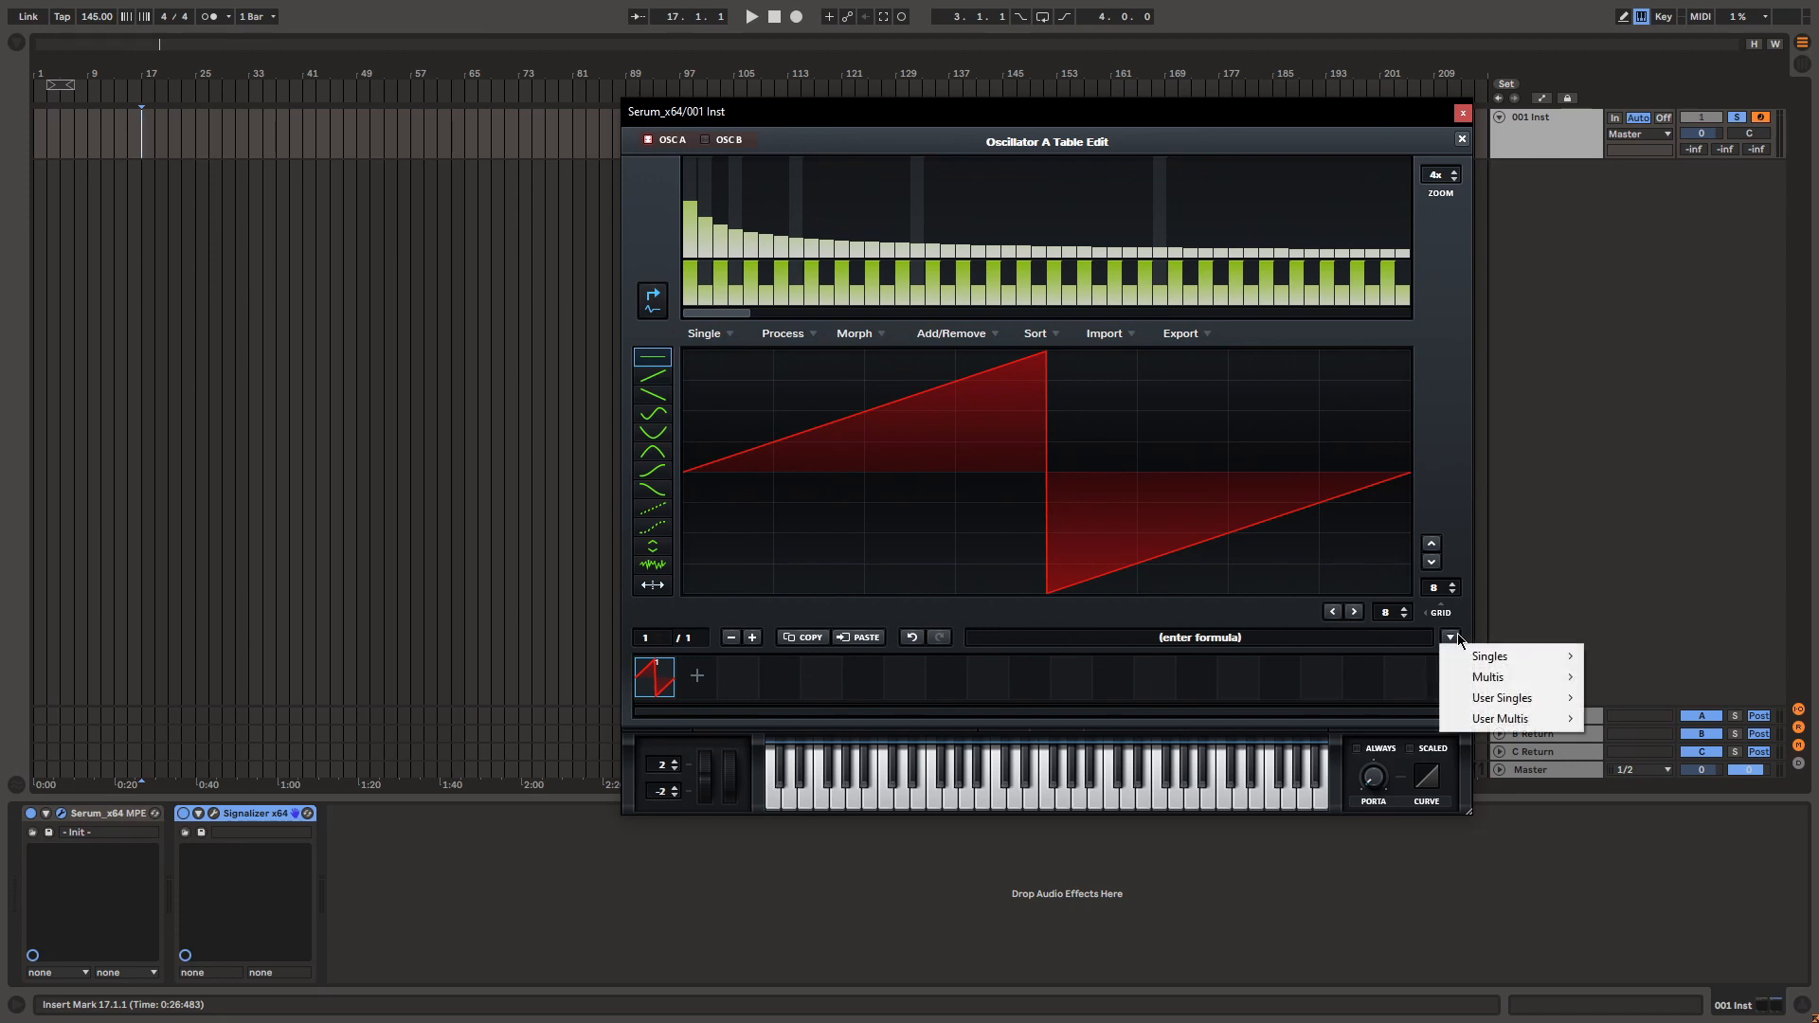
- Enter sin in the OSC A formula field to begin the sin(x) waveform formula
{"action": "left_click", "coordinate": [1450, 636]}
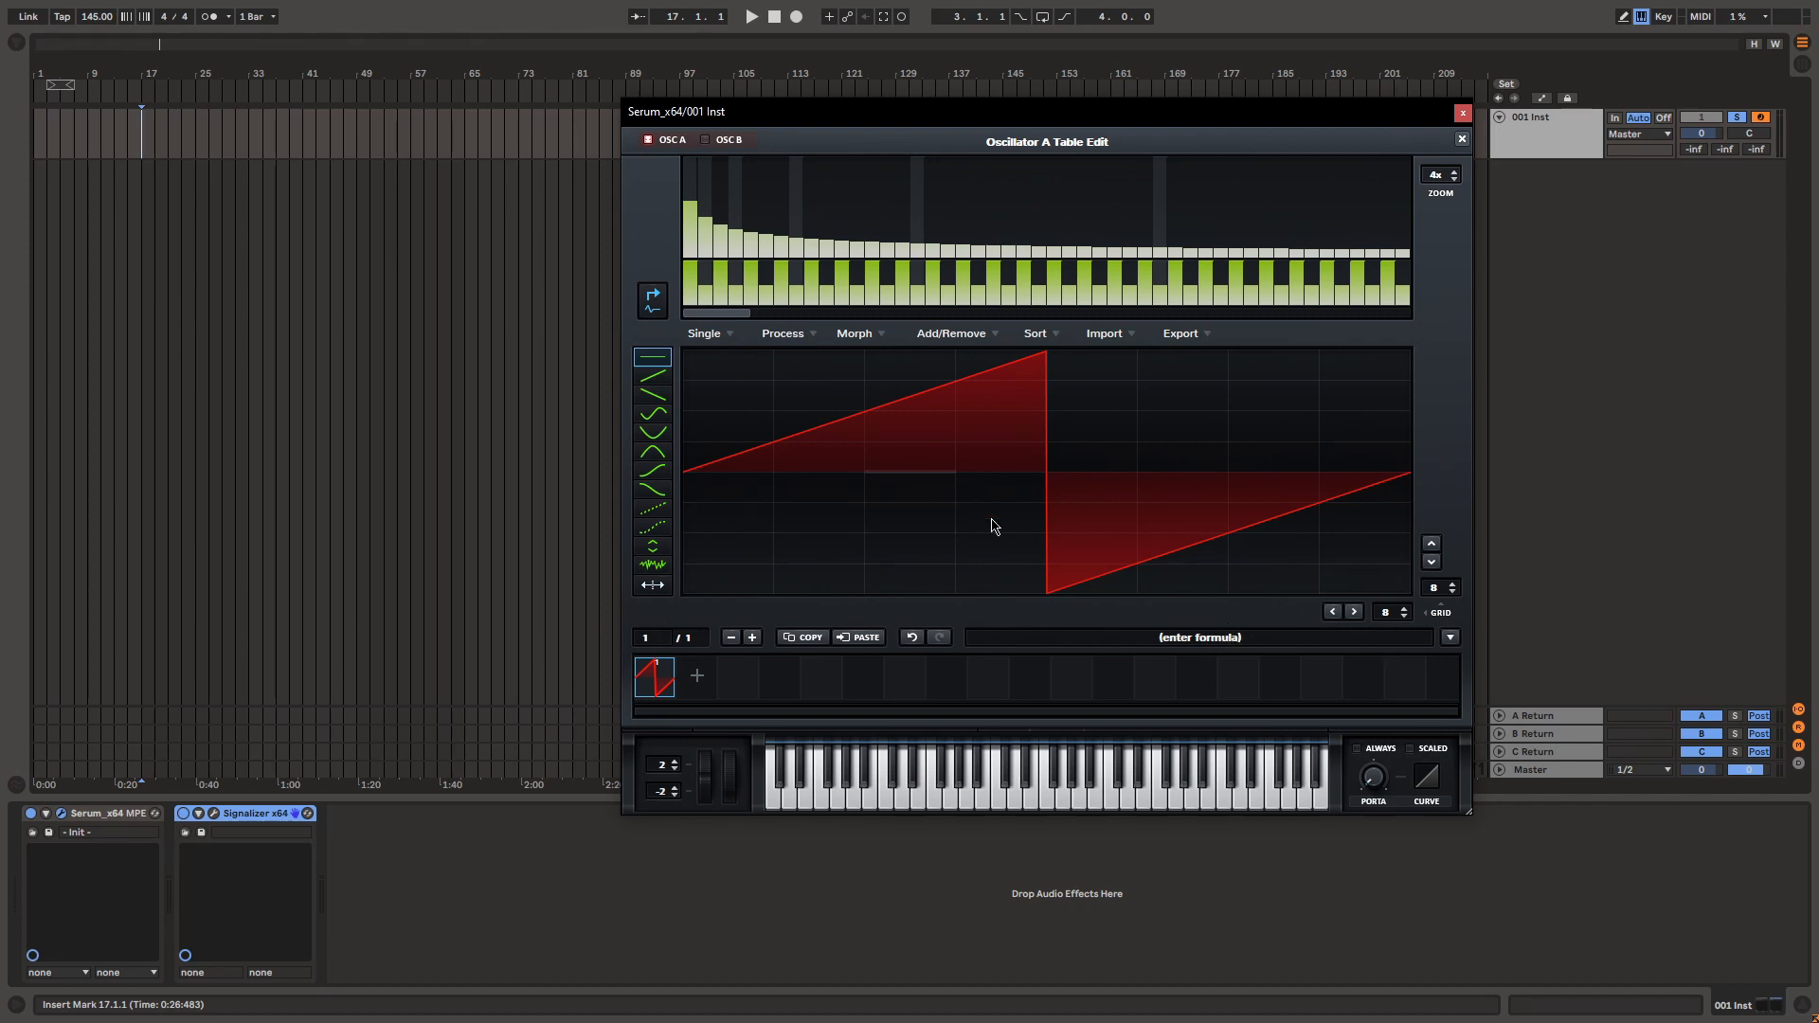
{"action": "mouse_move", "coordinate": [1166, 673]}
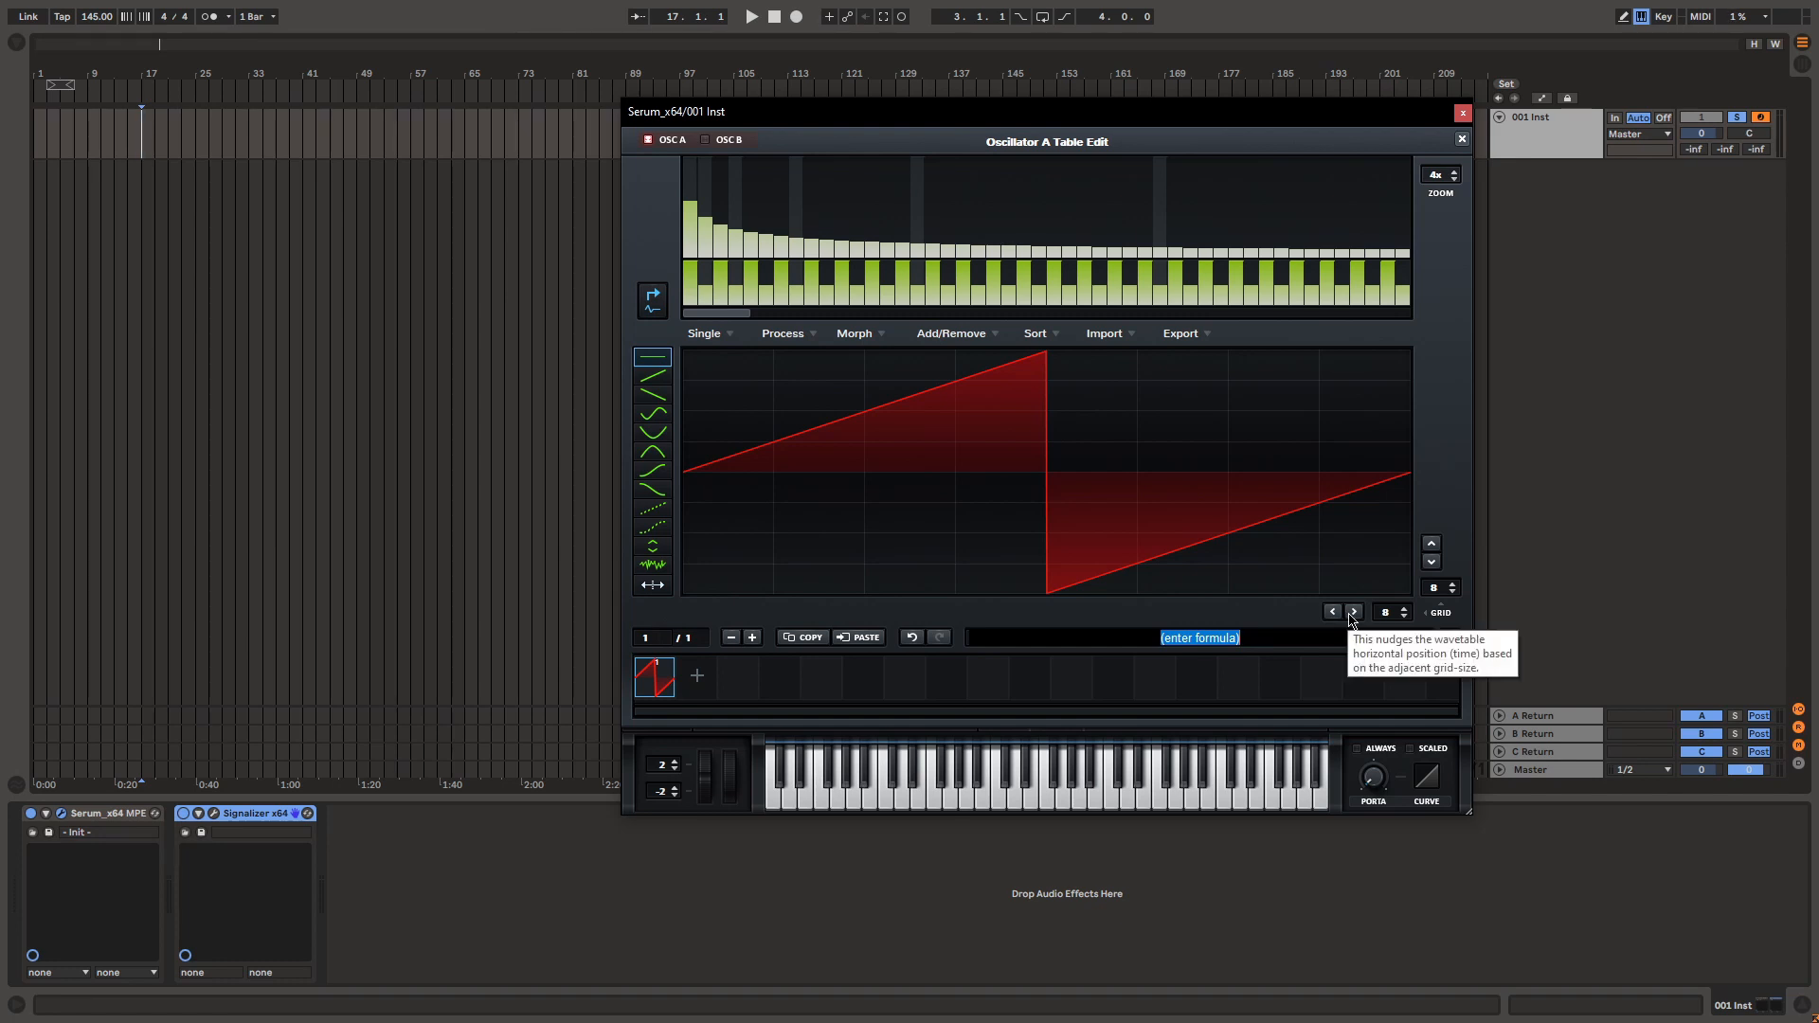
{"action": "type", "text": "sin(x"}
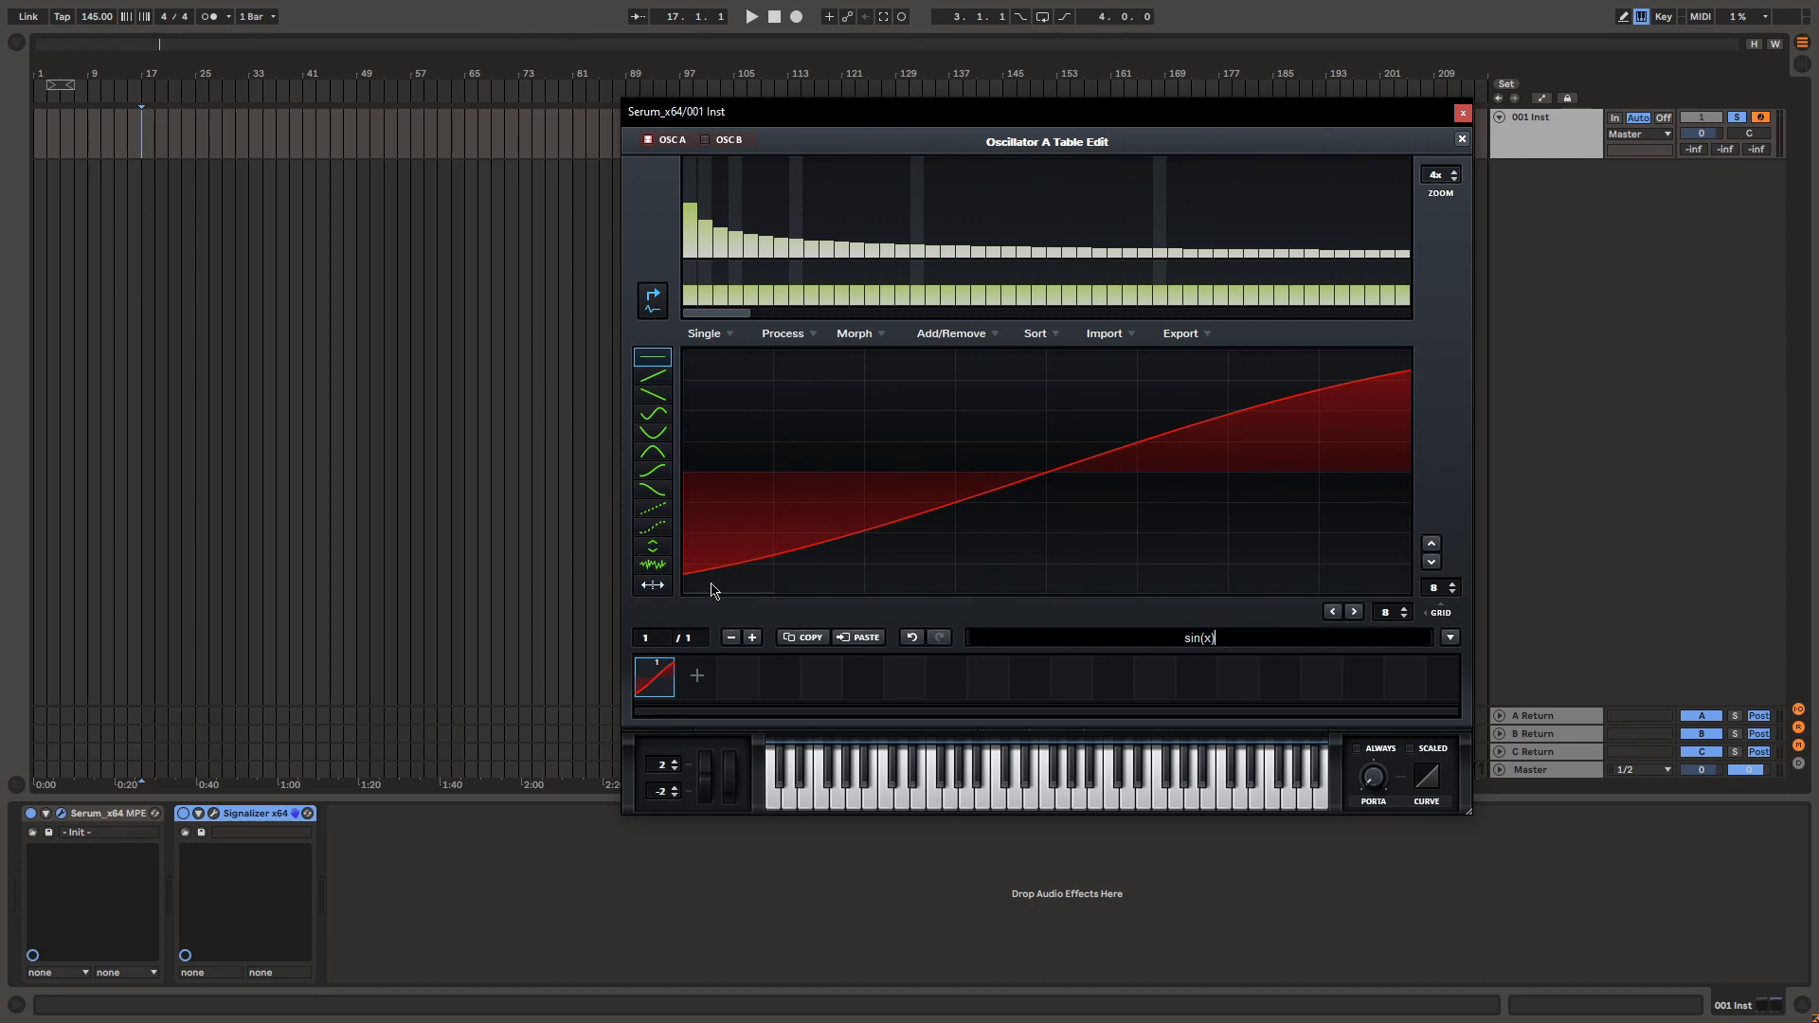
- Edit the formula to multiply x by a constant, leaving sin(* x) flagged as invalid
{"action": "double_click", "coordinate": [1200, 636]}
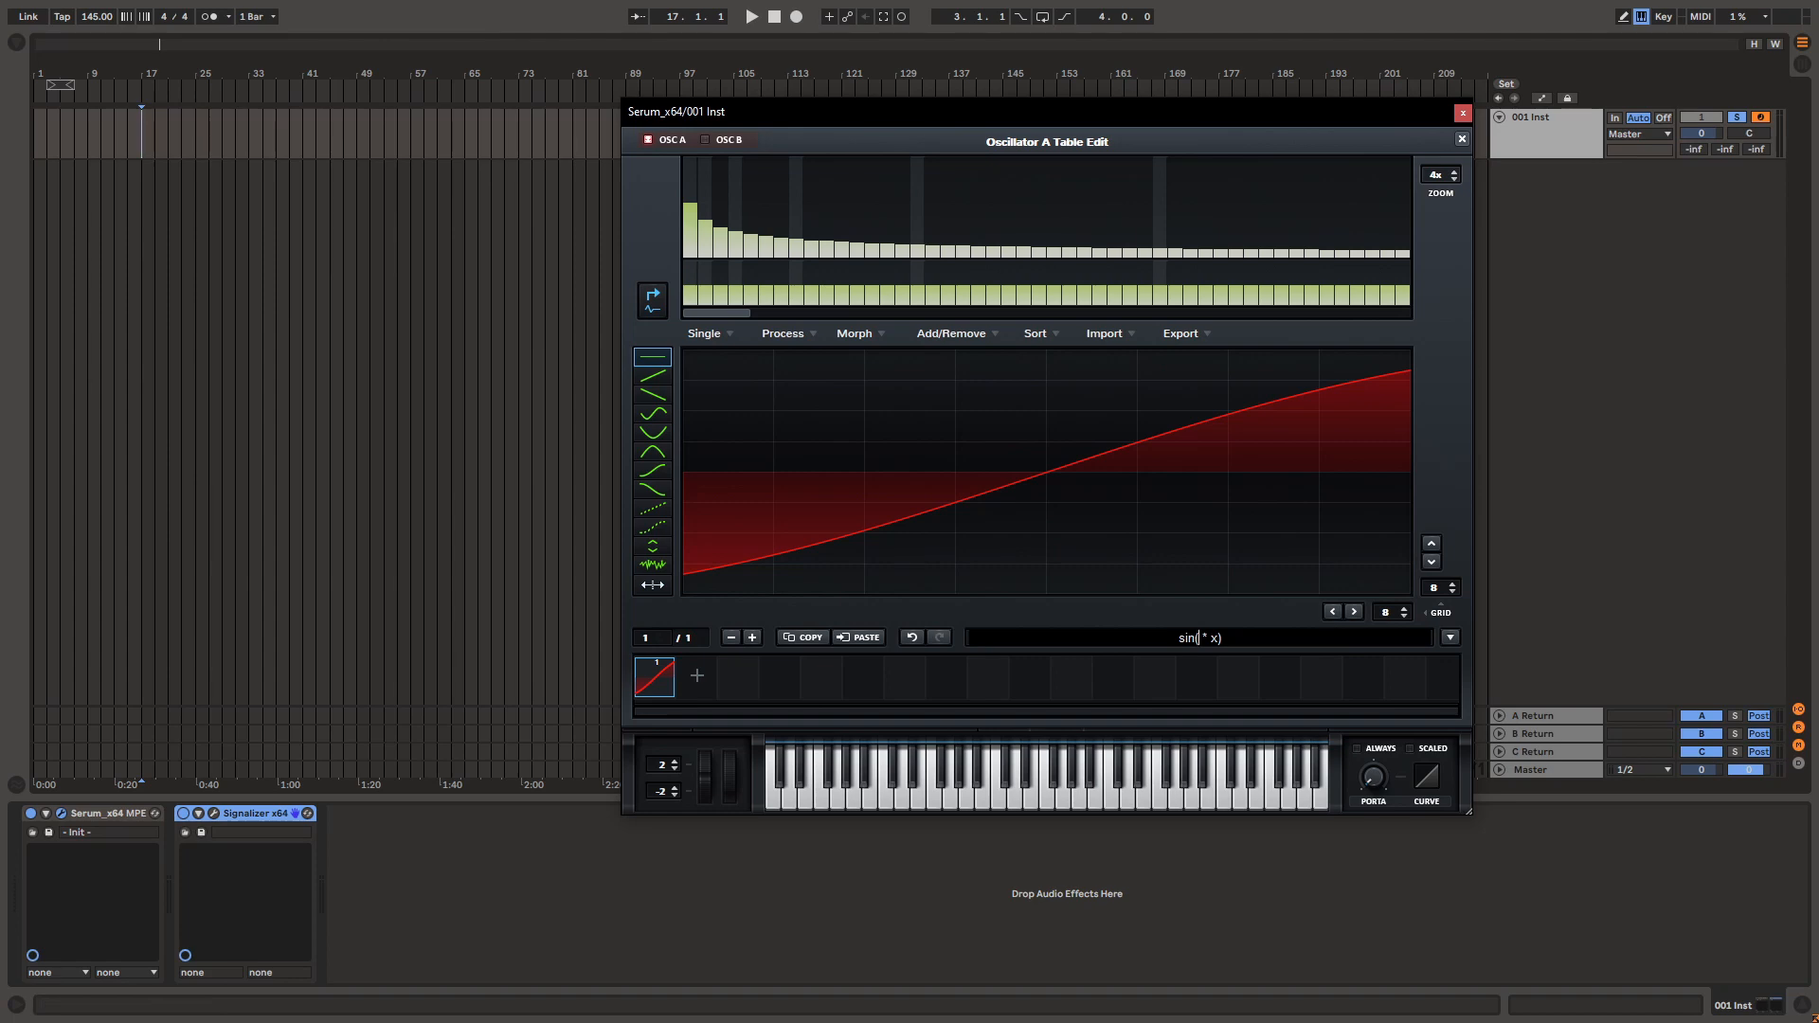
{"action": "left_click", "coordinate": [1201, 637]}
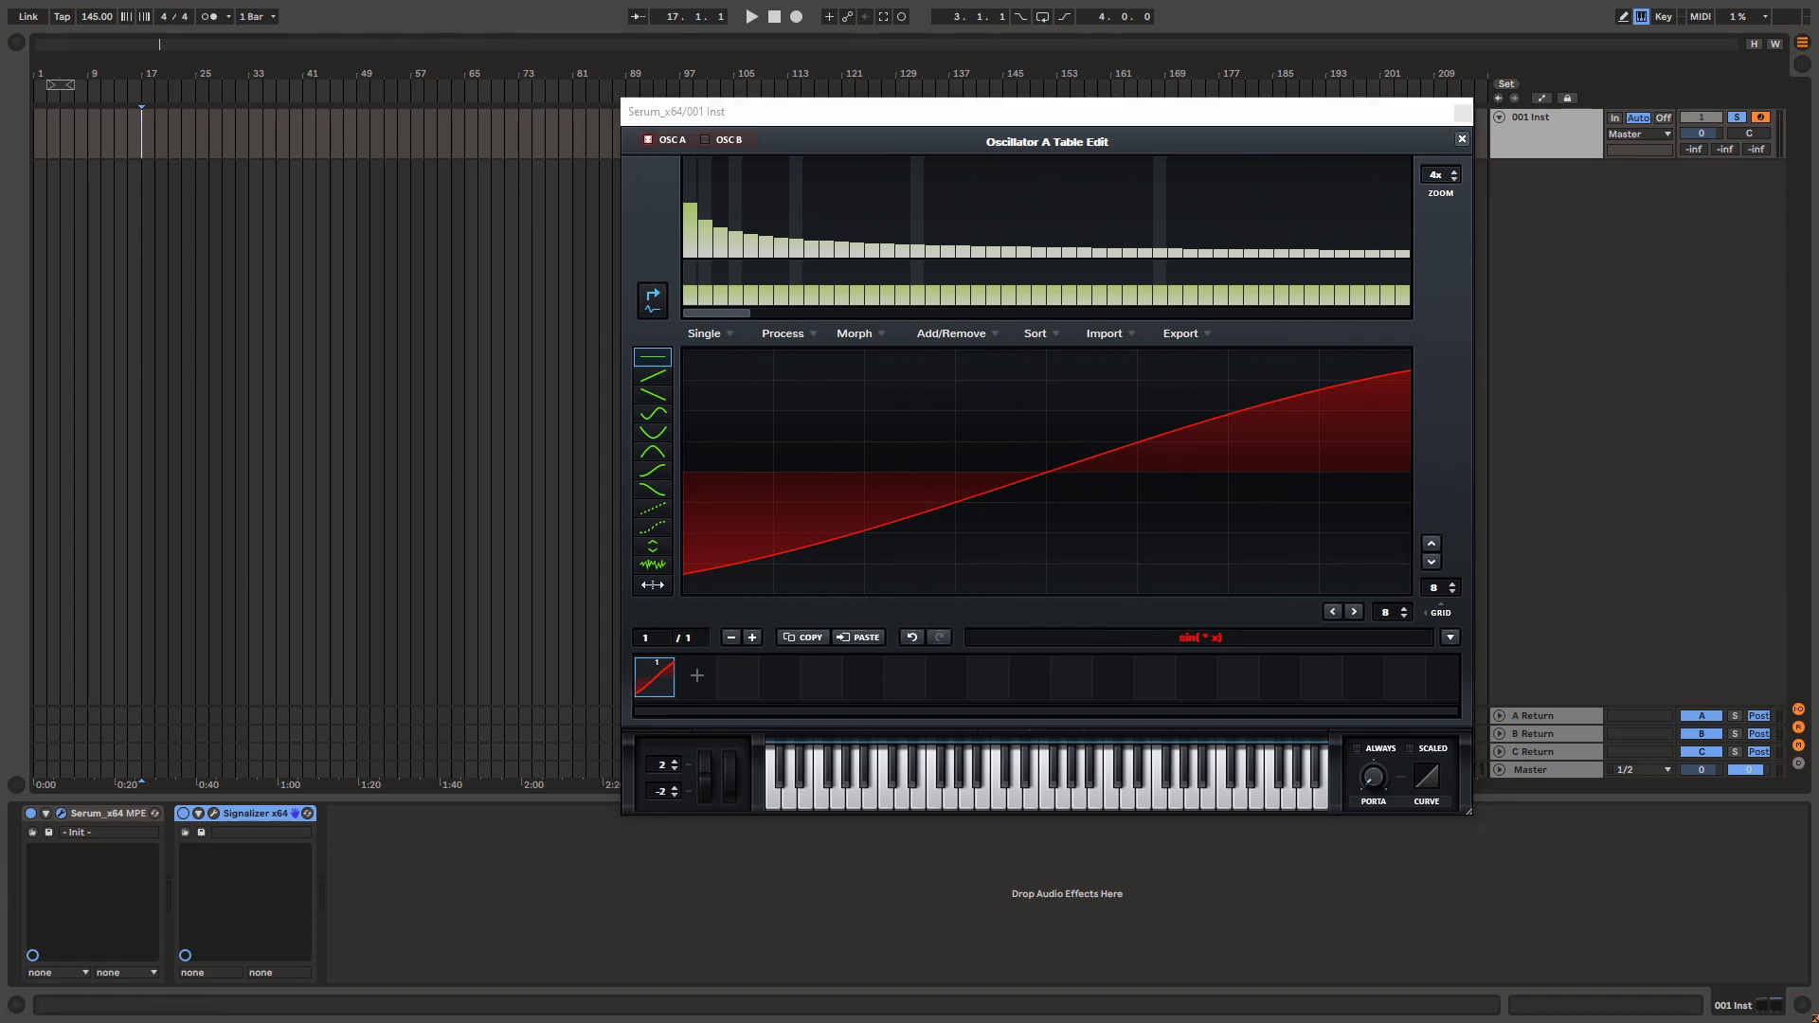
{"action": "left_click", "coordinate": [764, 1005]}
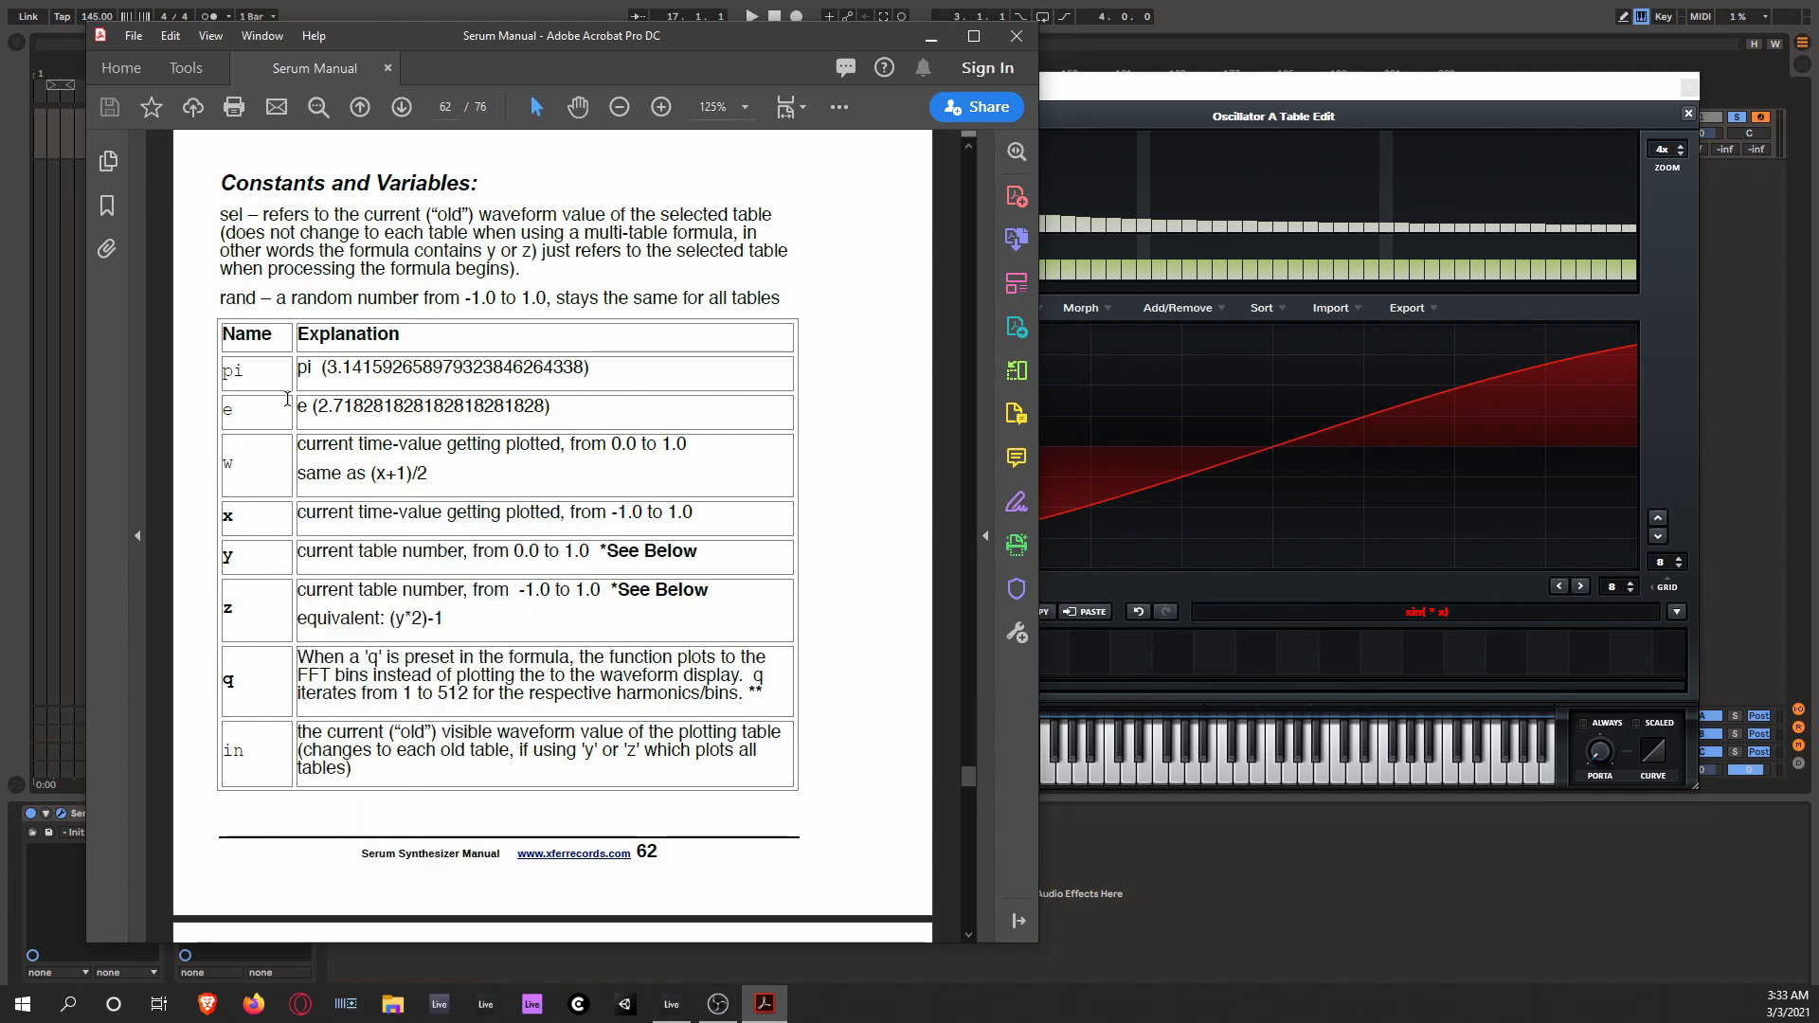
- Scroll the Serum manual's page 62 Constants and Variables table in Acrobat
{"action": "scroll", "scroll_direction": "down", "scroll_amount": 3}
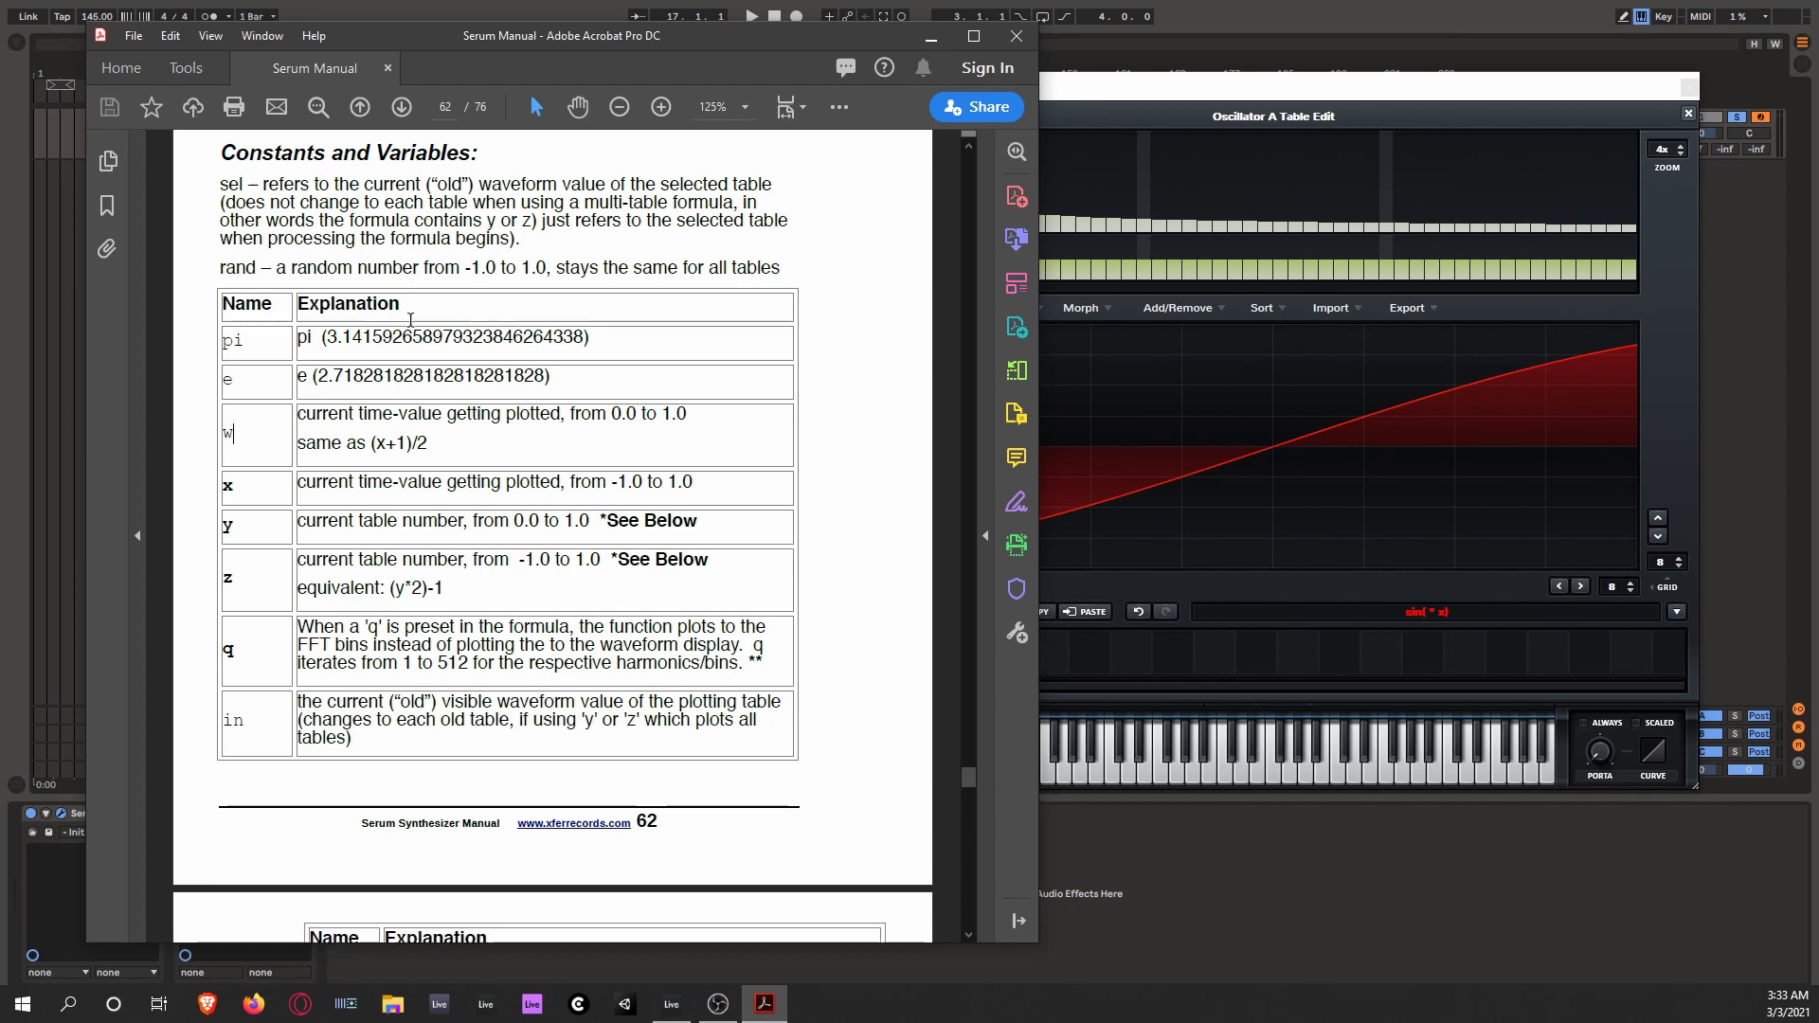
{"action": "scroll", "scroll_direction": "down", "scroll_amount": 3}
{"action": "type", "text": "pi"}
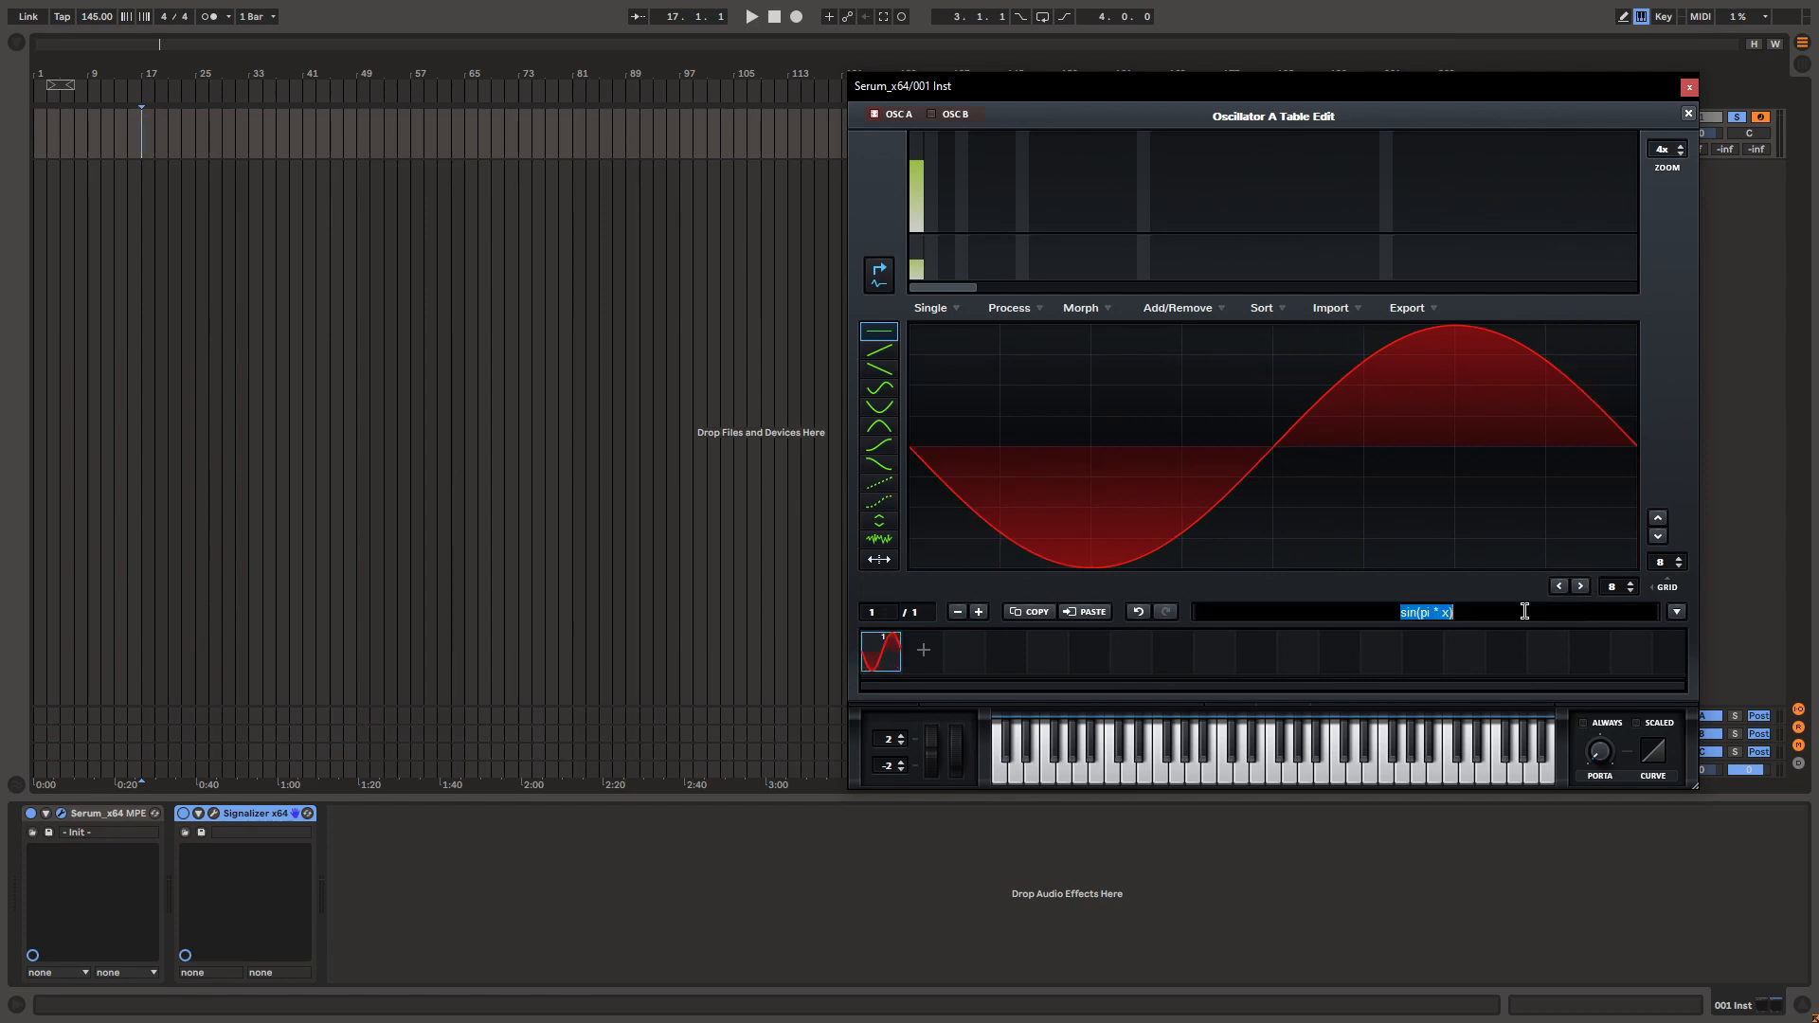
- Rewrite the formula with pi * x inside the trig function, then start an e * variant
{"action": "type", "text": "C"}
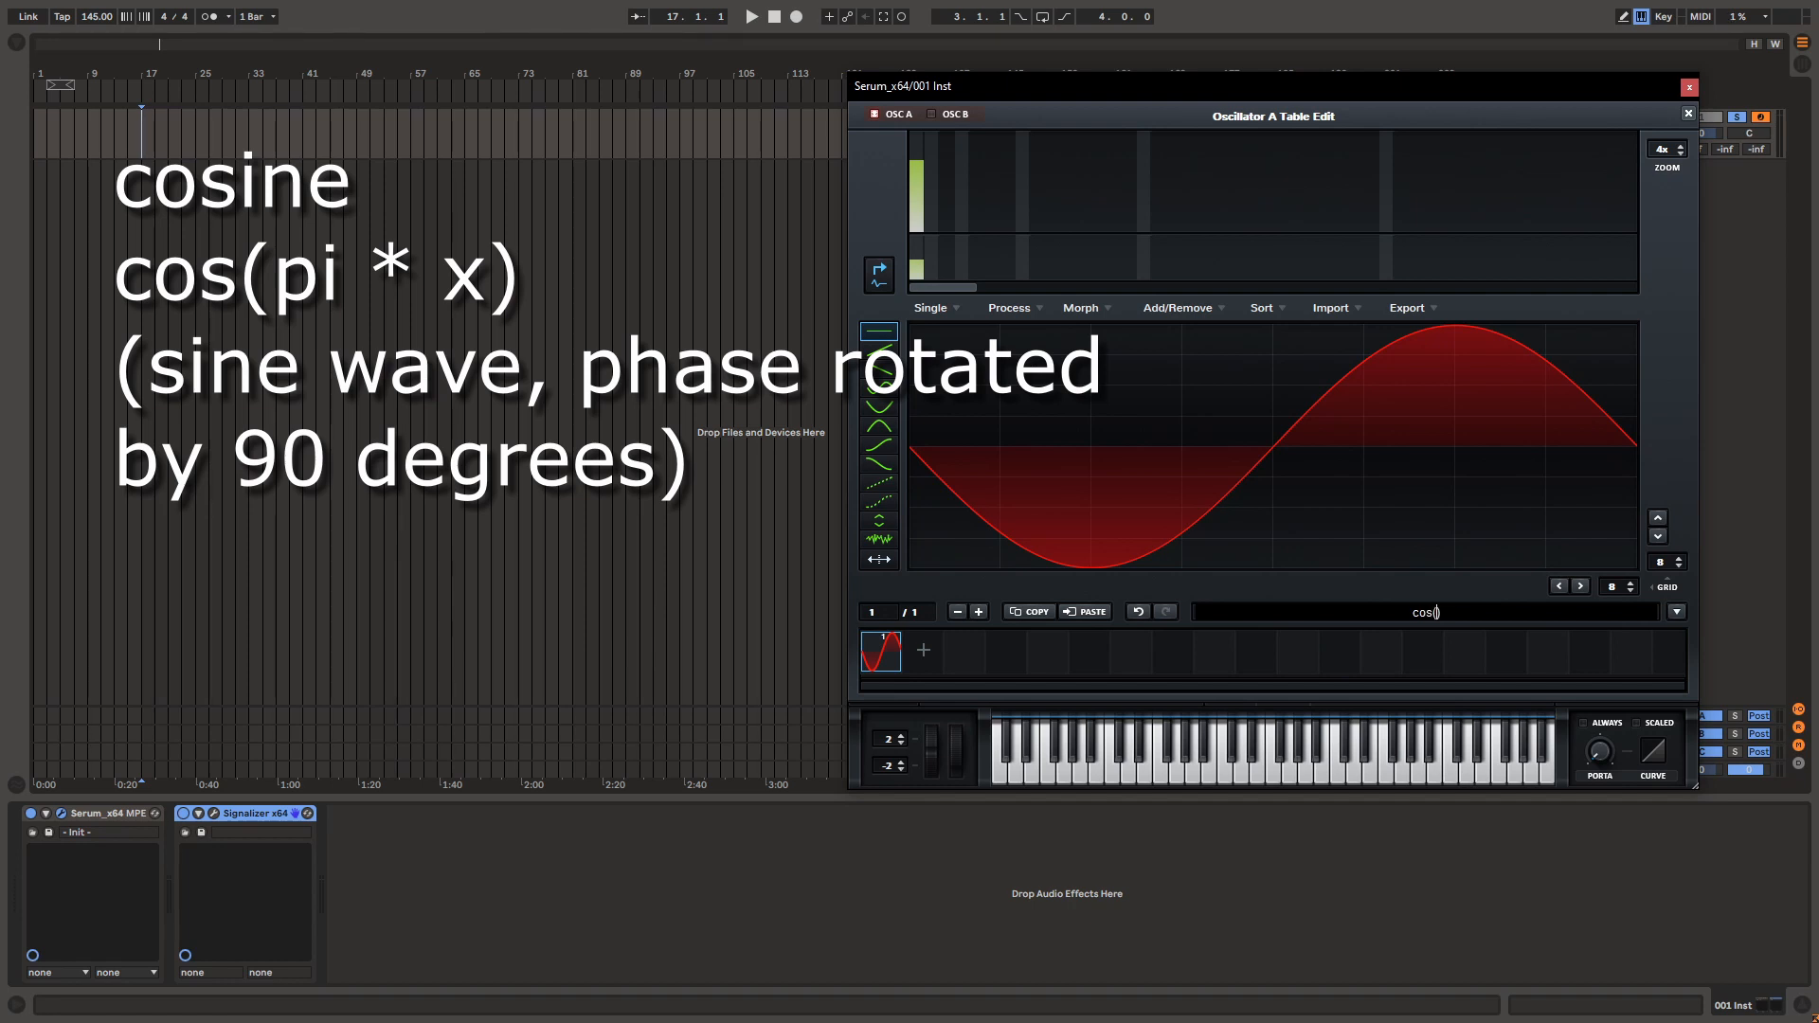
{"action": "type", "text": "pi *"}
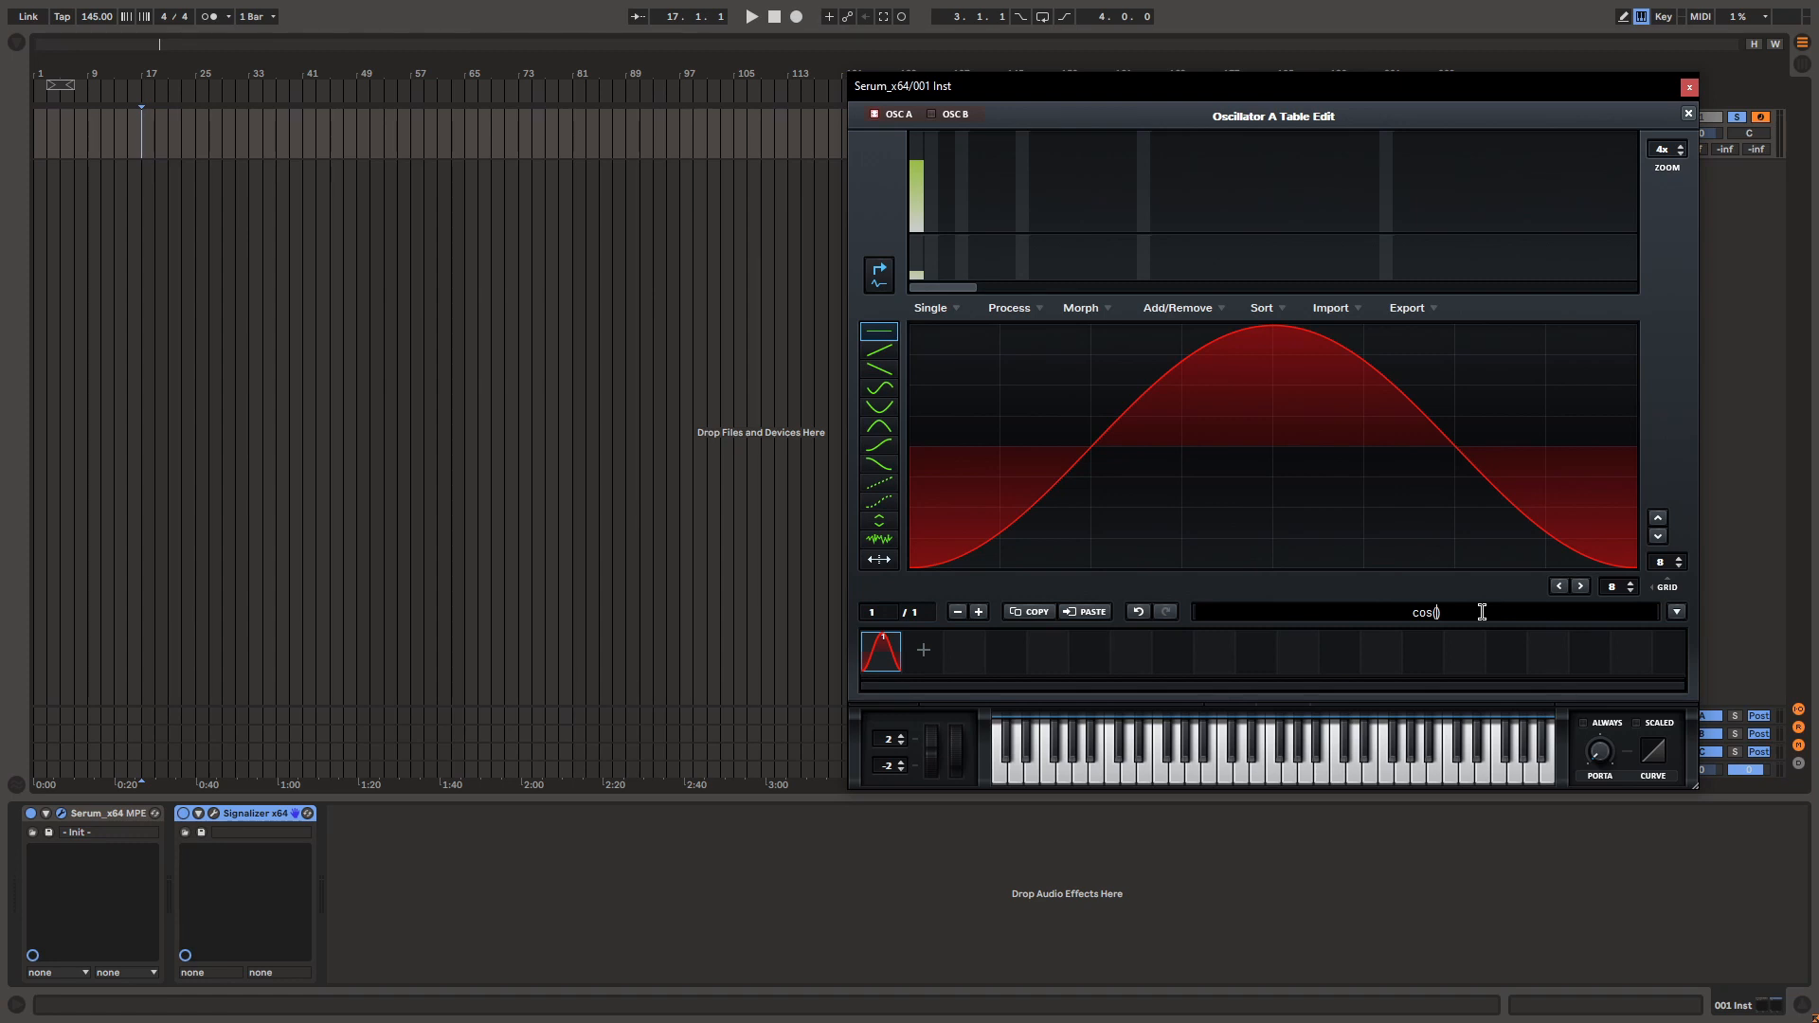
{"action": "type", "text": ")"}
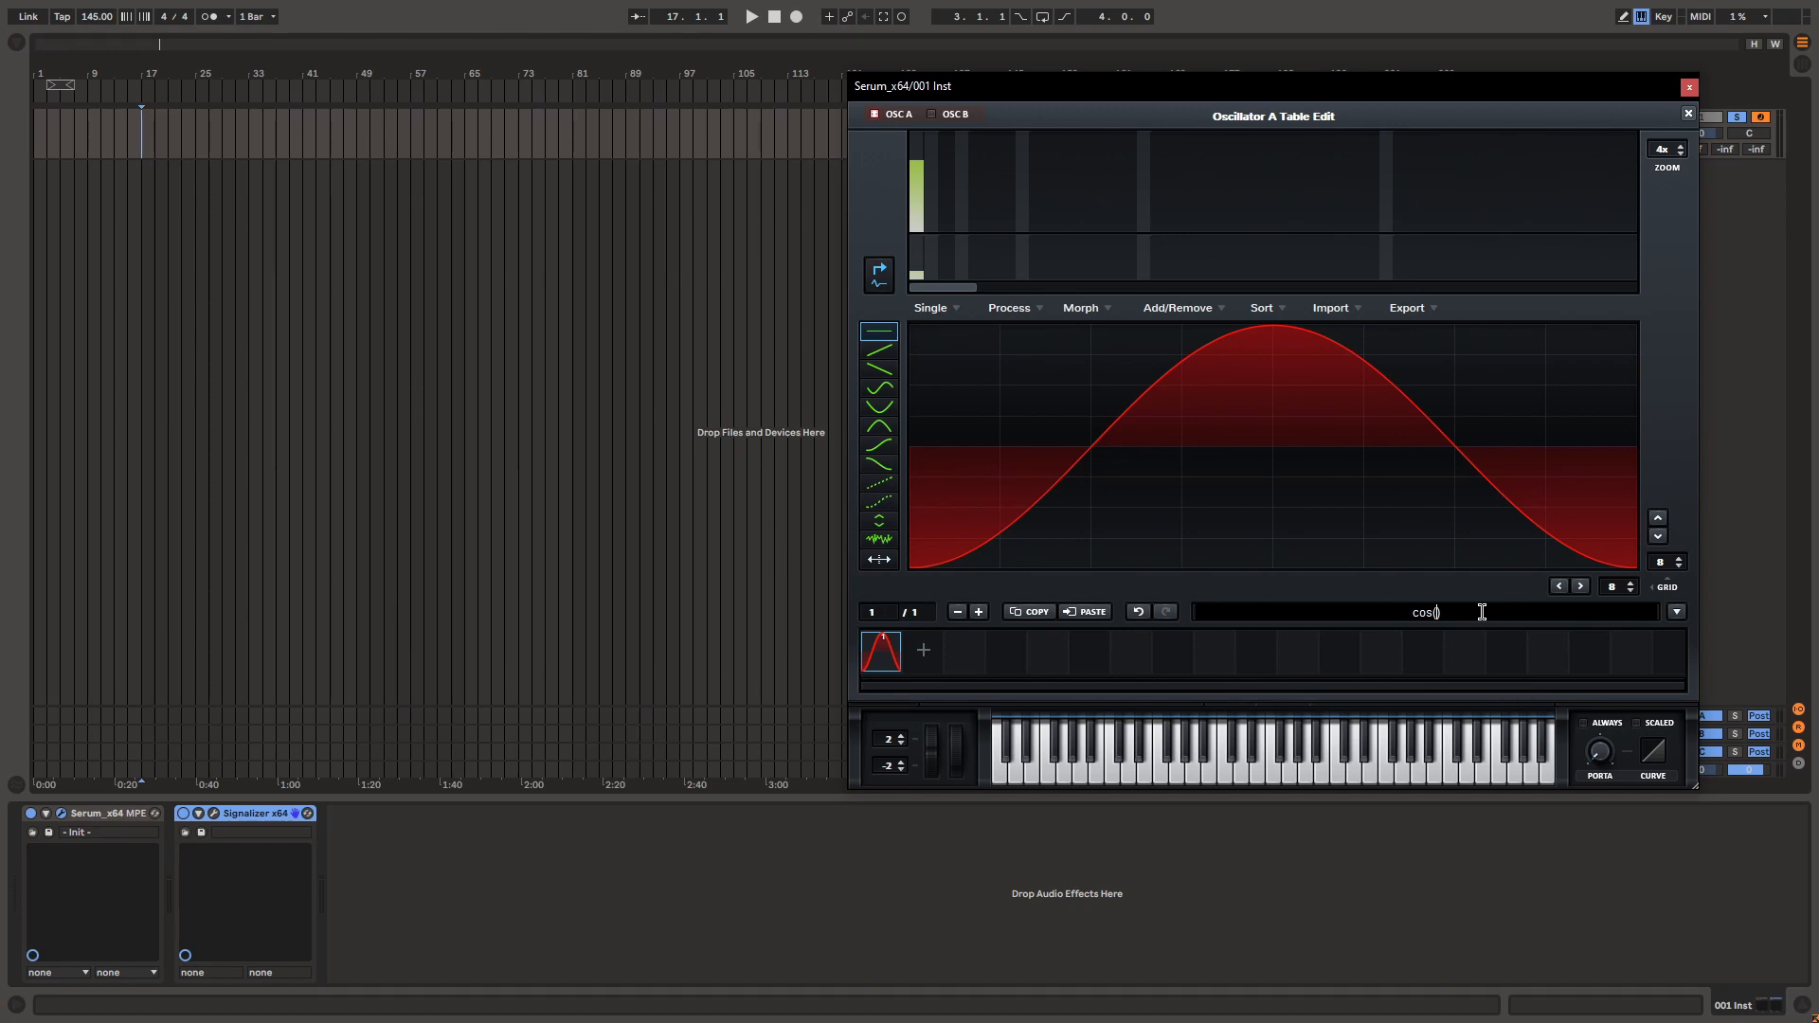
{"action": "type", "text": "e * x"}
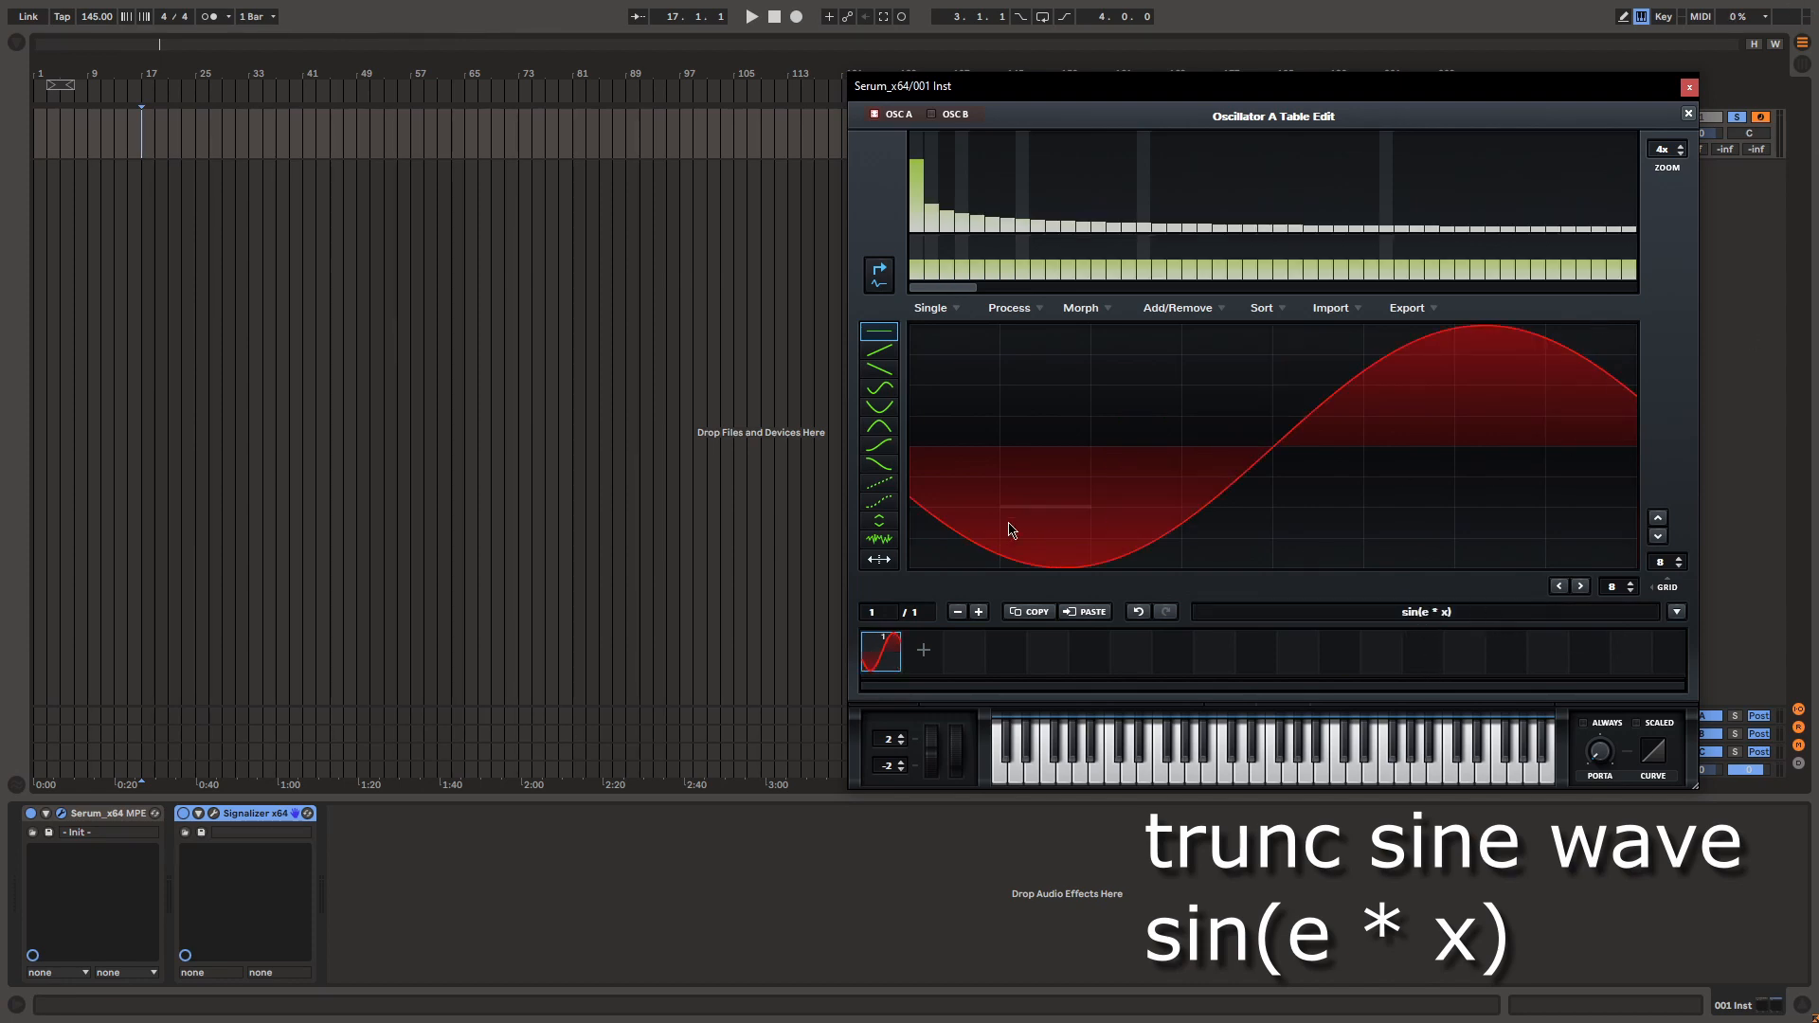
{"action": "mouse_move", "coordinate": [1537, 358]}
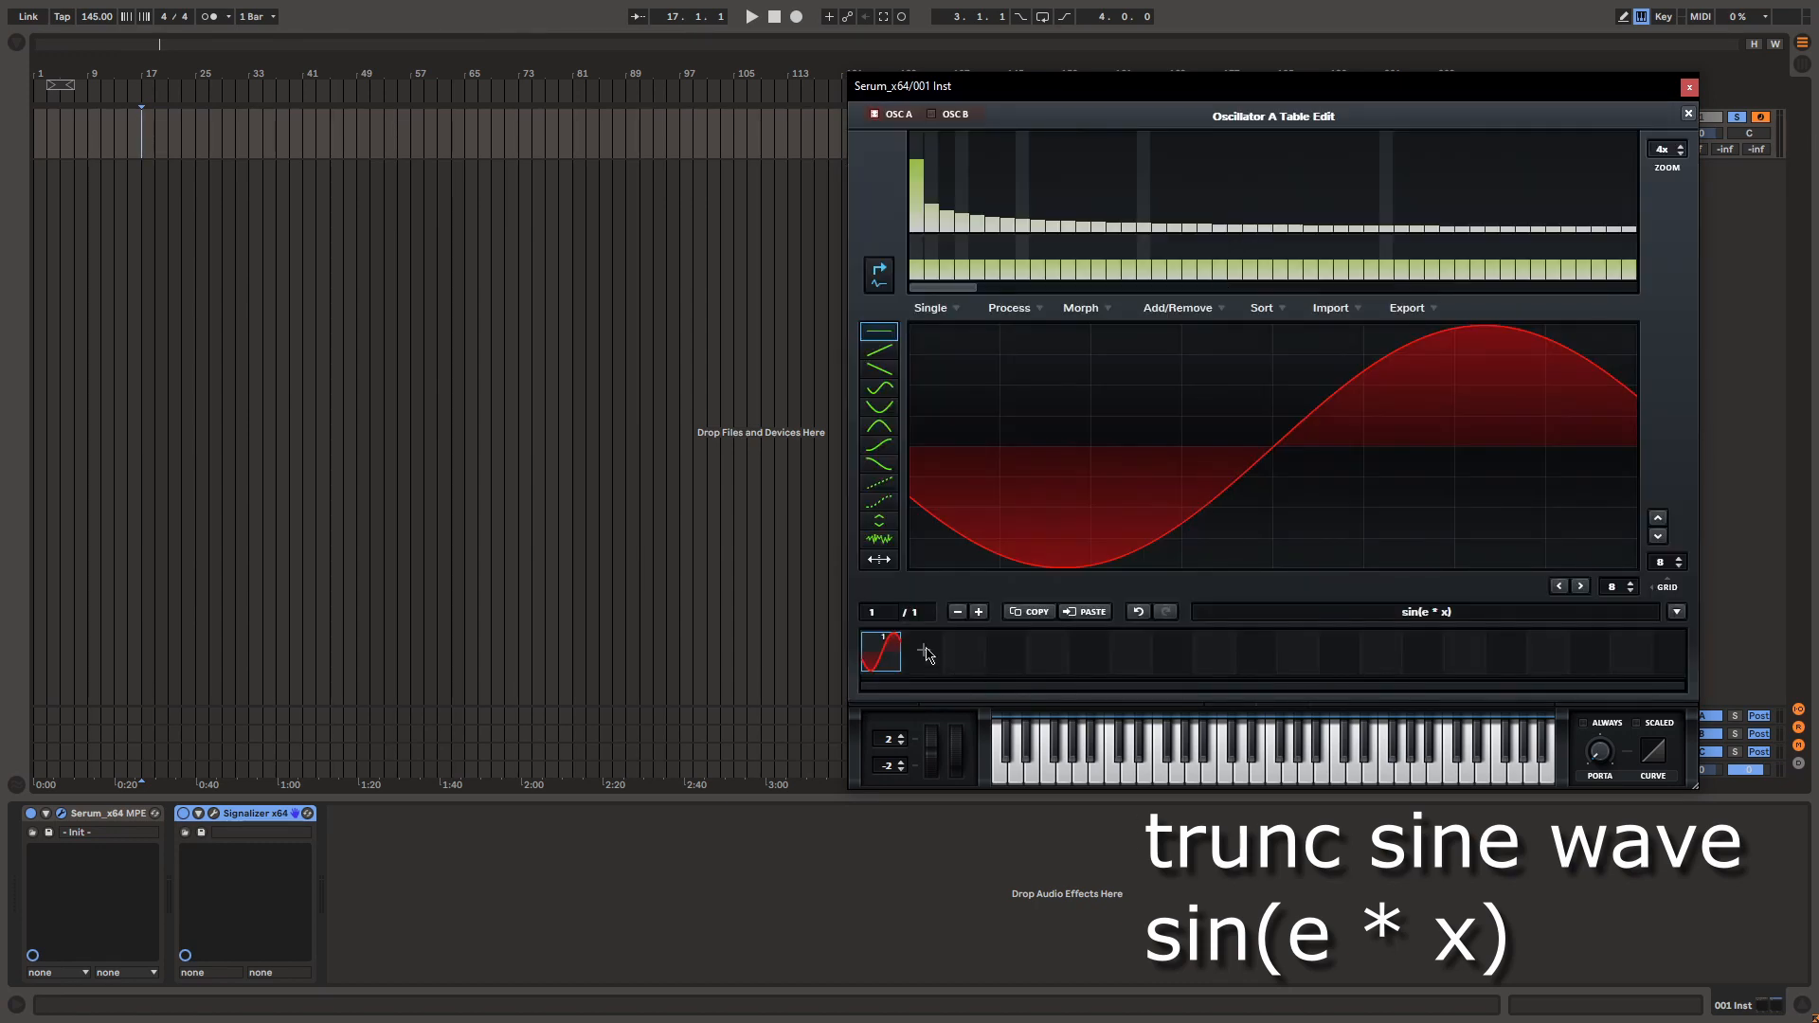
- Apply the sin(e * x) formula, giving a truncated sine in oscillator A
{"action": "left_click", "coordinate": [925, 652]}
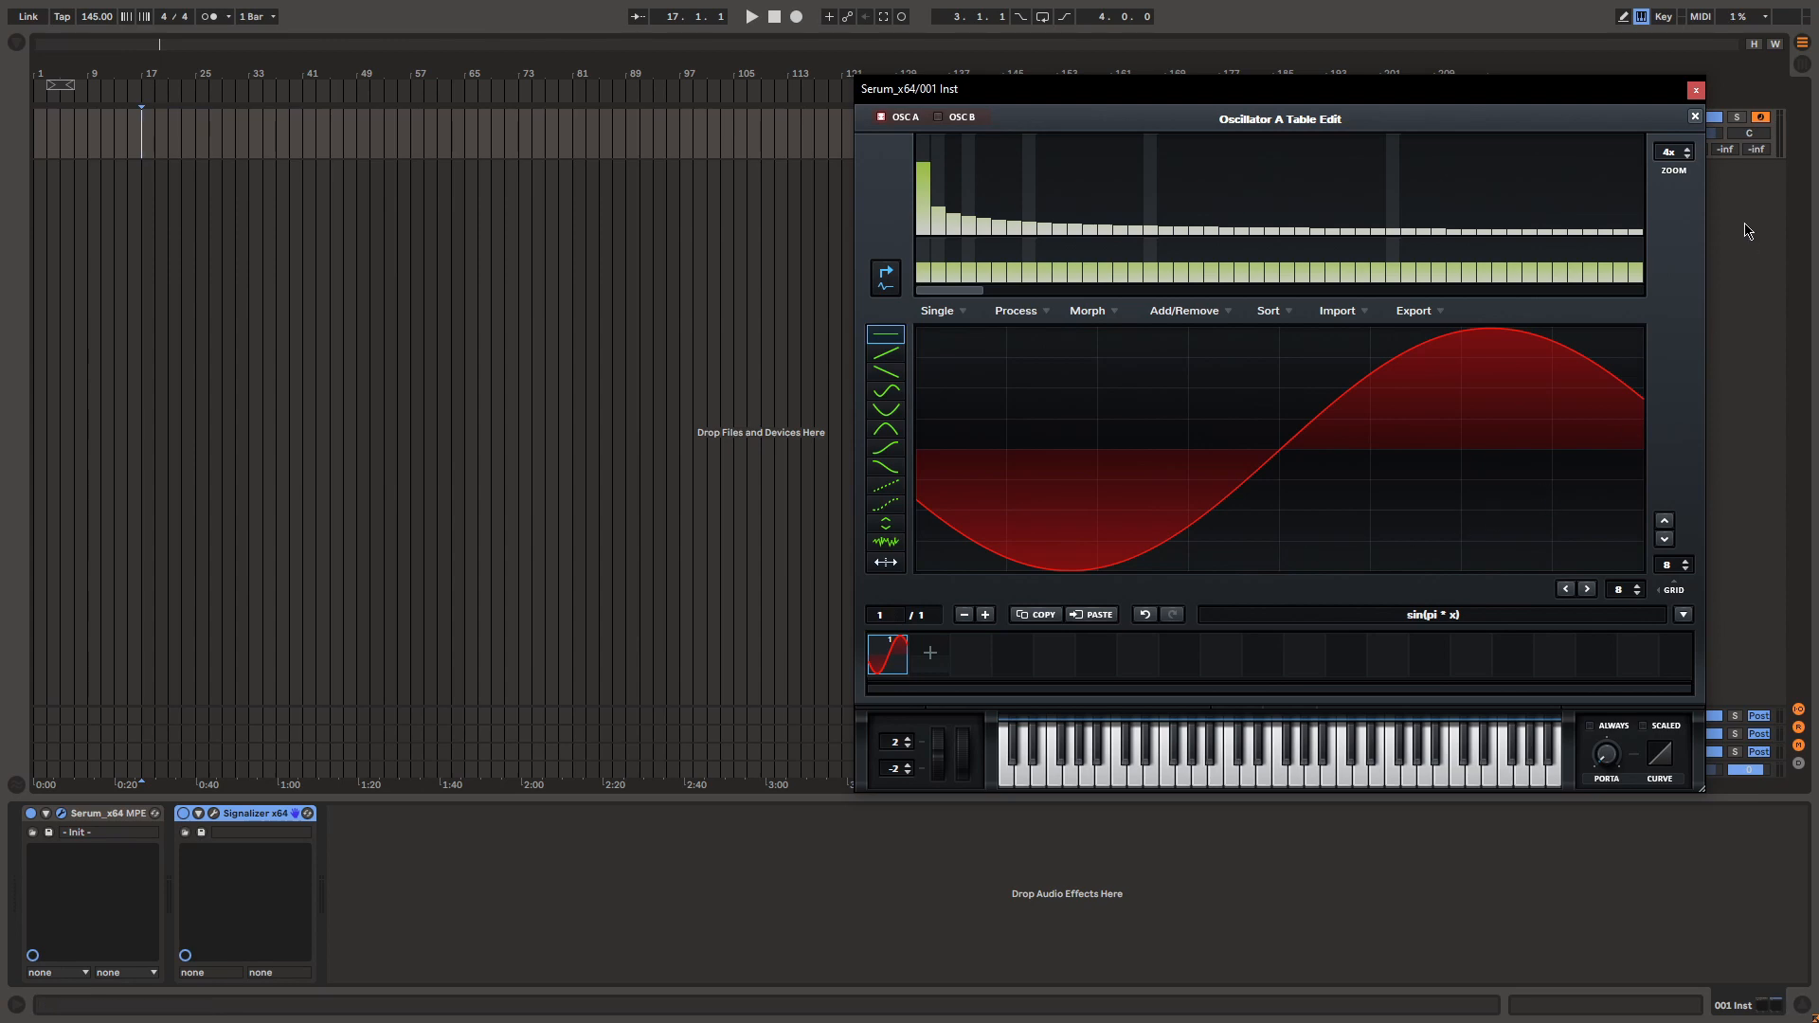
- Load the OBNOXIOUS TEAROUT BASS user preset from Serum's preset browser
{"action": "left_click", "coordinate": [1311, 117]}
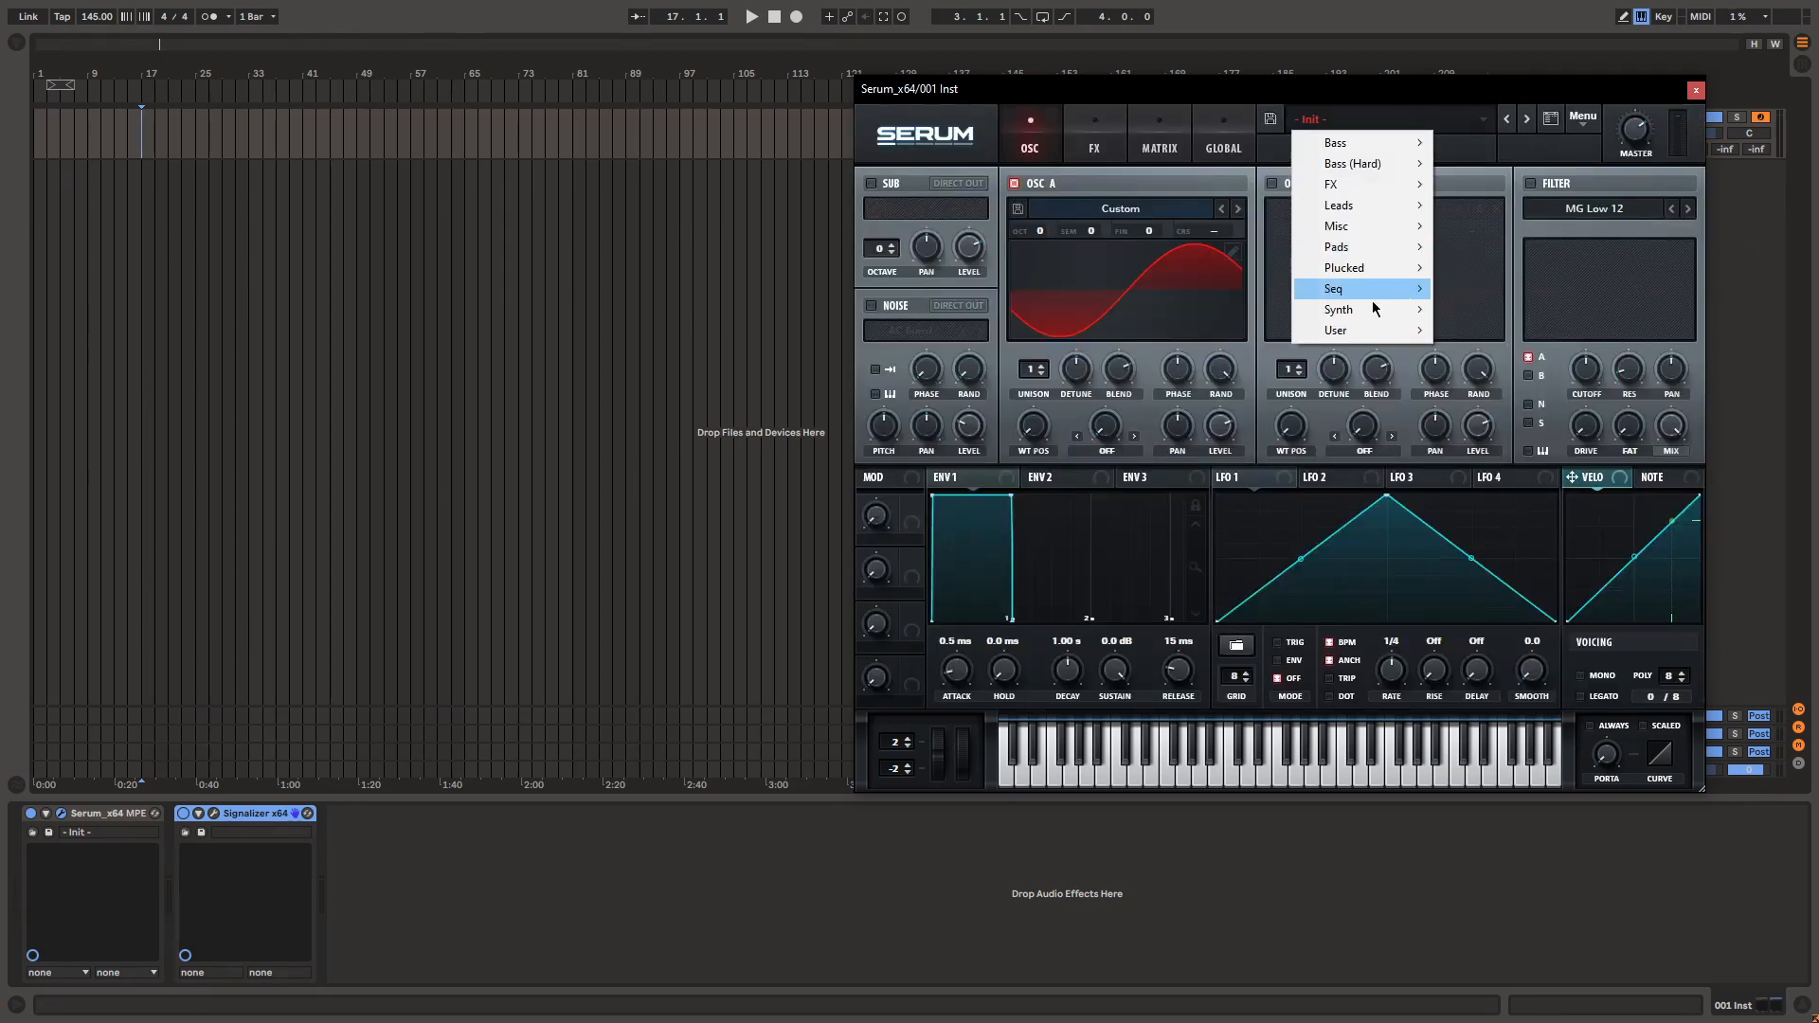
{"action": "mouse_move", "coordinate": [1336, 330]}
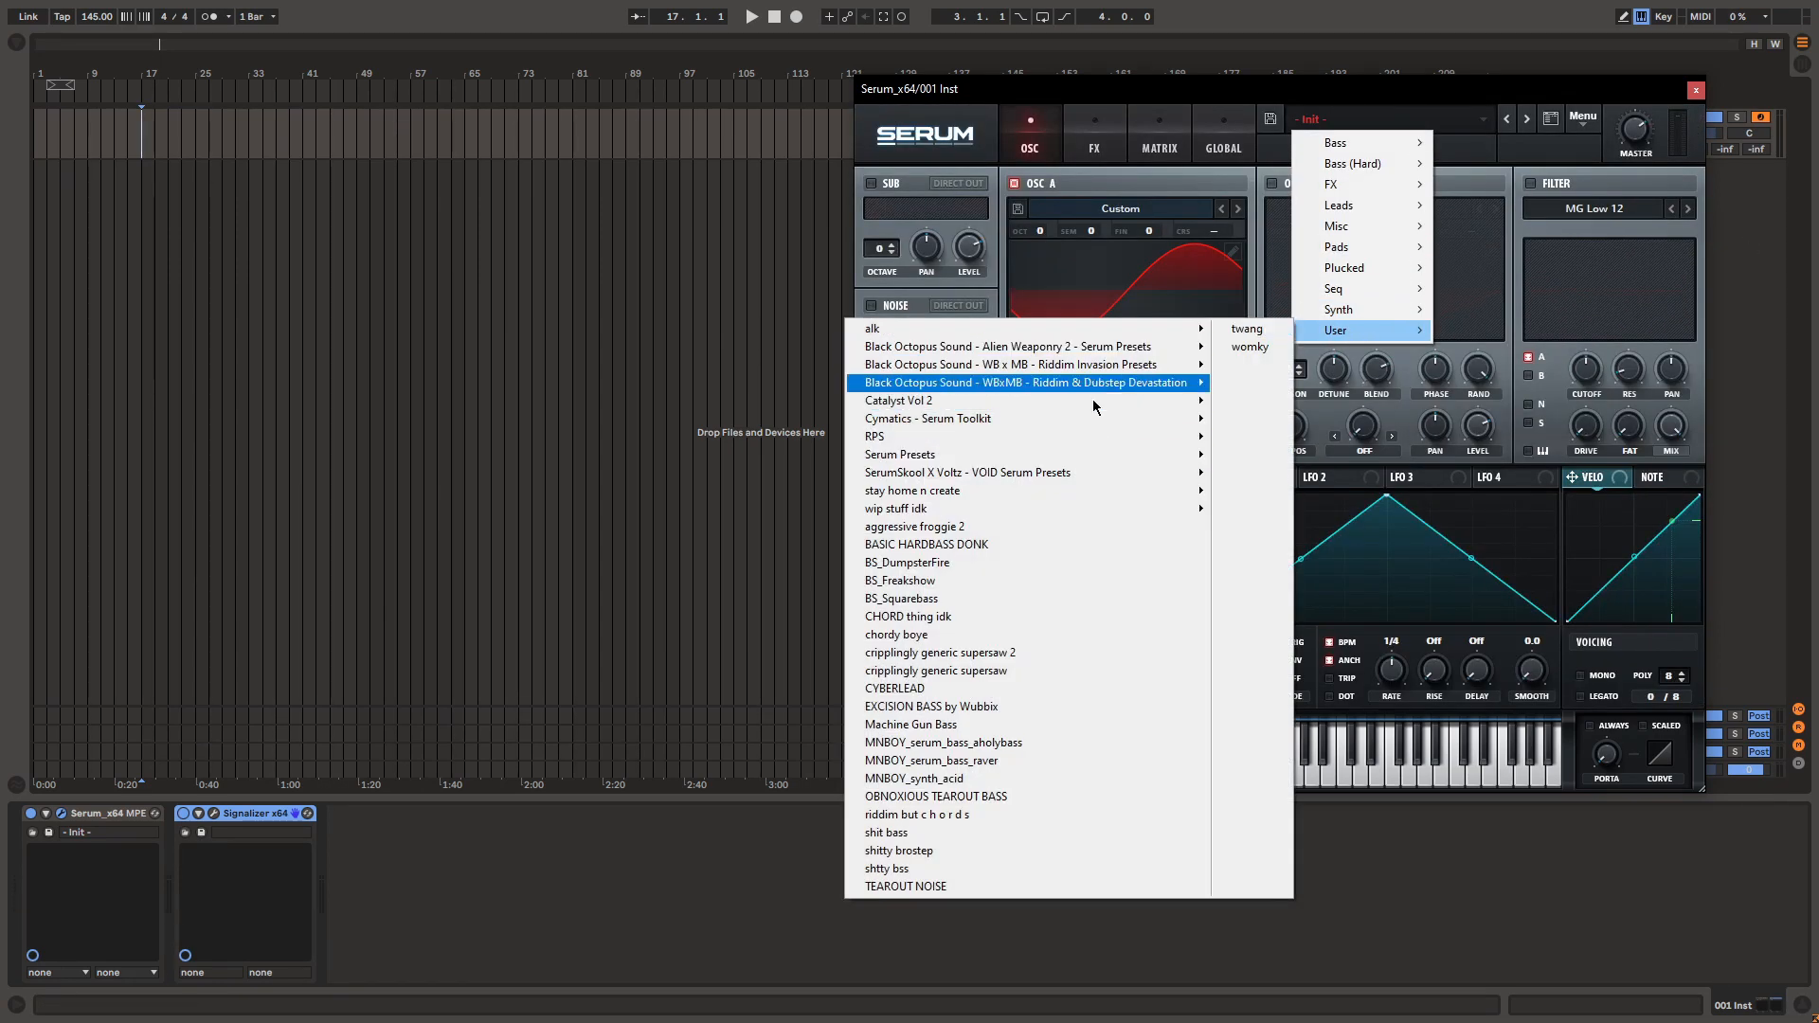
{"action": "mouse_move", "coordinate": [1016, 715]}
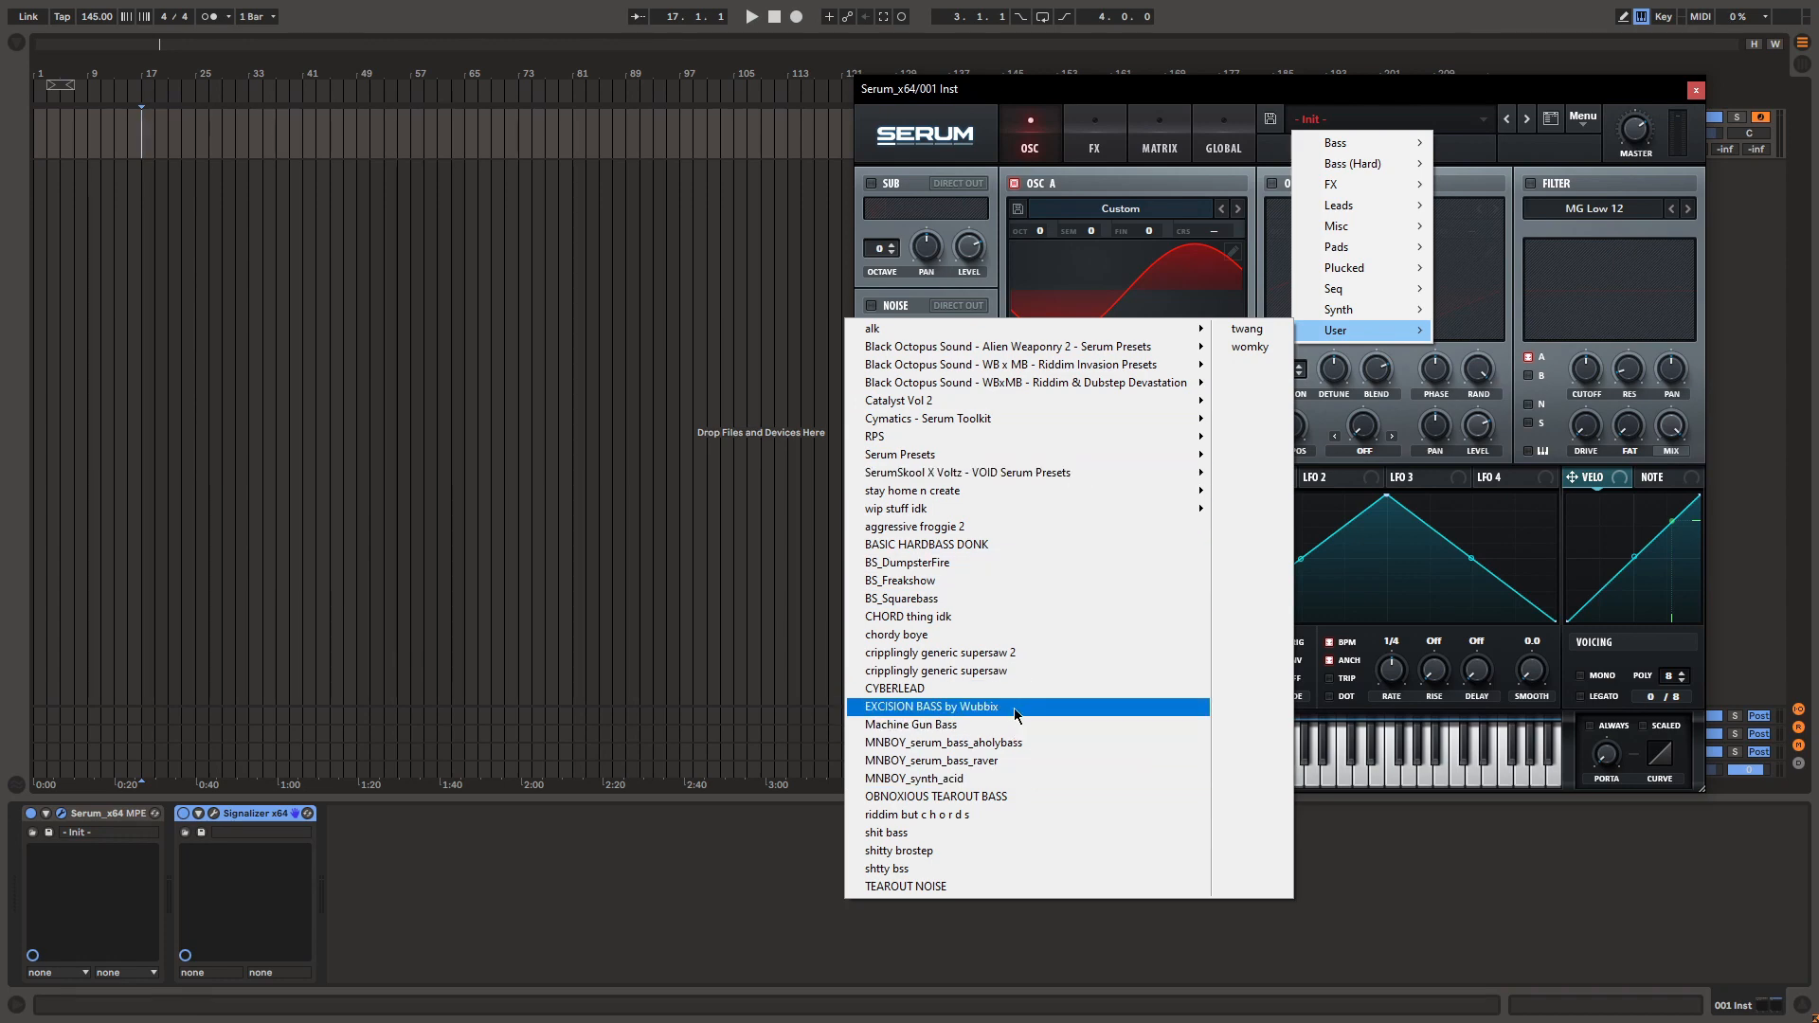
{"action": "left_click", "coordinate": [928, 707]}
{"action": "type", "text": "schope"}
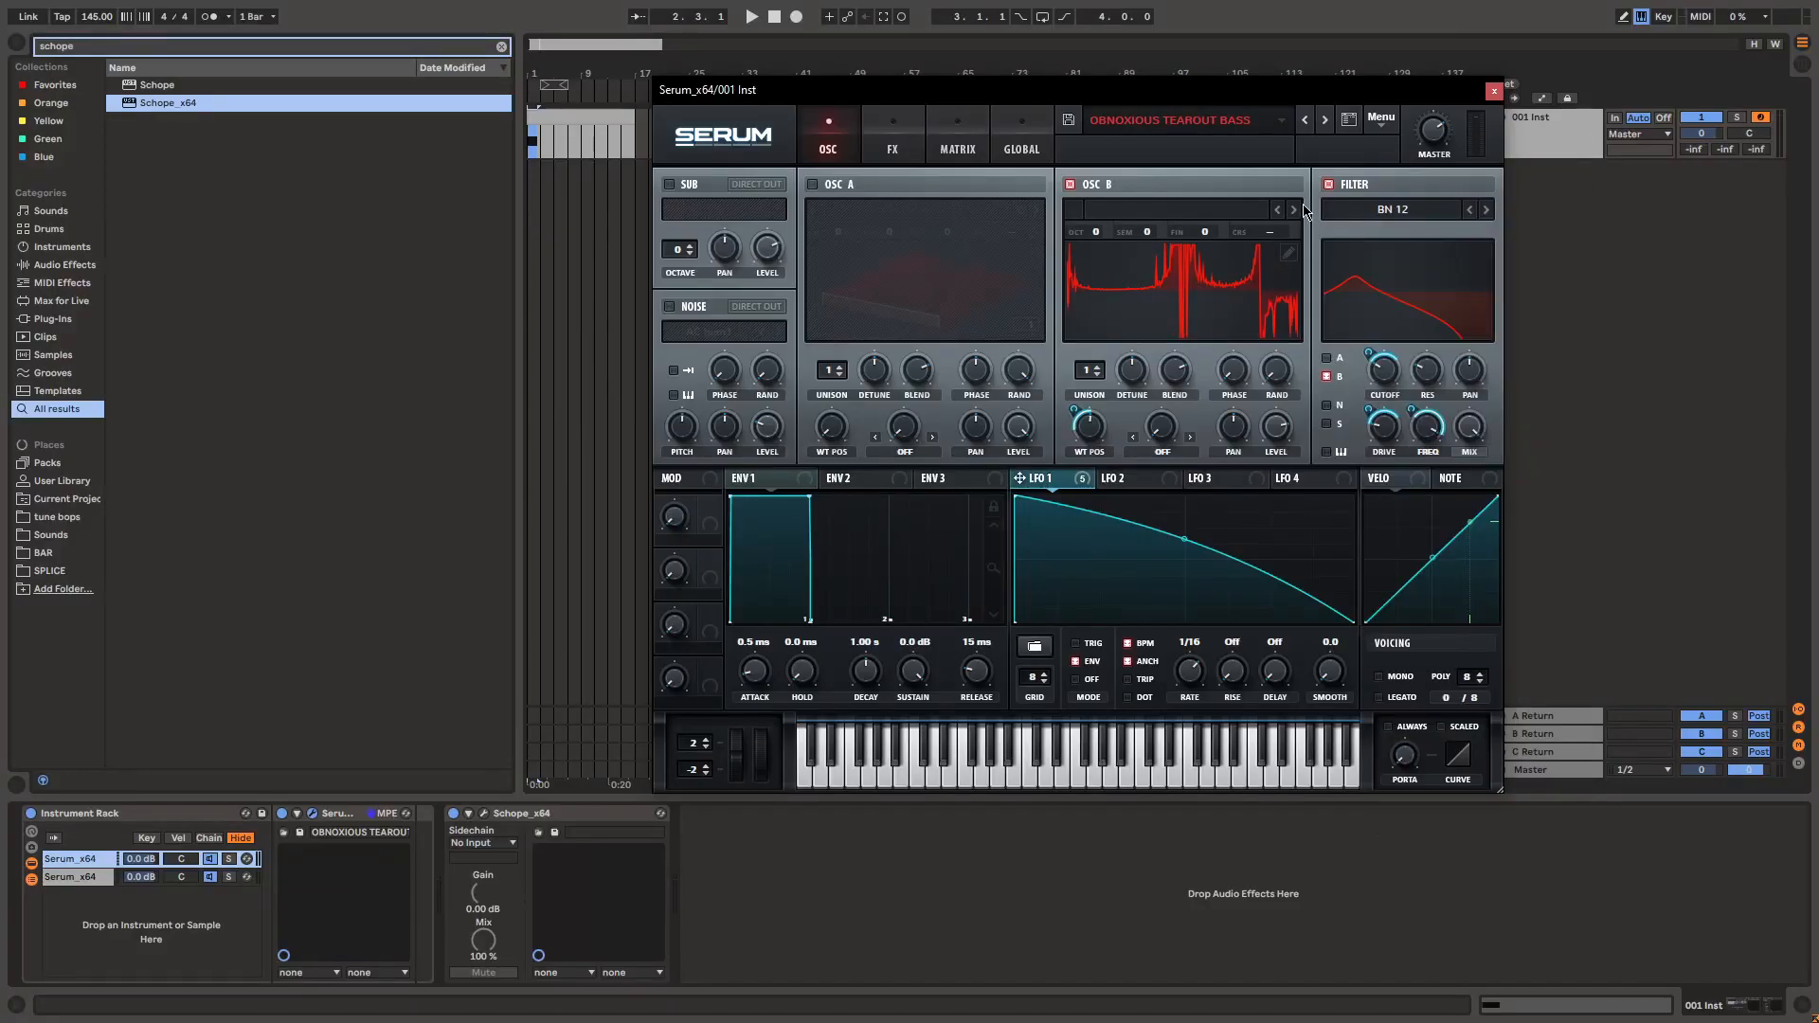
- Reset Serum to Init Preset and load the ACVSTI HP Love wavetable into OSC A
{"action": "left_click", "coordinate": [1380, 117]}
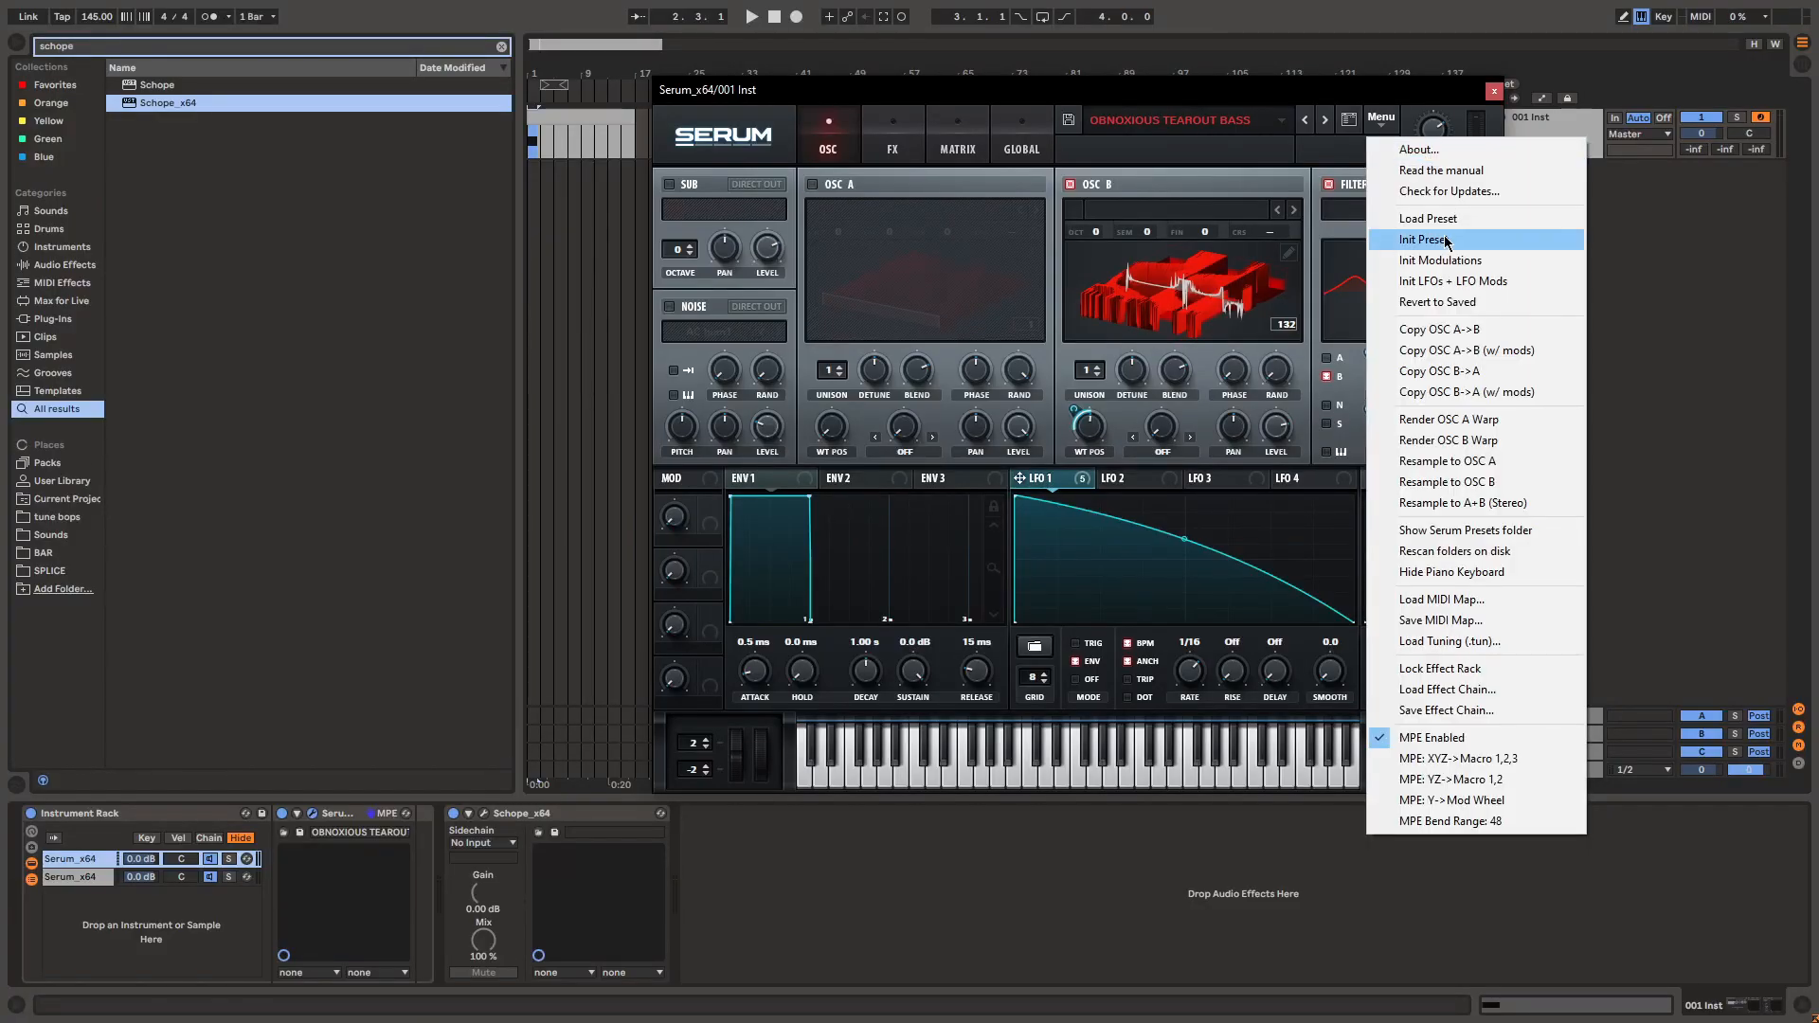
{"action": "left_click", "coordinate": [1425, 239]}
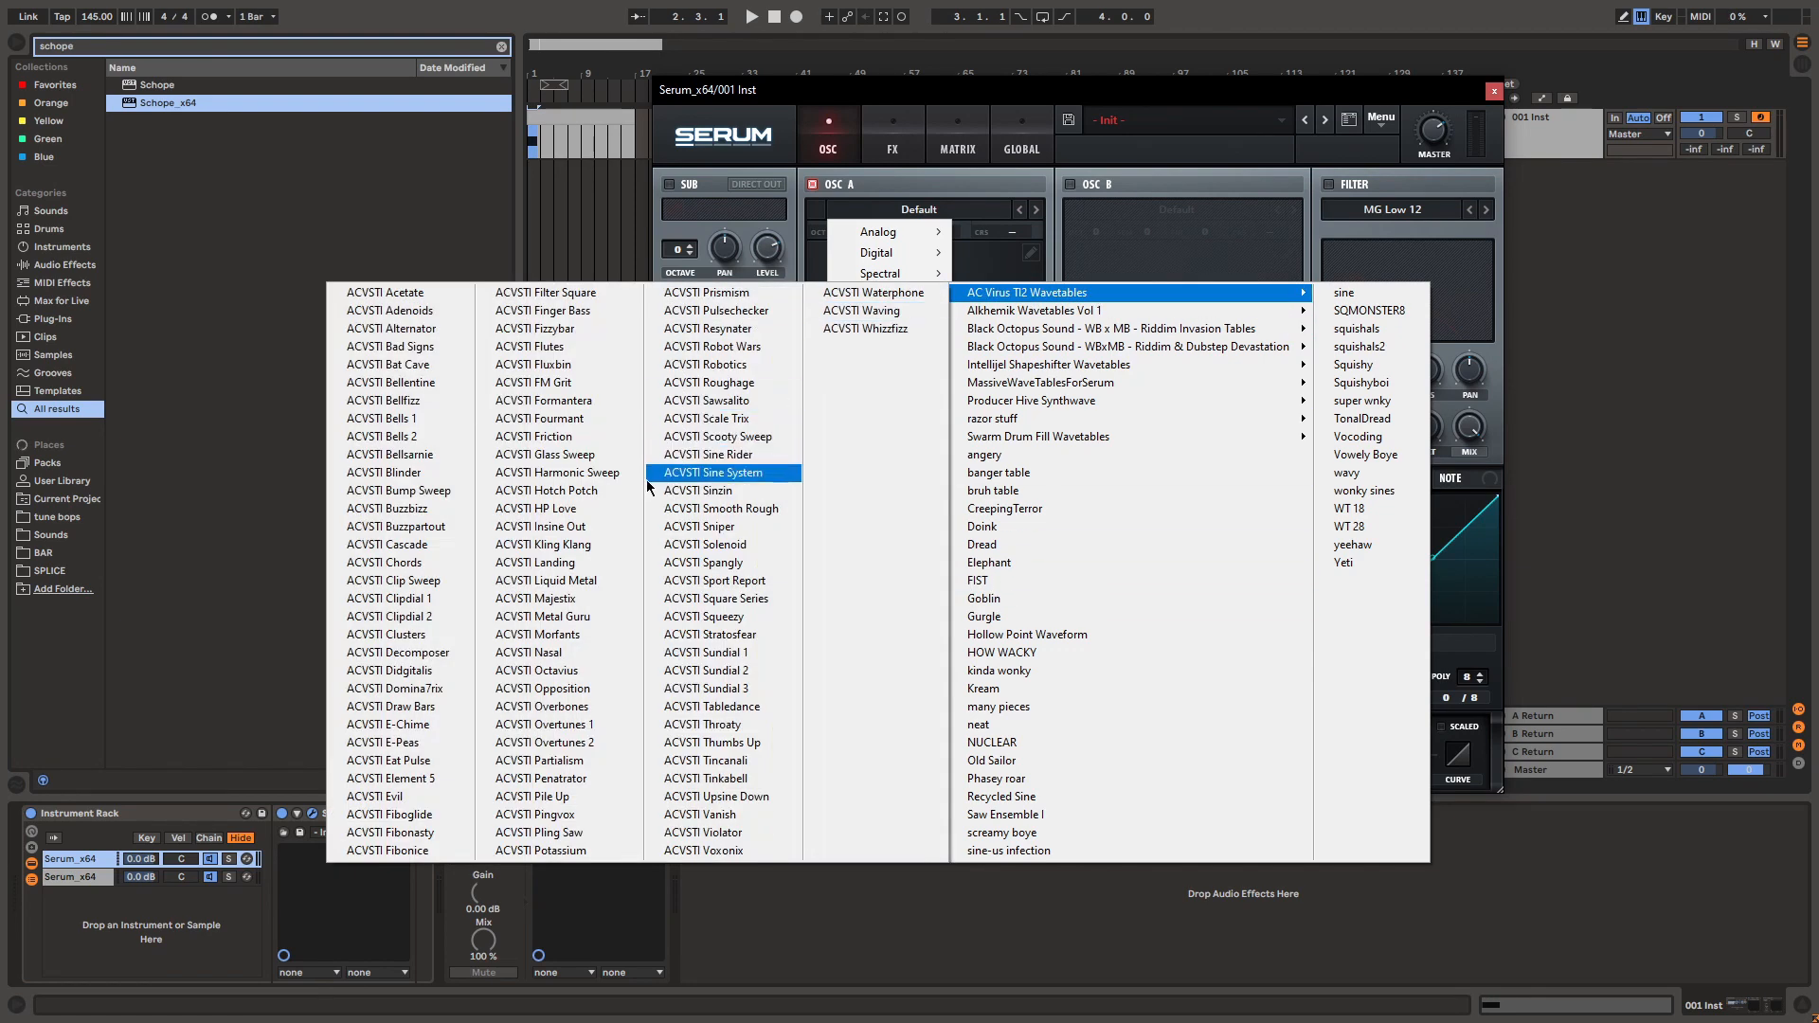
{"action": "left_click", "coordinate": [715, 472]}
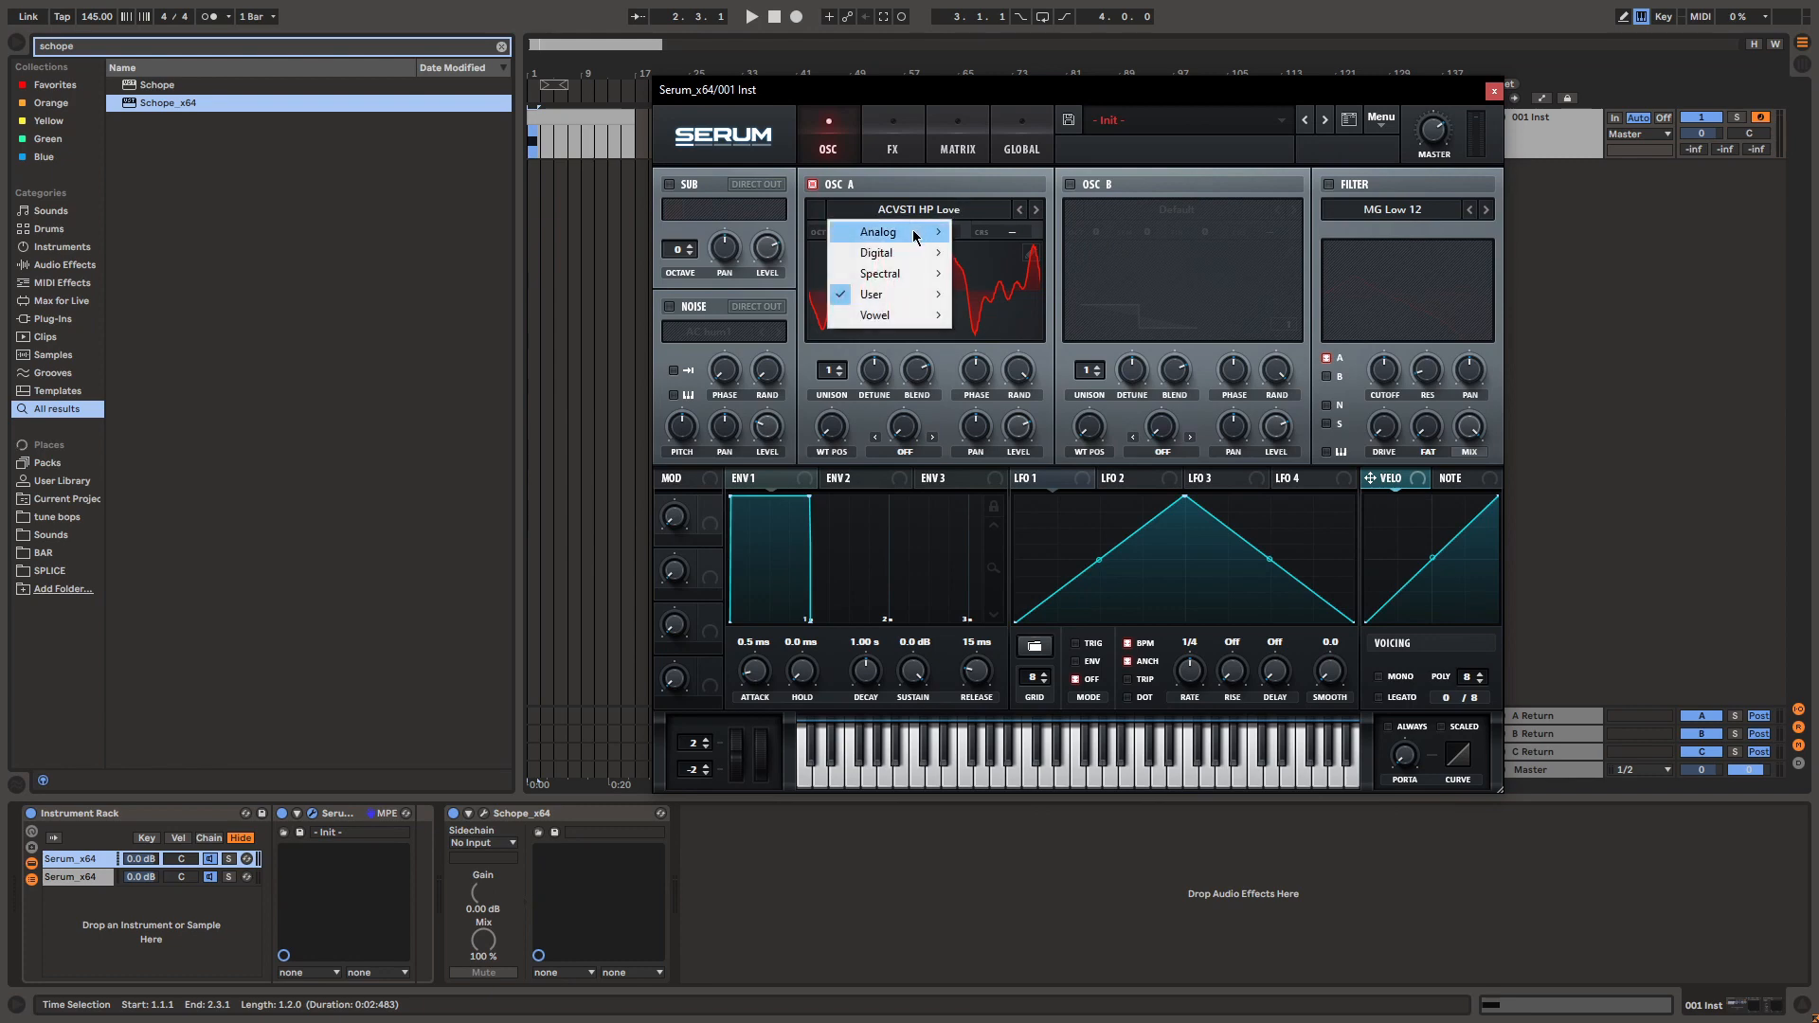
{"action": "mouse_move", "coordinate": [872, 294]}
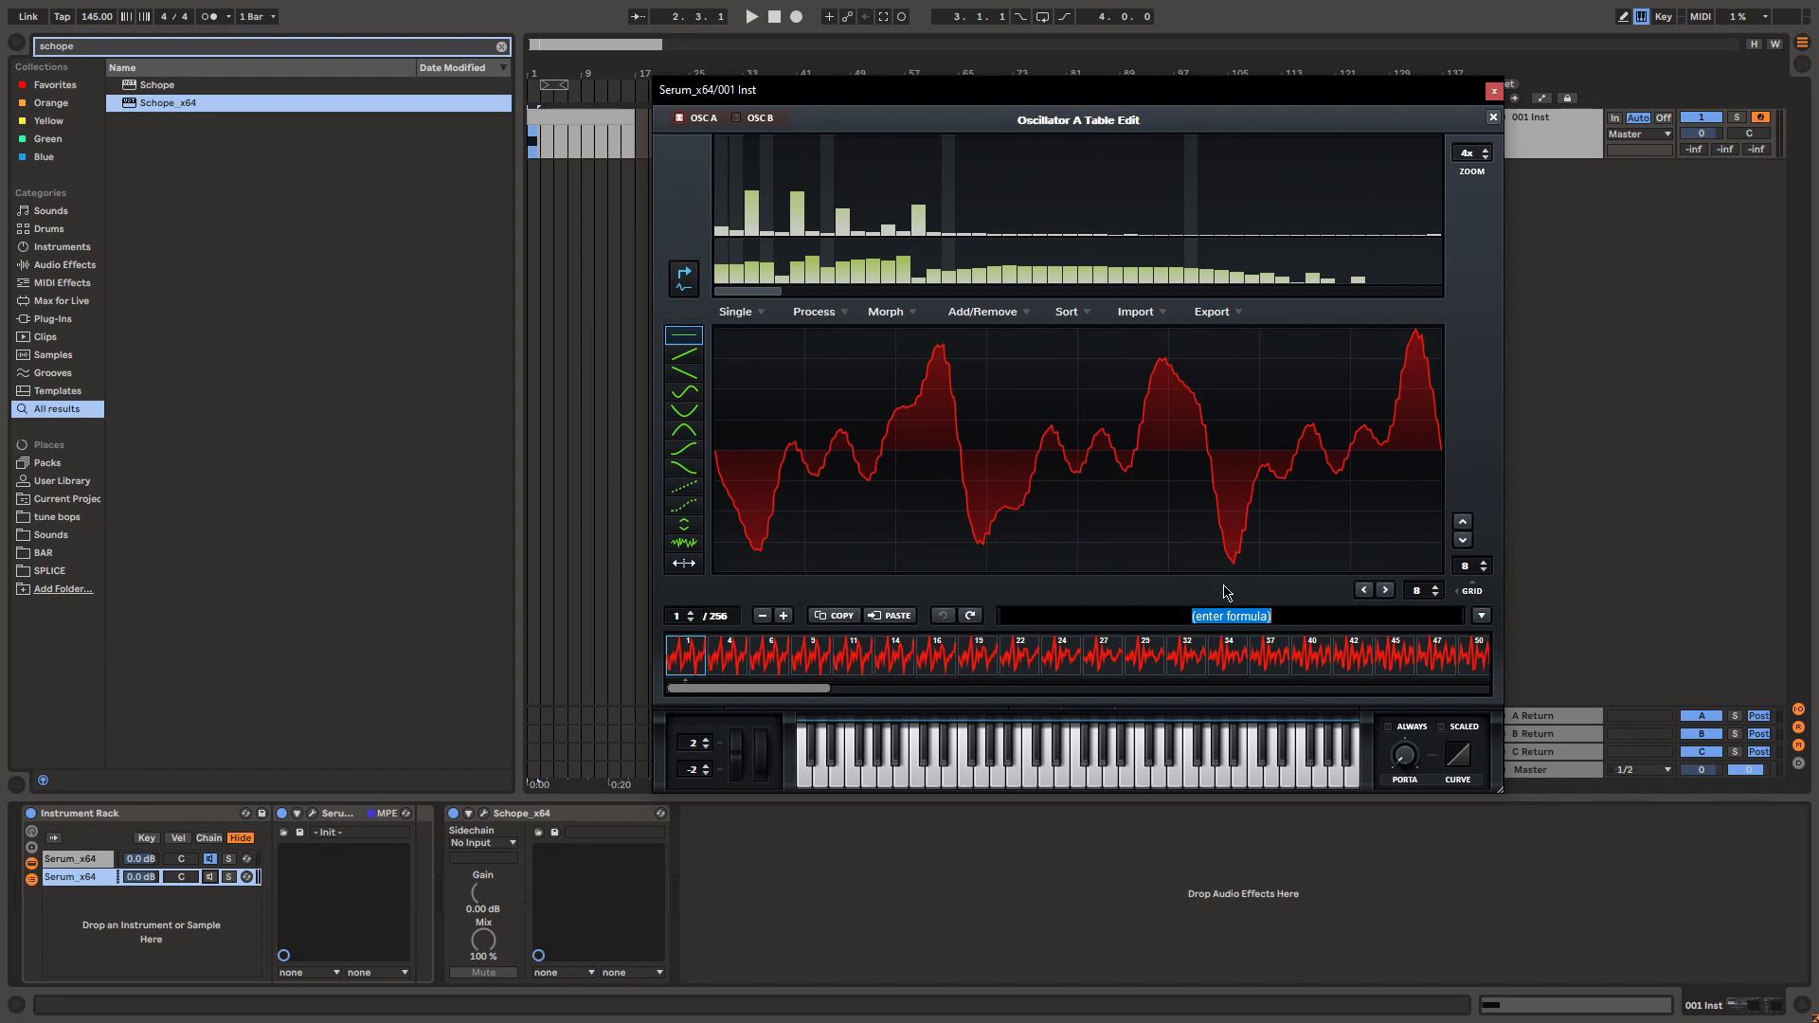
- Enter 'in' as the formula and read the manual's Constants and Variables table explaining it
{"action": "type", "text": "in"}
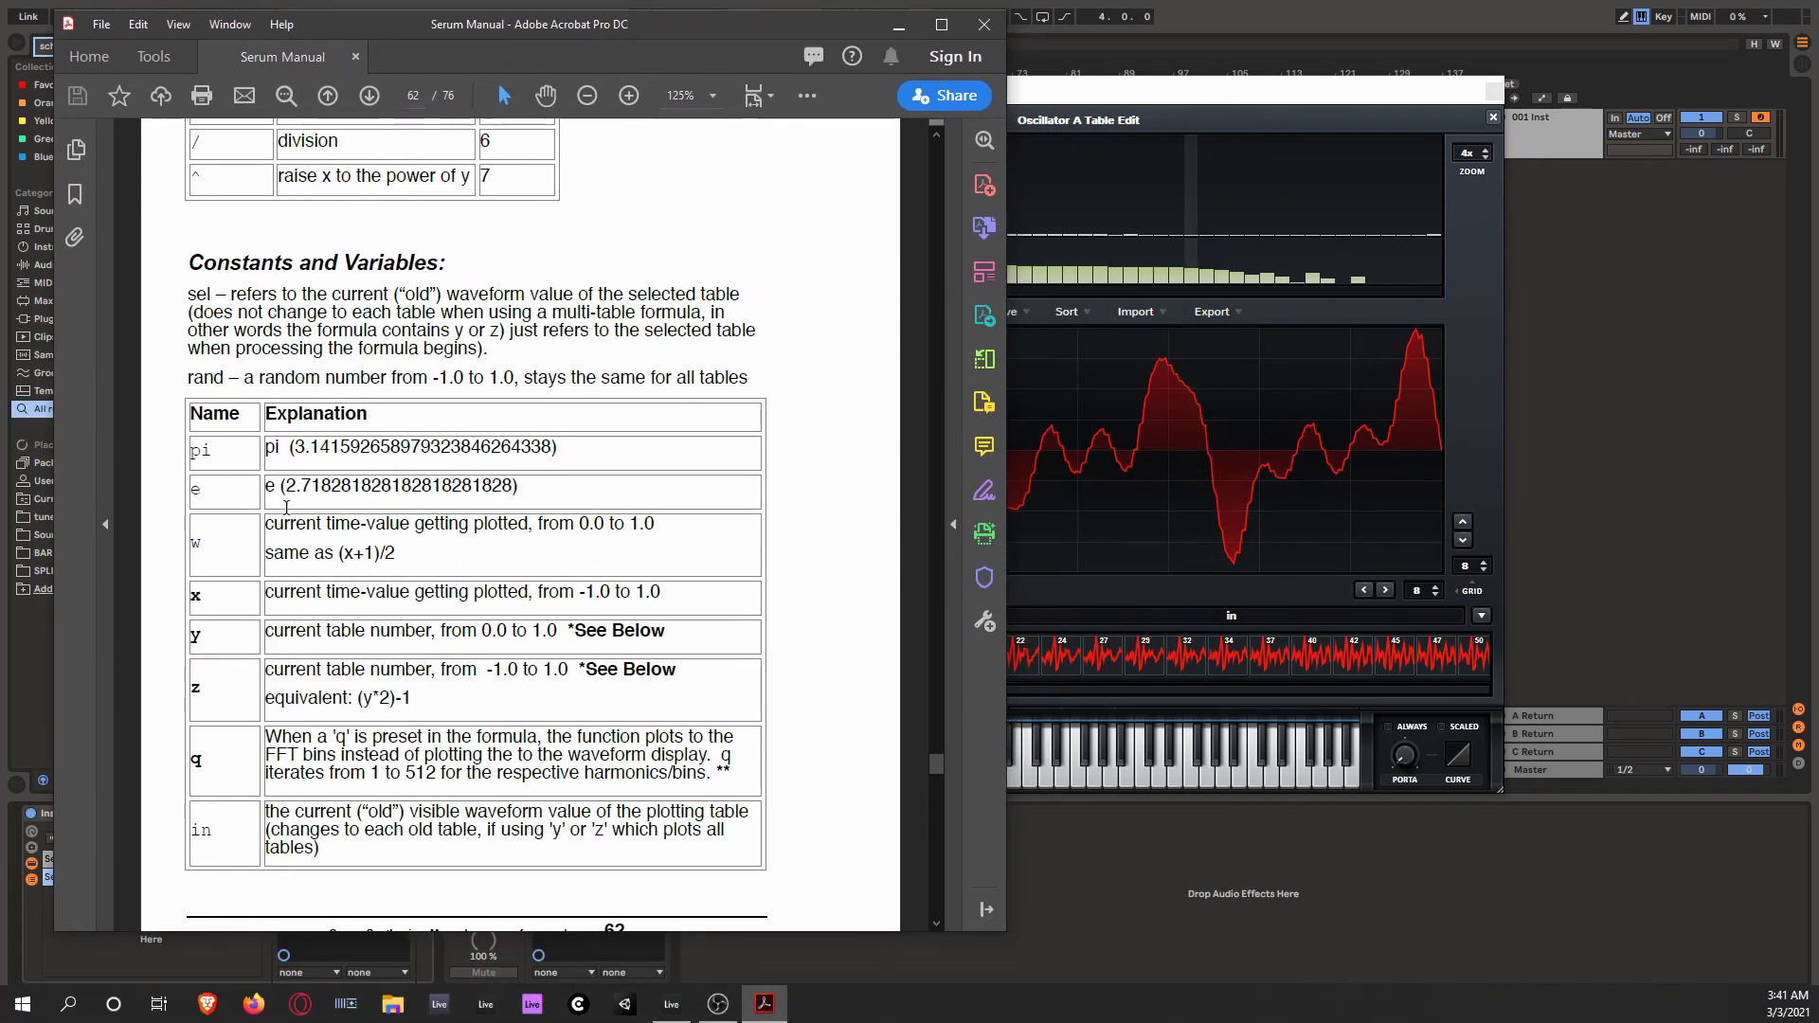
{"action": "scroll", "scroll_direction": "down", "scroll_amount": 3}
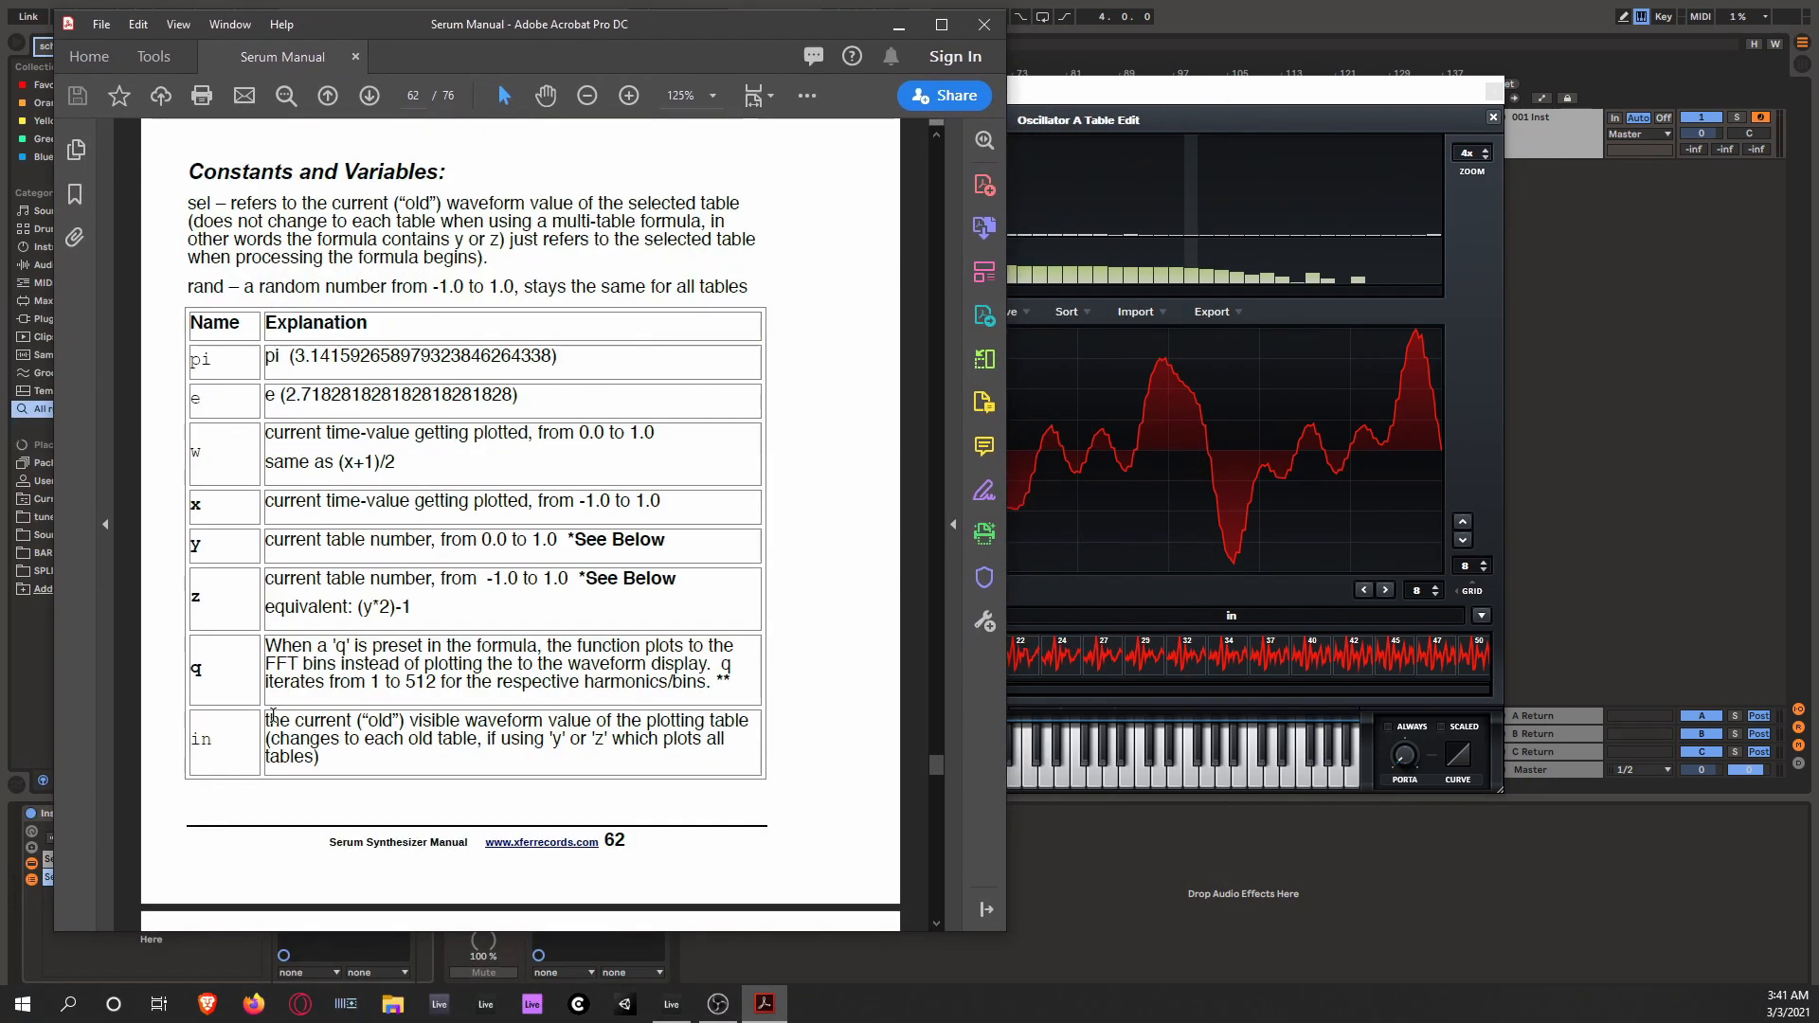
{"action": "left_click_drag", "start_coordinate": [266, 720], "coordinate": [743, 743]}
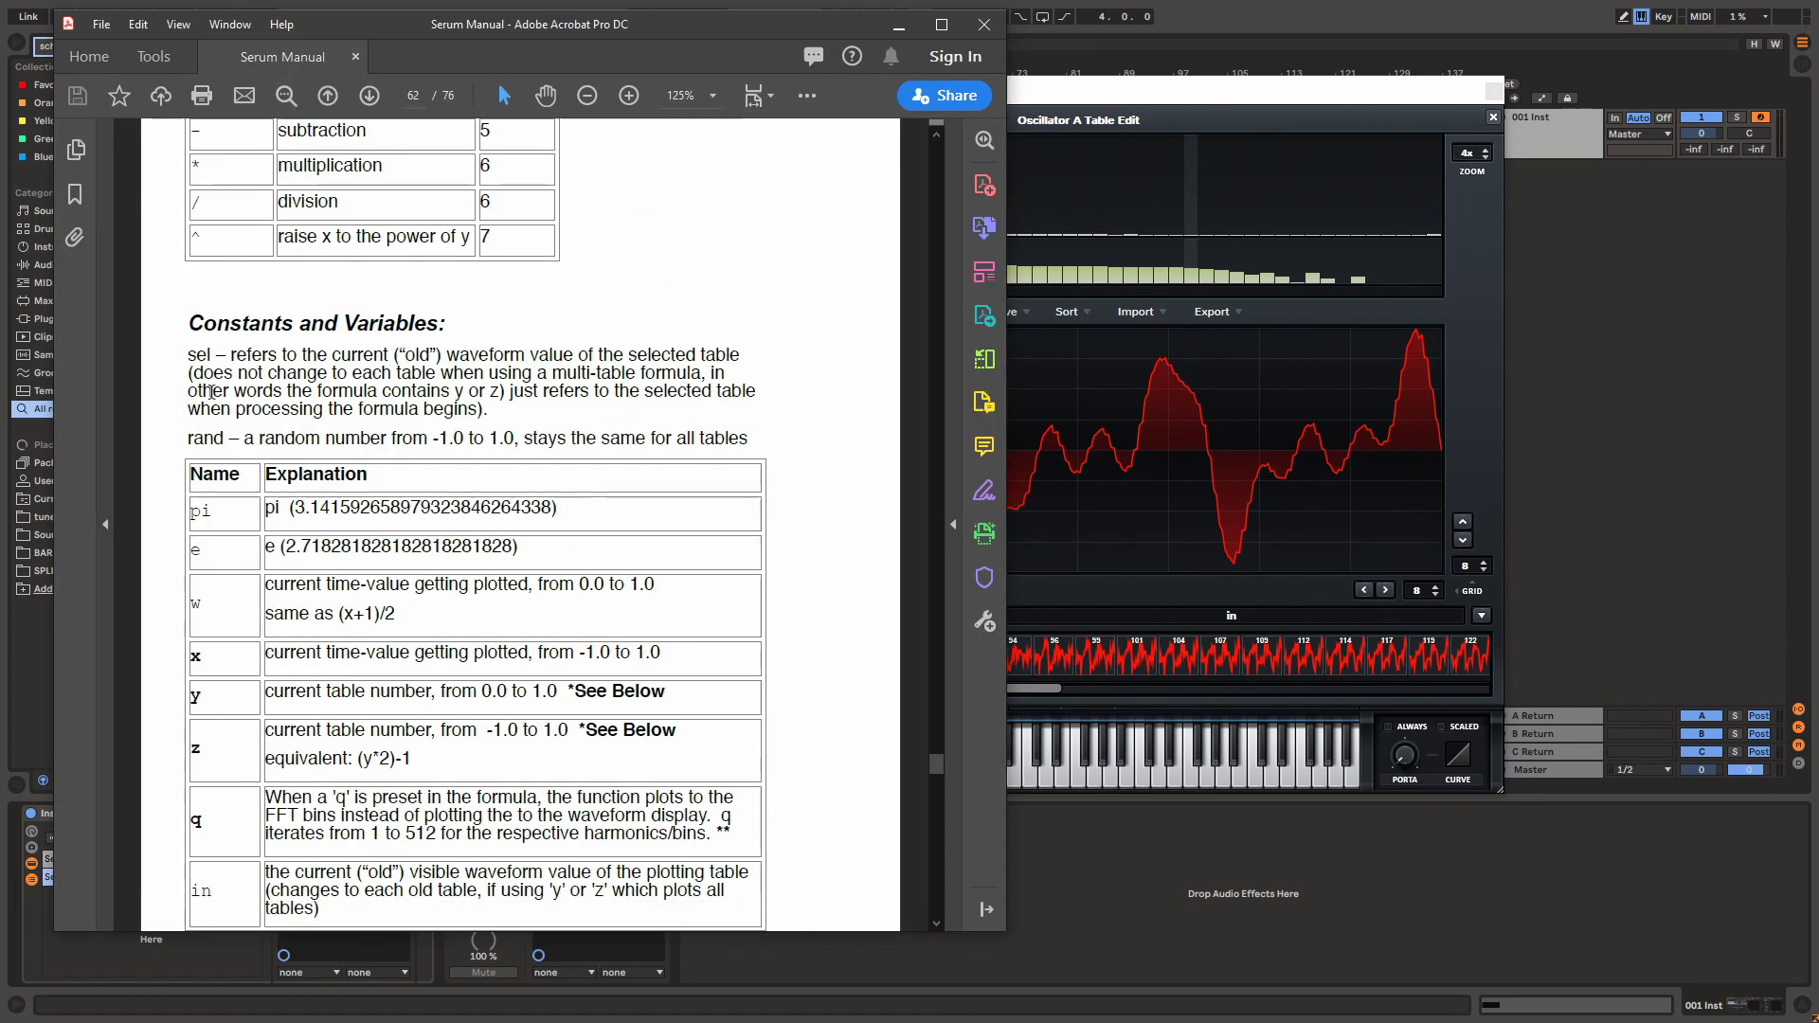
{"action": "left_click_drag", "start_coordinate": [187, 354], "coordinate": [684, 410]}
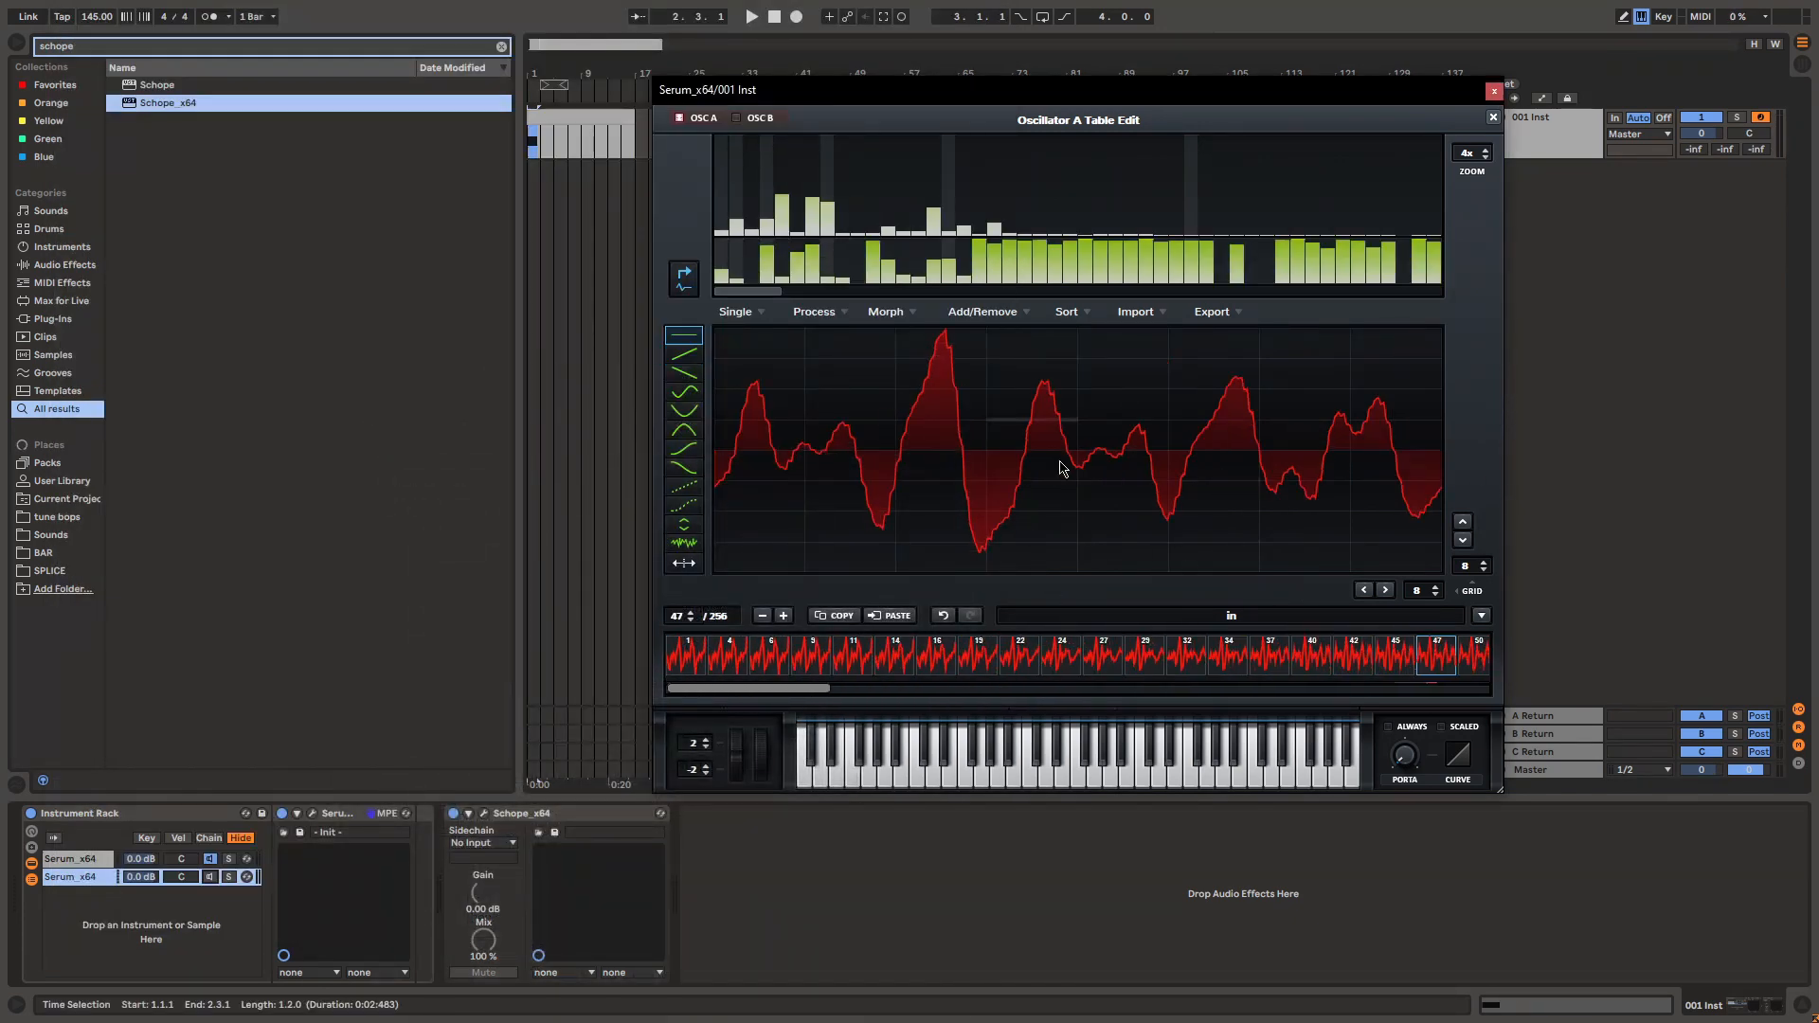
- Reshape oscillator A's wavetable into square pulses with the formula (in / (in ^ 2)) * y
{"action": "left_click", "coordinate": [711, 656]}
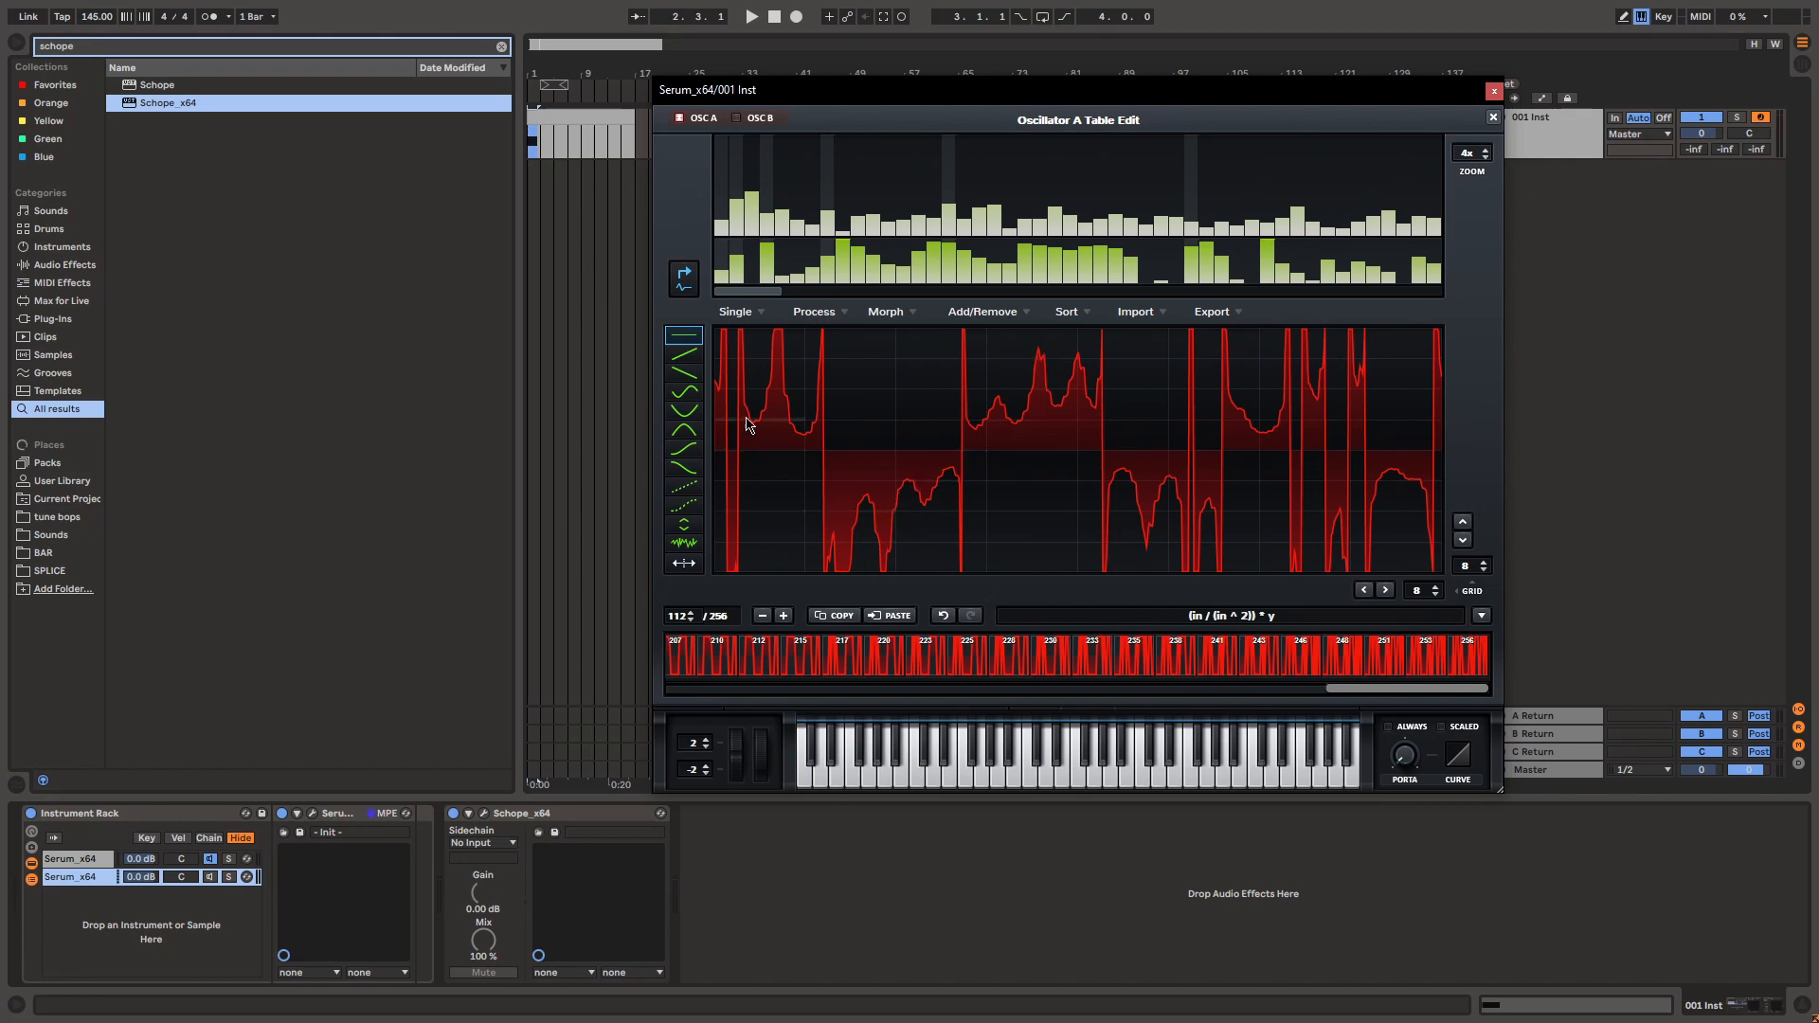
{"action": "mouse_move", "coordinate": [1097, 432]}
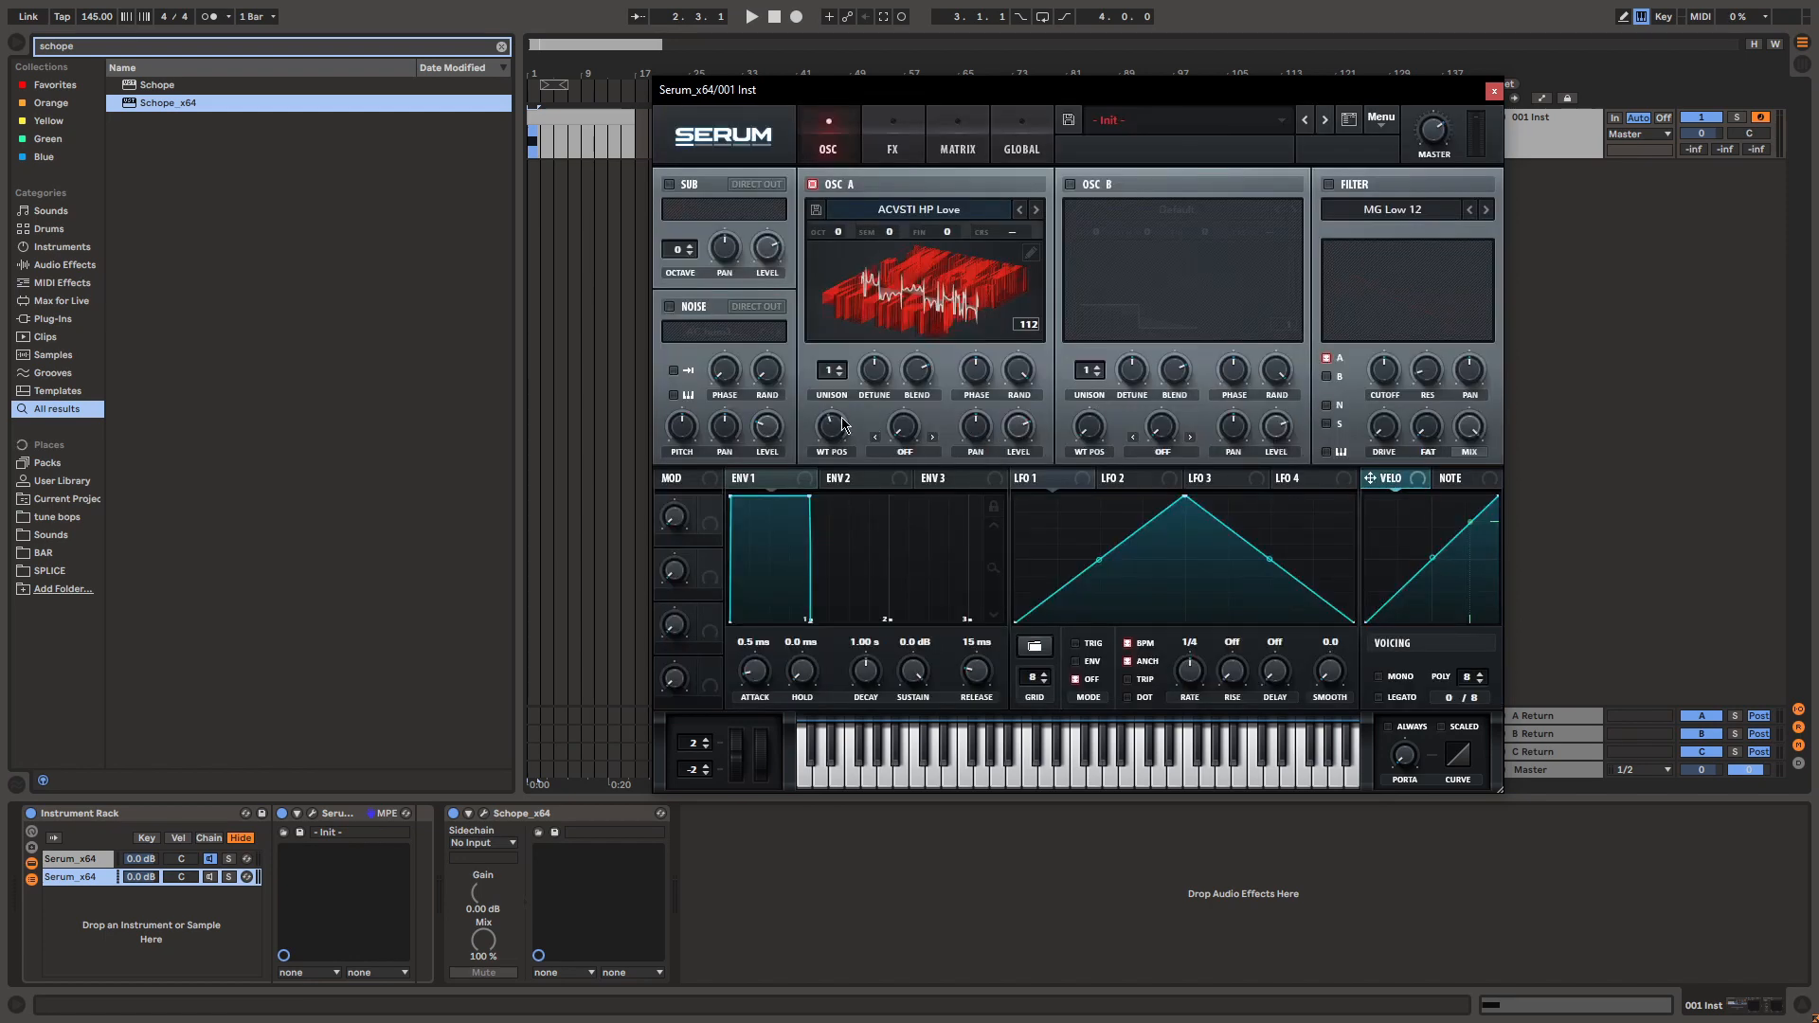
- Sweep through the squared wavetable's frames and return to Serum's main panel
{"action": "left_click_drag", "start_coordinate": [828, 426], "coordinate": [828, 411]}
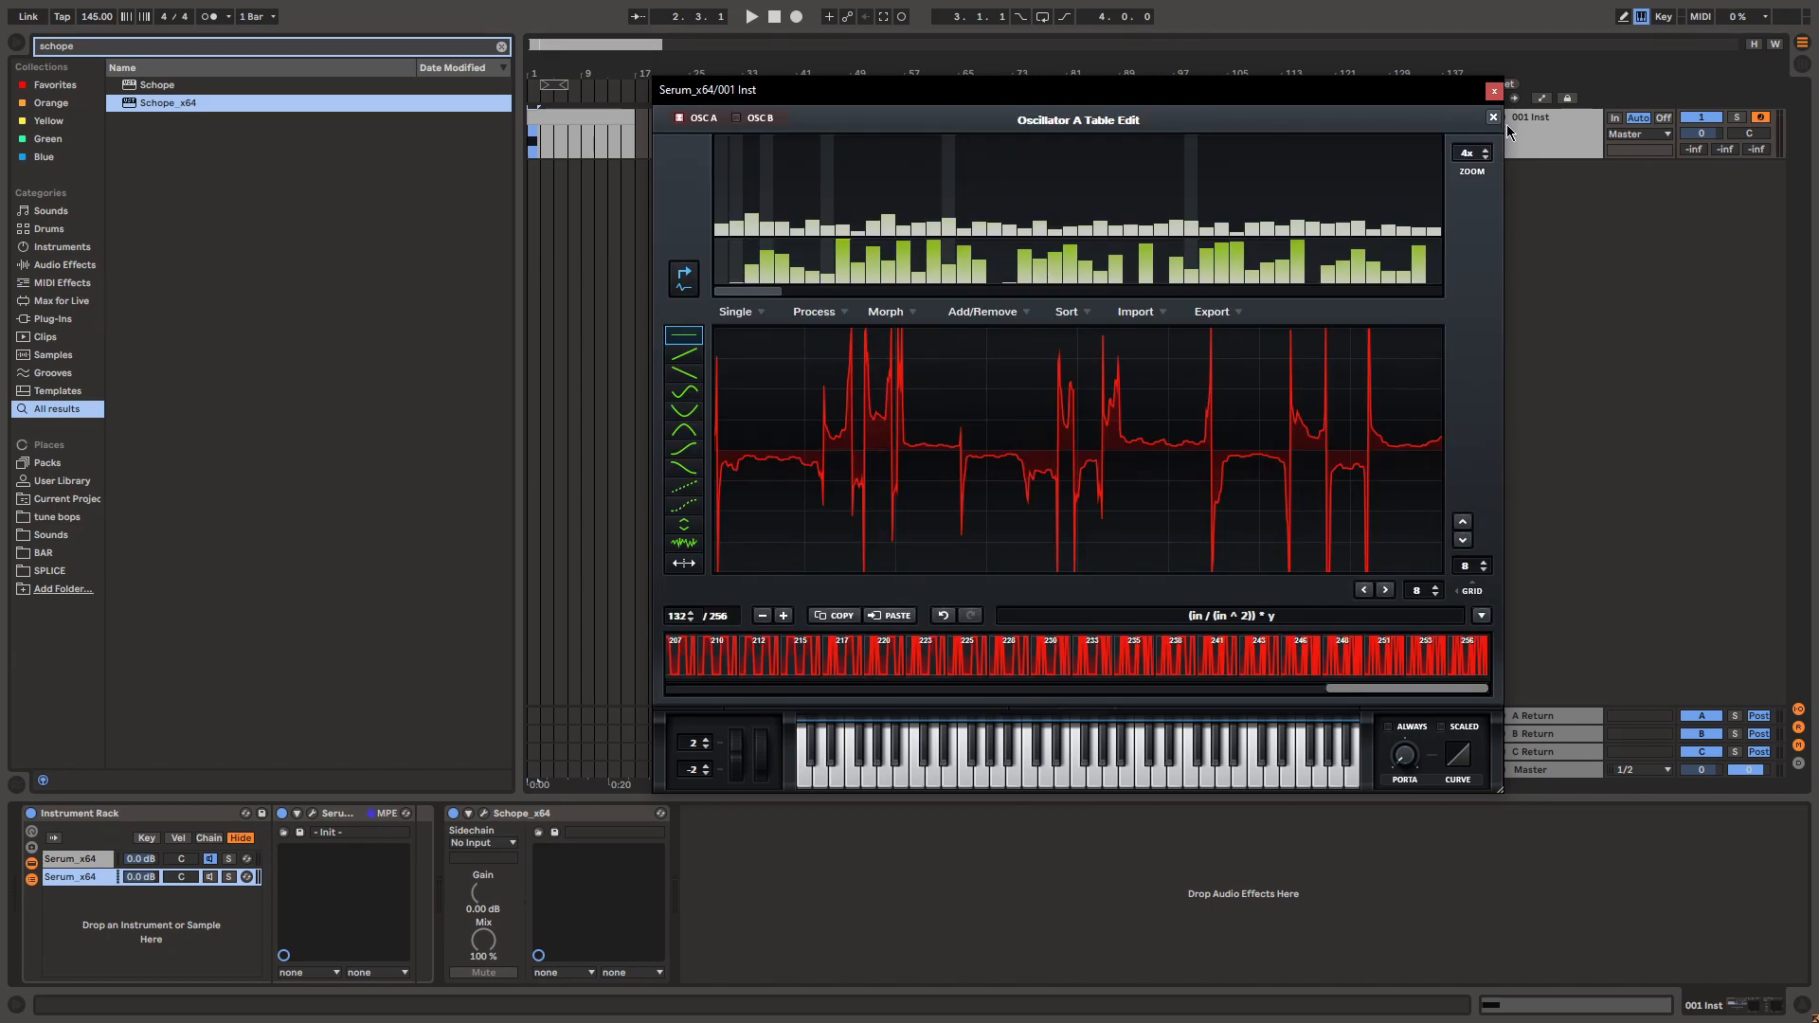
{"action": "left_click", "coordinate": [1494, 117]}
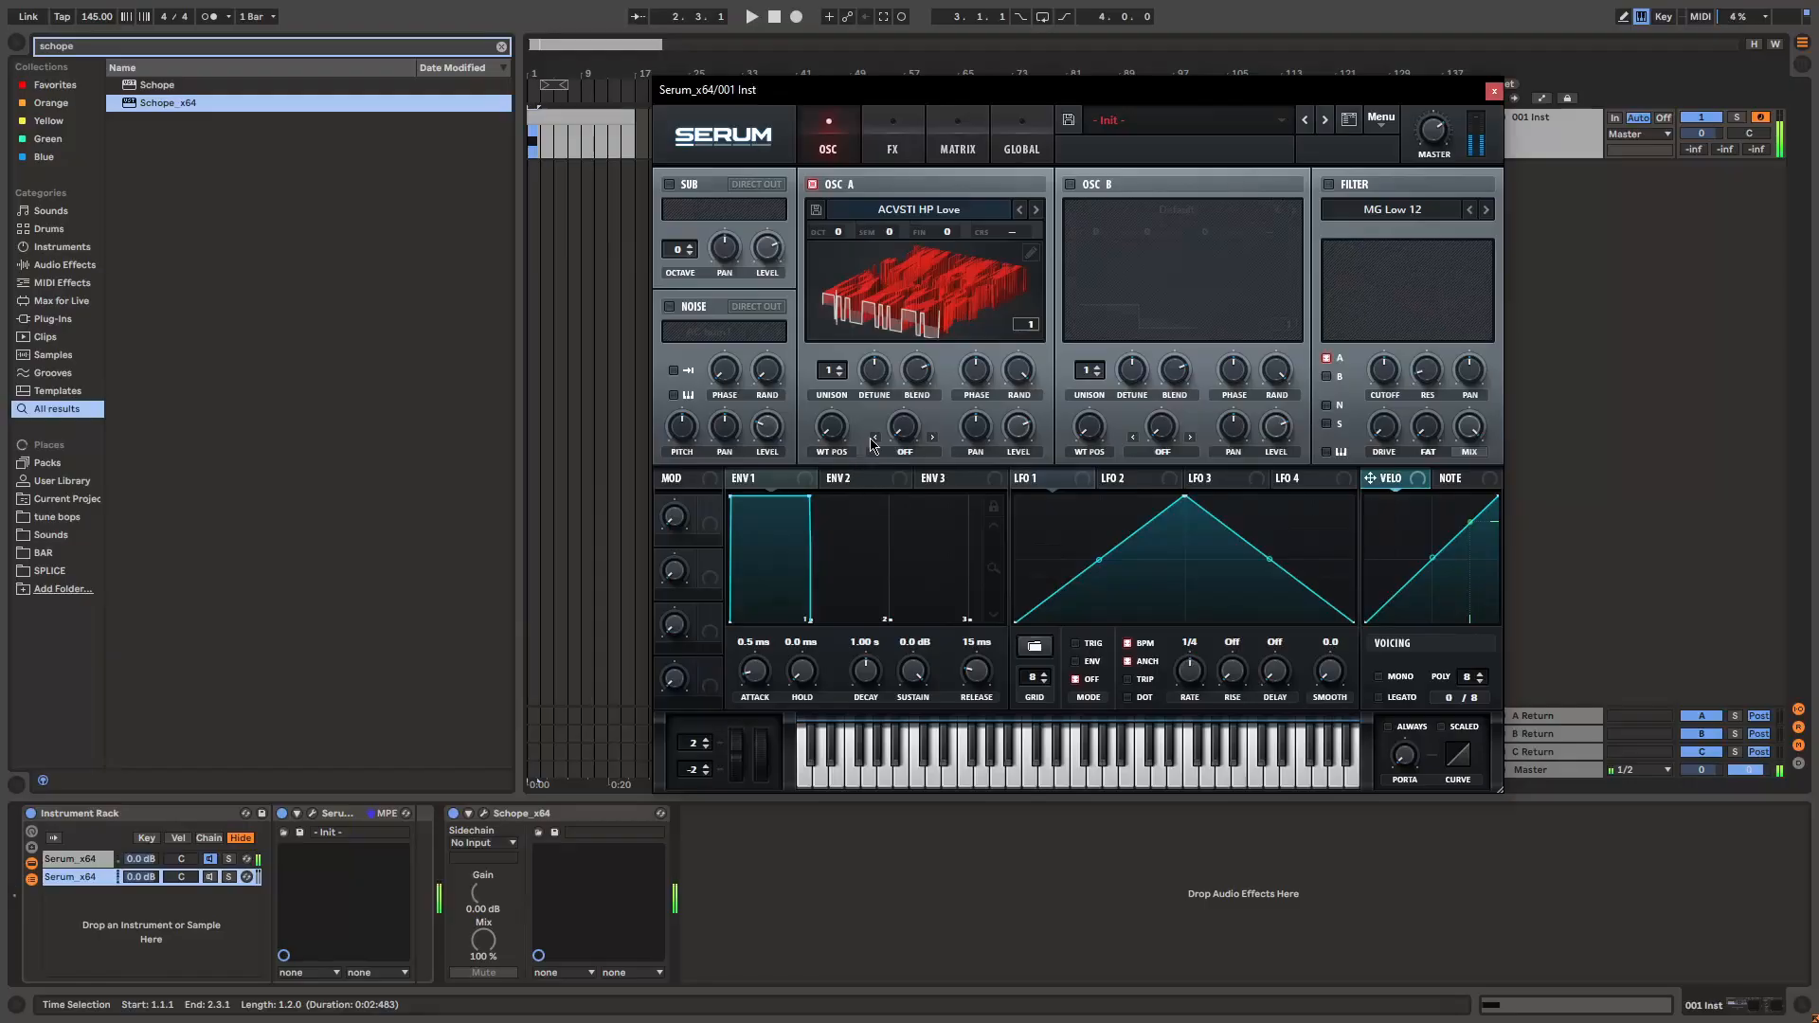
{"action": "mouse_move", "coordinate": [918, 369]}
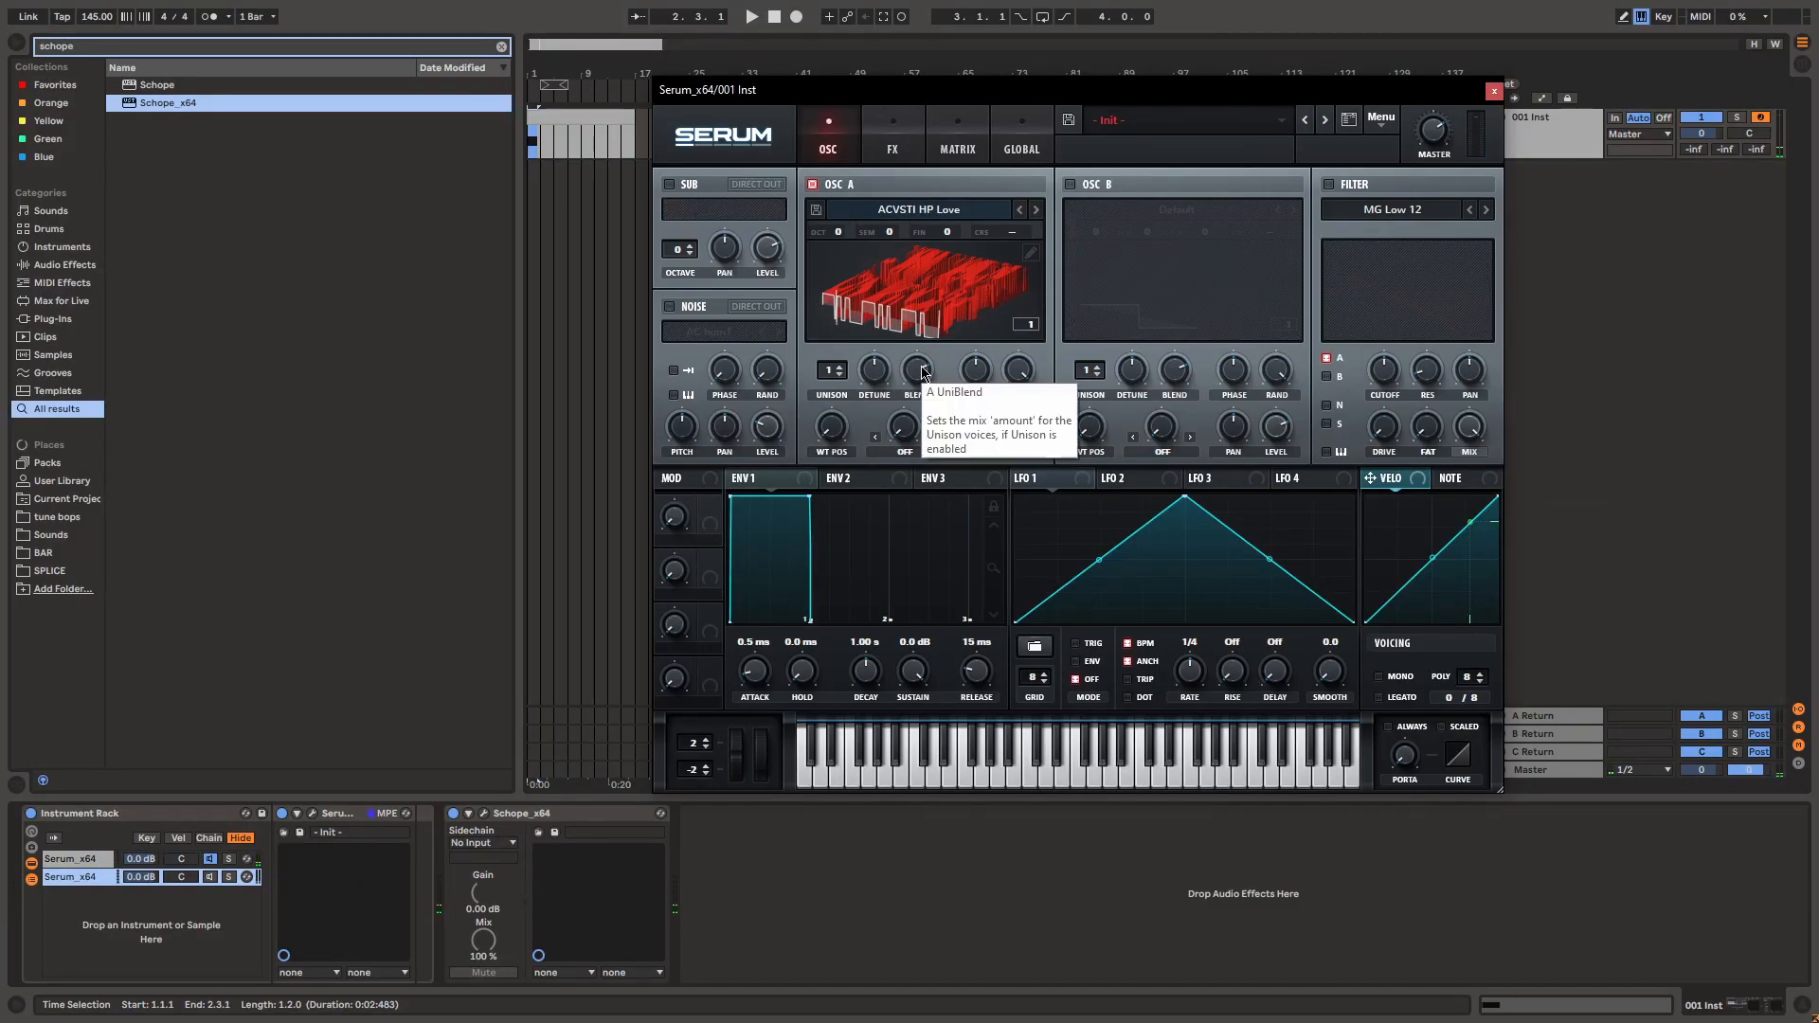
{"action": "mouse_move", "coordinate": [491, 400]}
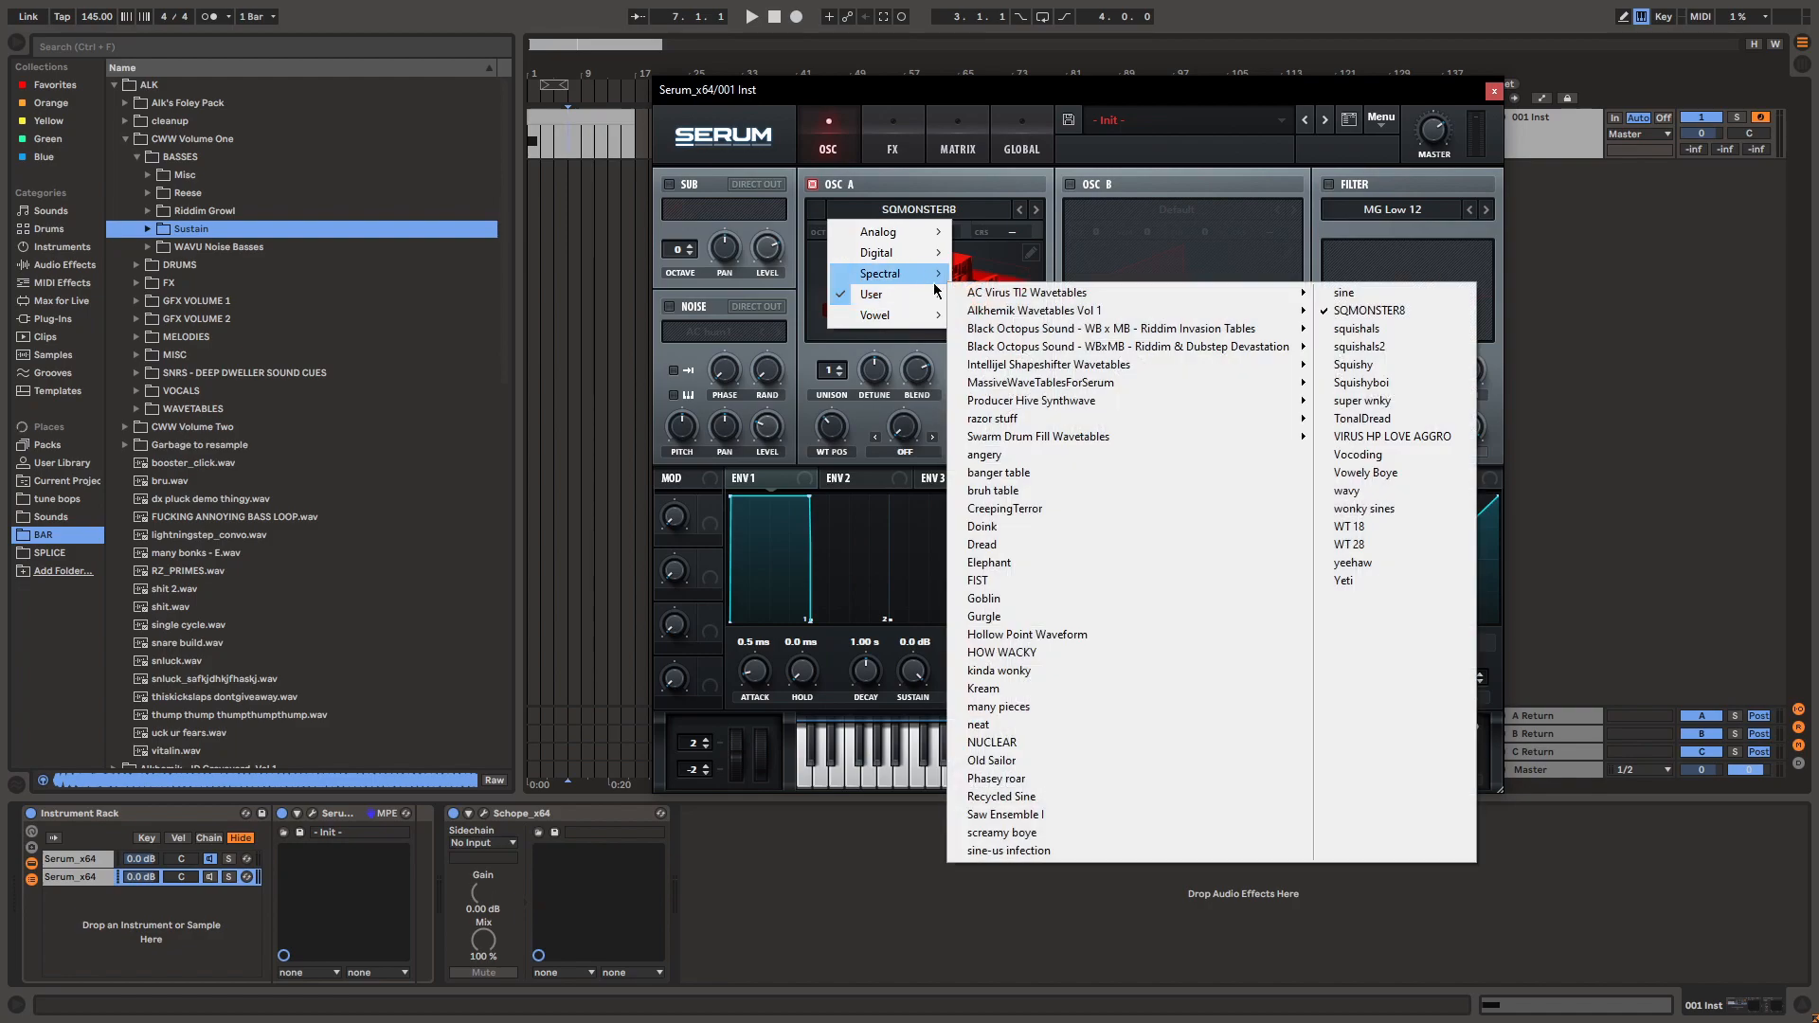
{"action": "mouse_move", "coordinate": [877, 231]}
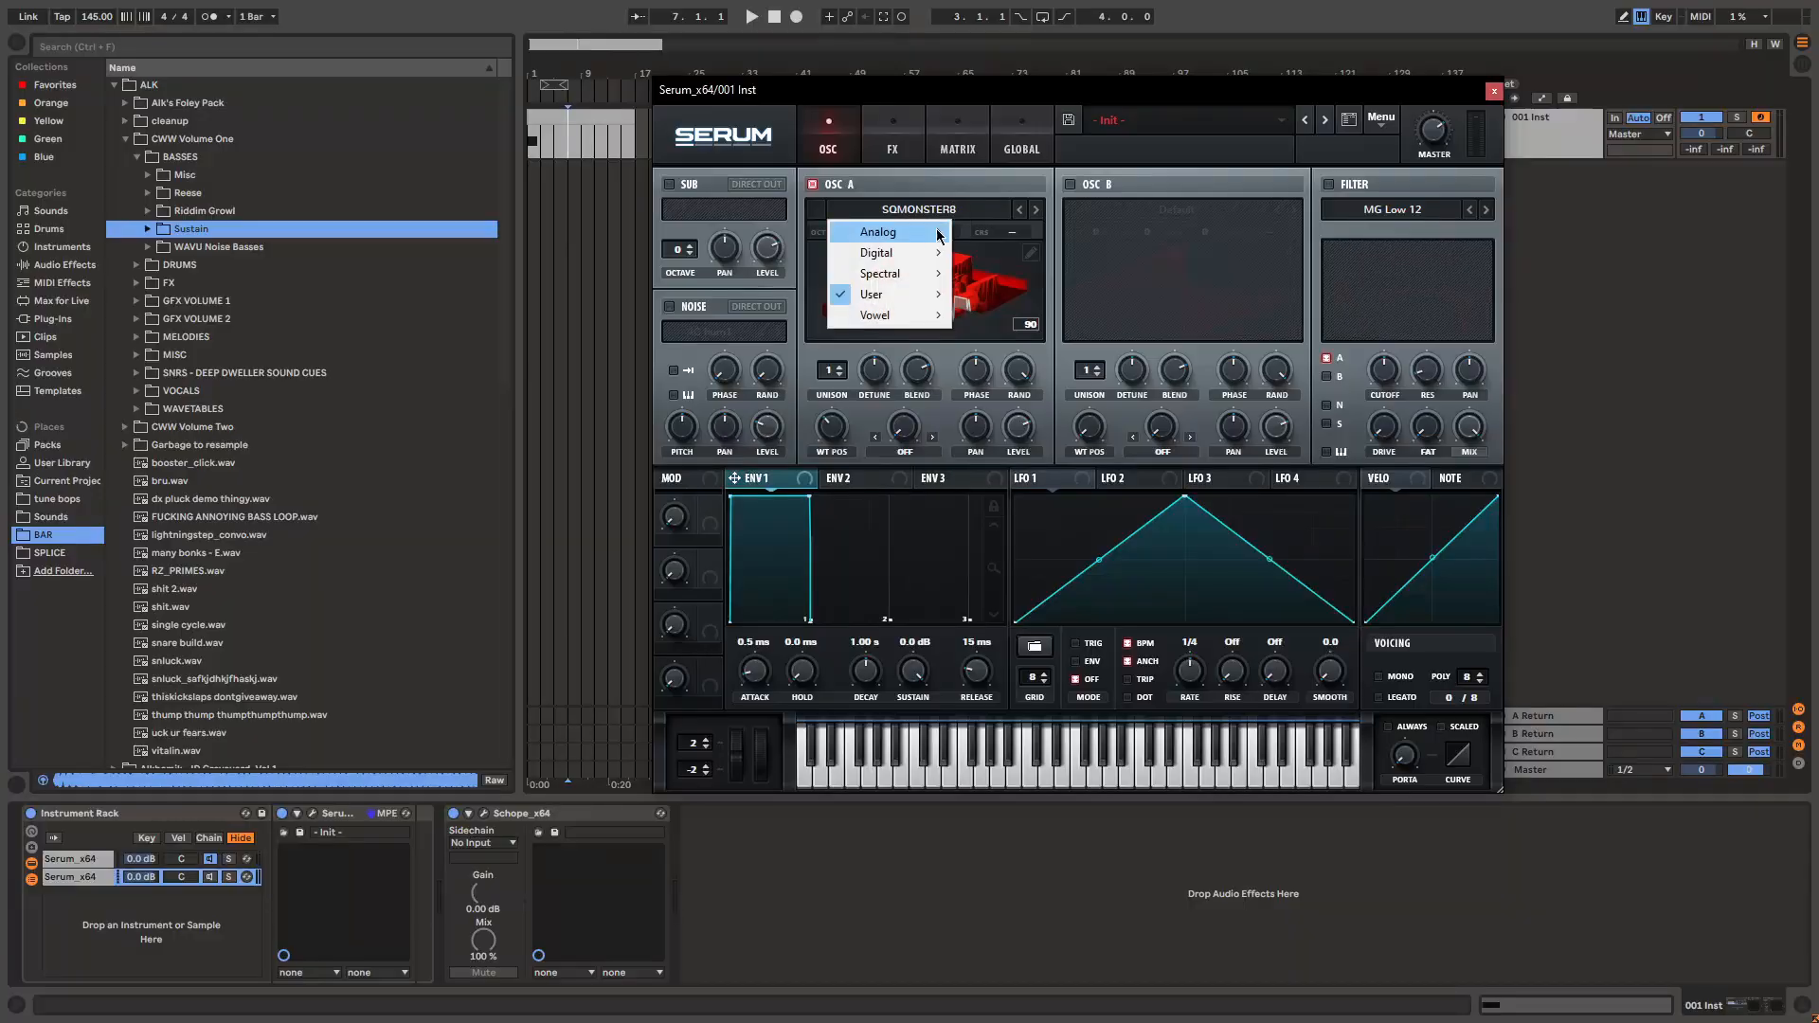
- Reset Serum to its initial patch via Menu > Init Preset
{"action": "left_click", "coordinate": [1380, 118]}
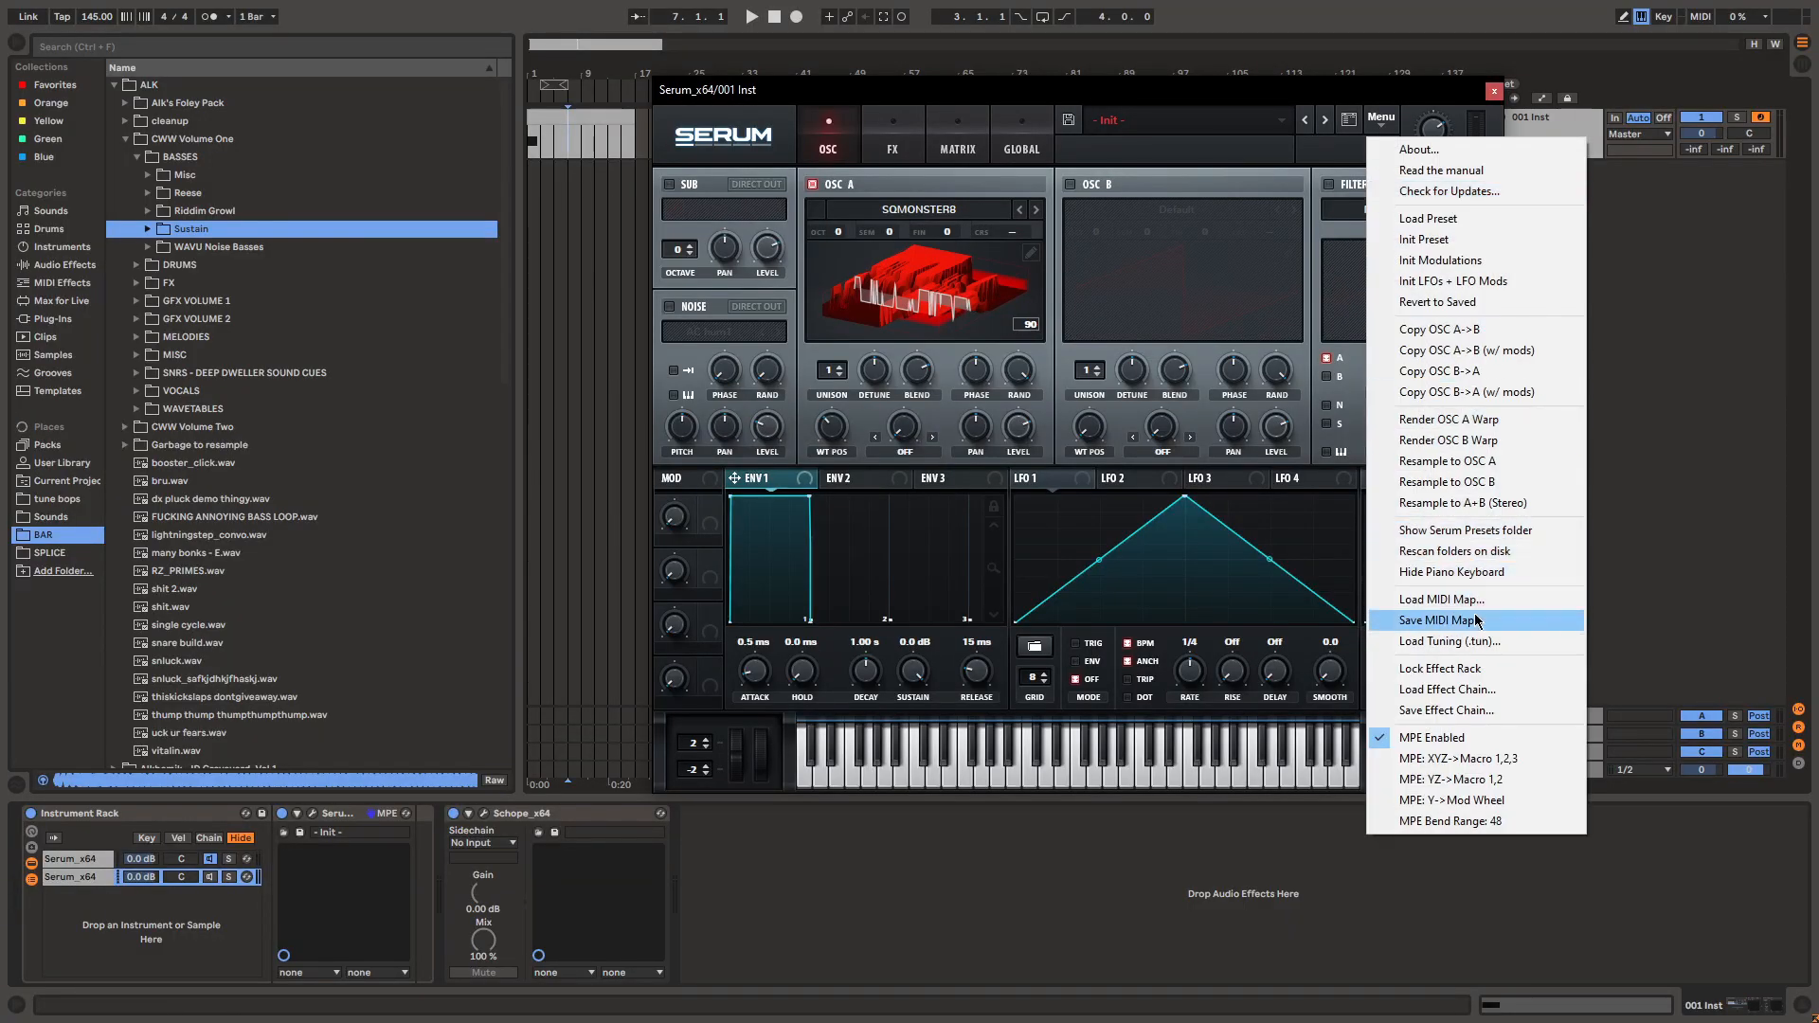
{"action": "mouse_move", "coordinate": [1466, 259]}
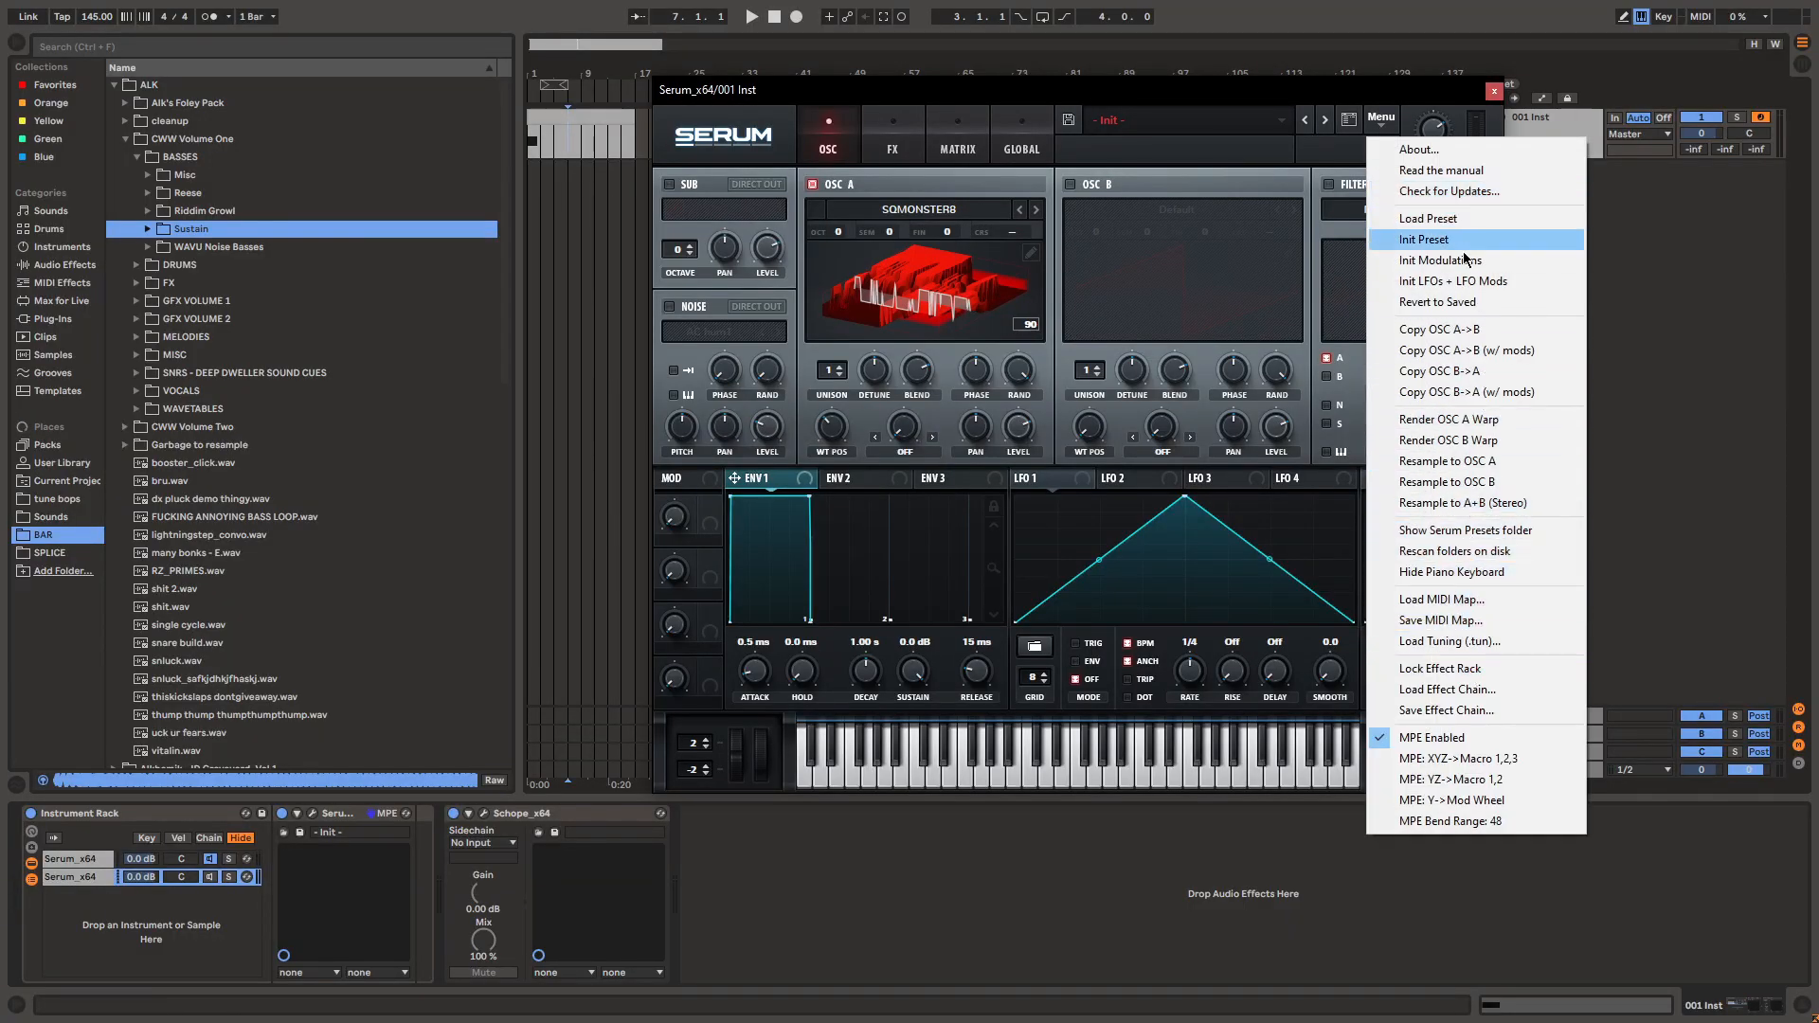
{"action": "left_click", "coordinate": [1425, 239]}
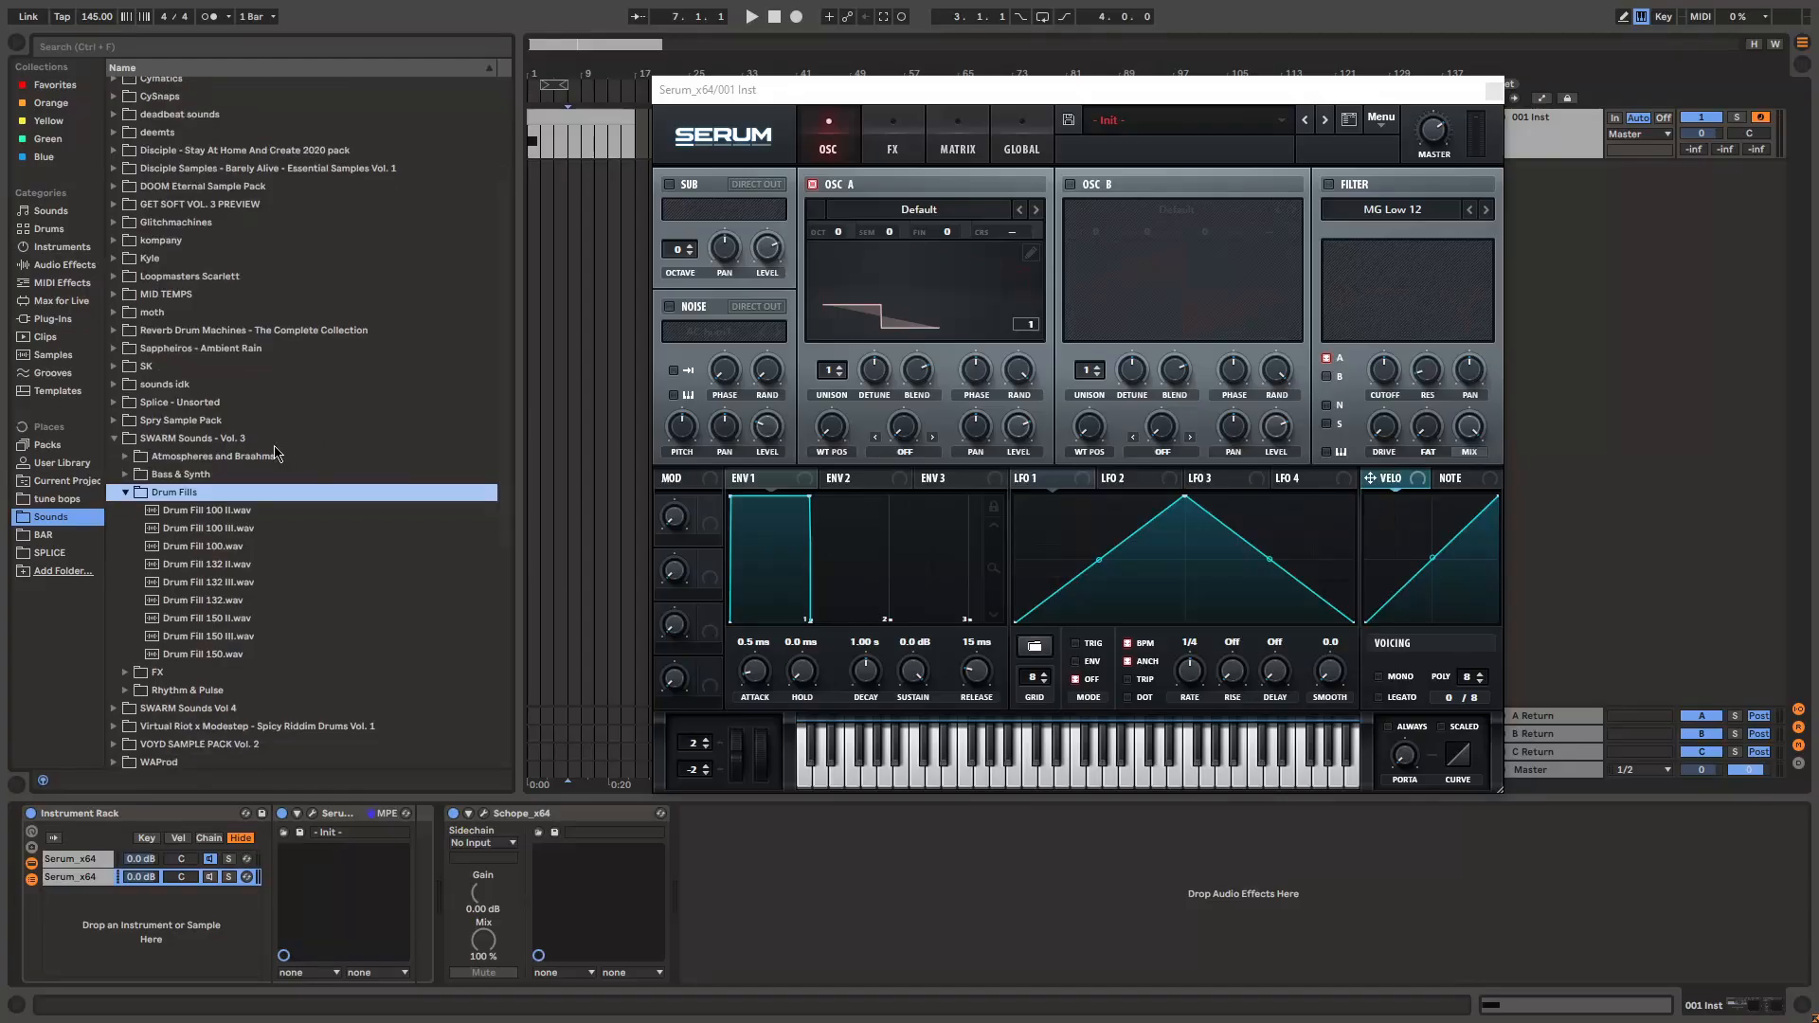
- Browse into the SWARM Sounds - Vol. 3 Drum Fills samples for the wavetable import
{"action": "left_click", "coordinate": [193, 438]}
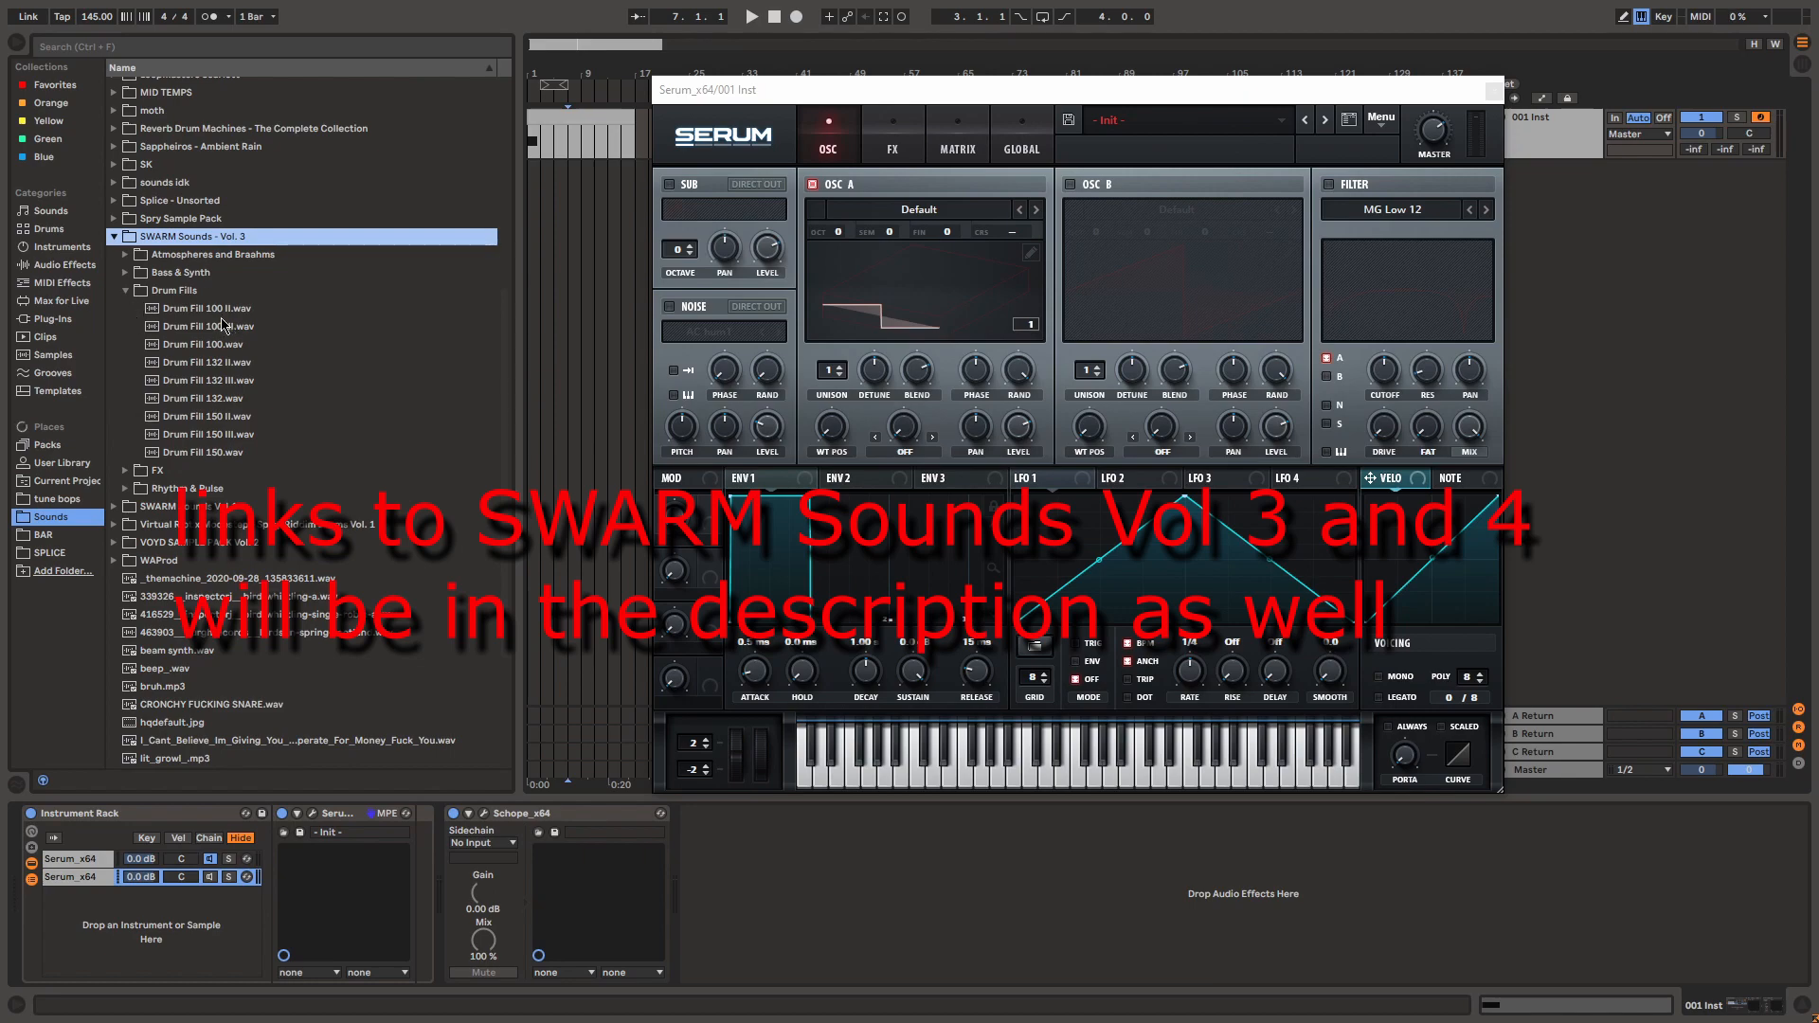
{"action": "left_click", "coordinate": [206, 307]}
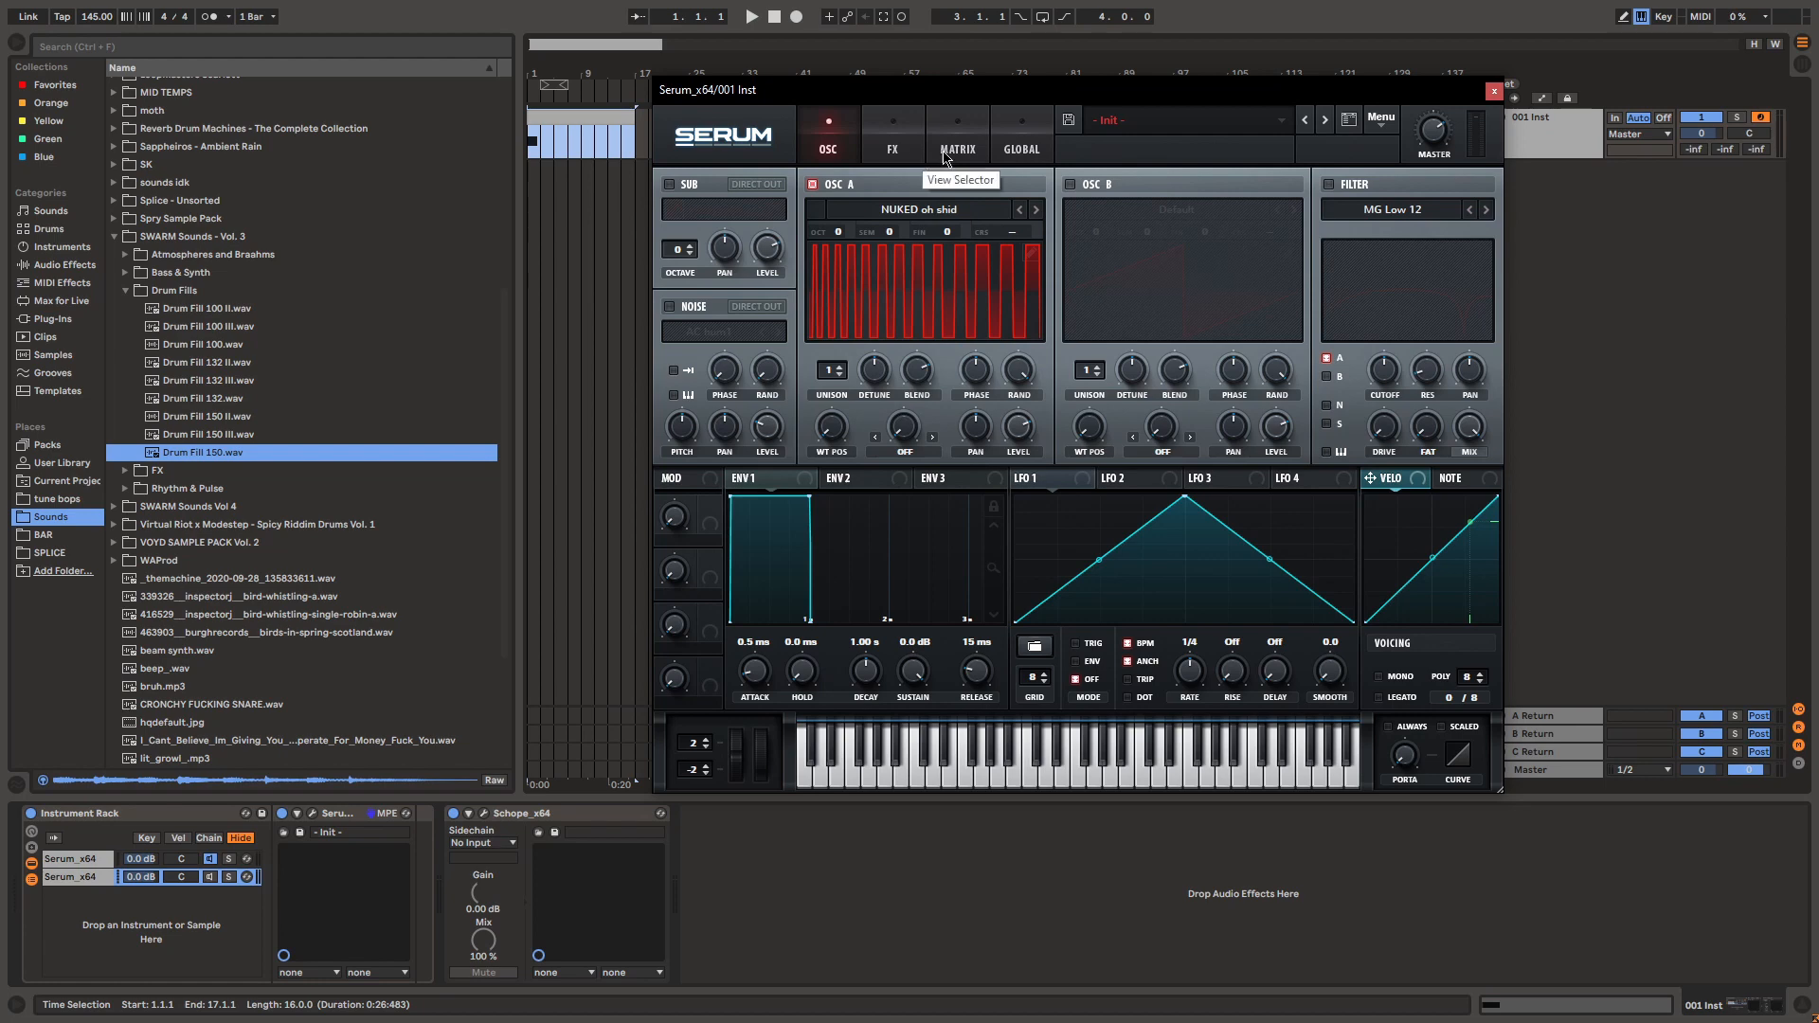
{"action": "mouse_move", "coordinate": [991, 157]}
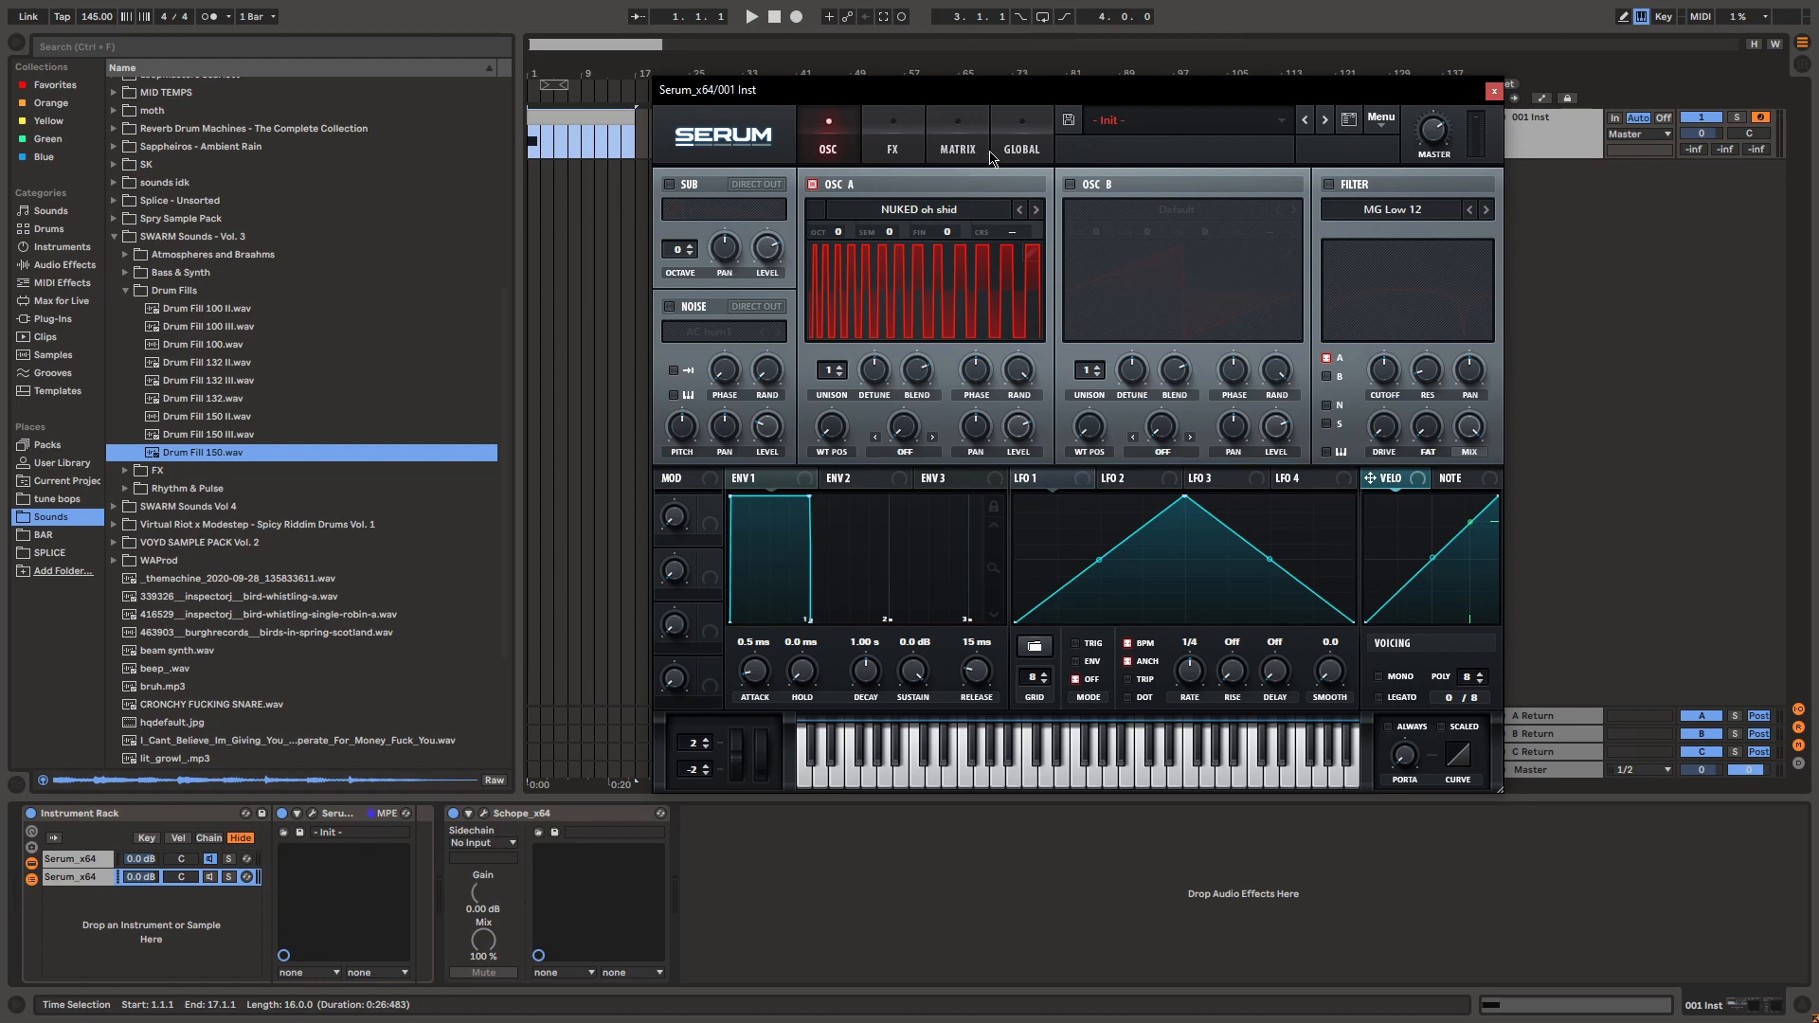
{"action": "mouse_move", "coordinate": [872, 203]}
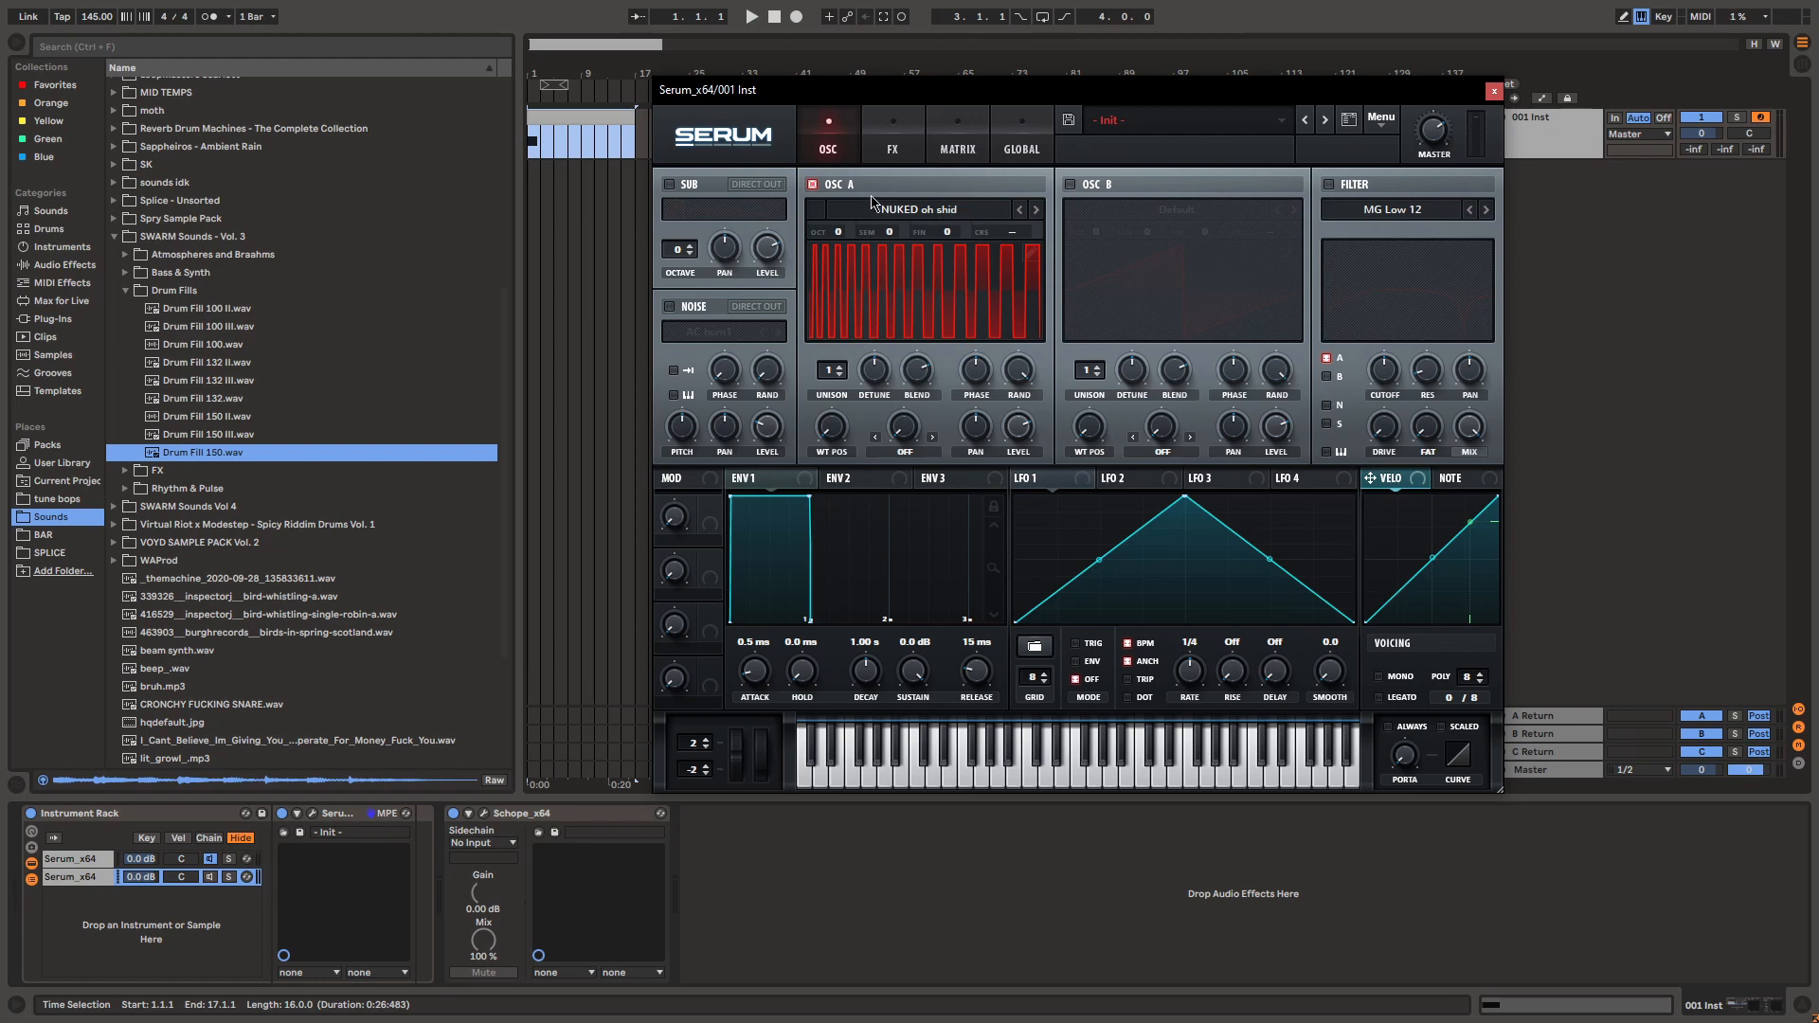